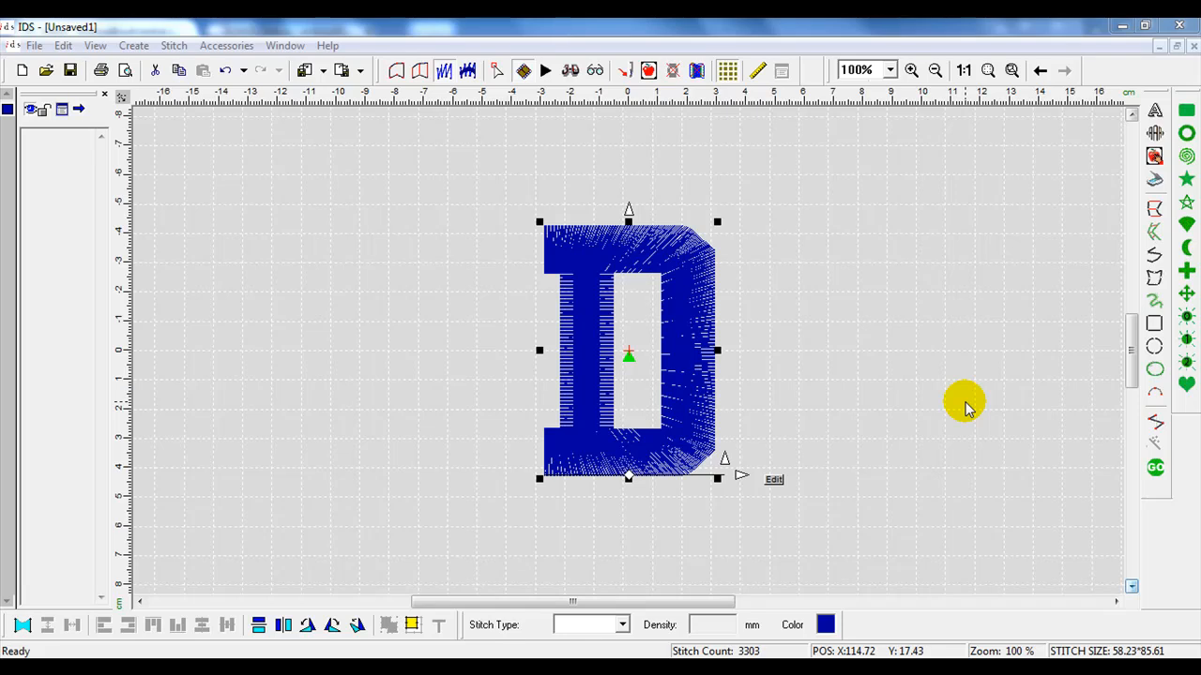
pyautogui.moveTo(722, 379)
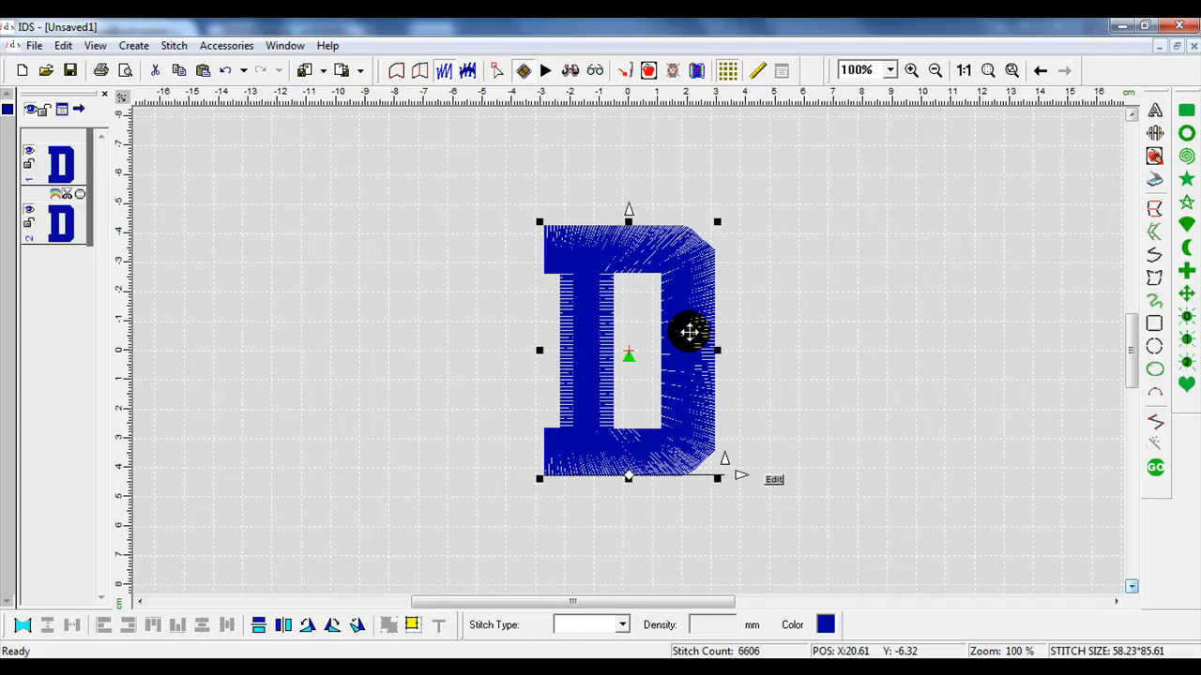
# - Drag the pasted copy of the D to sit beside the original
pyautogui.moveTo(690, 332); pyautogui.dragTo(910, 355)
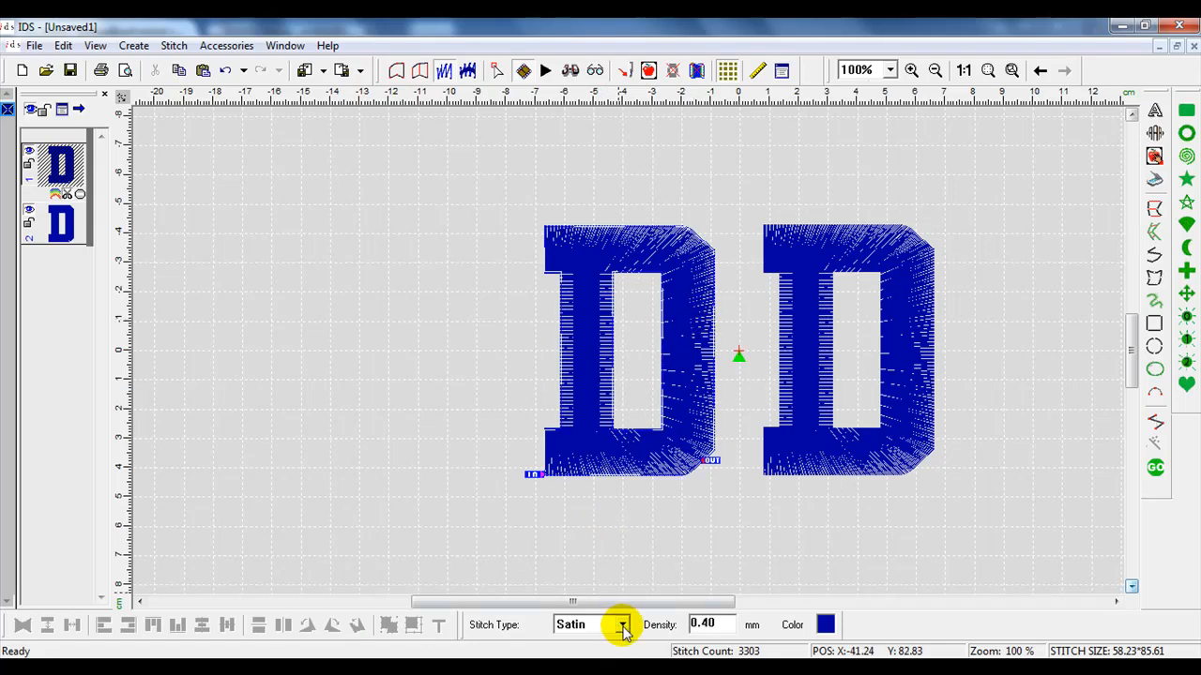
# - Switch the left D's stitch type from Satin to Applique and select it
pyautogui.click(621, 625)
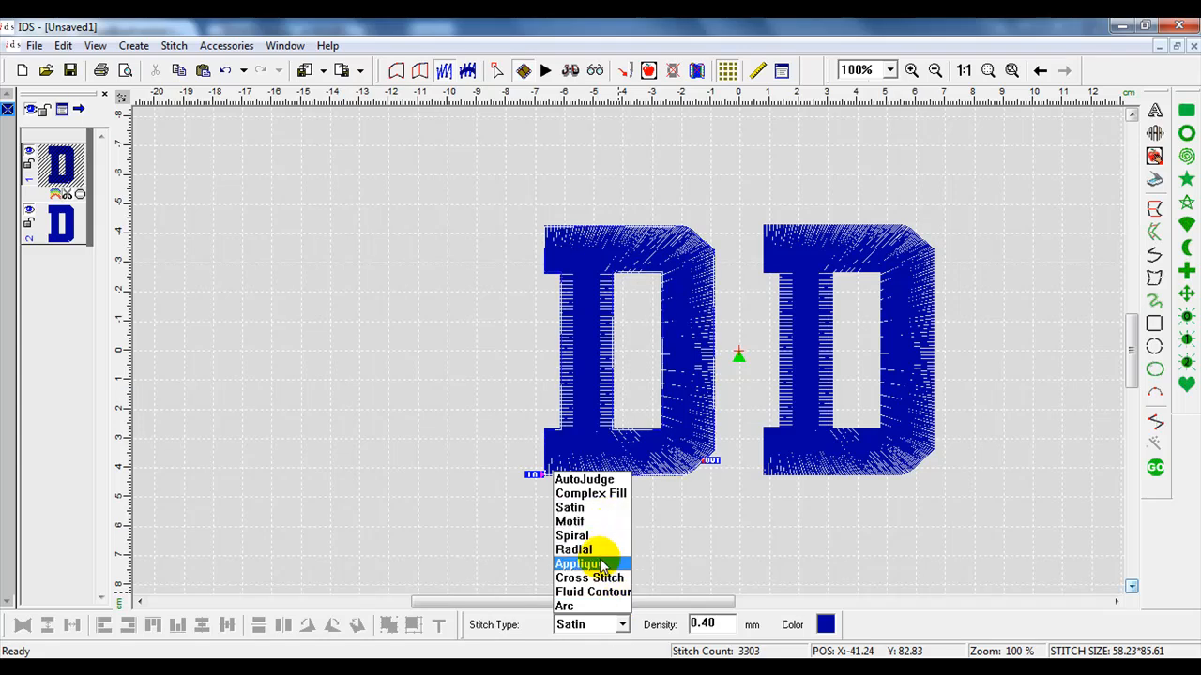
pyautogui.click(578, 563)
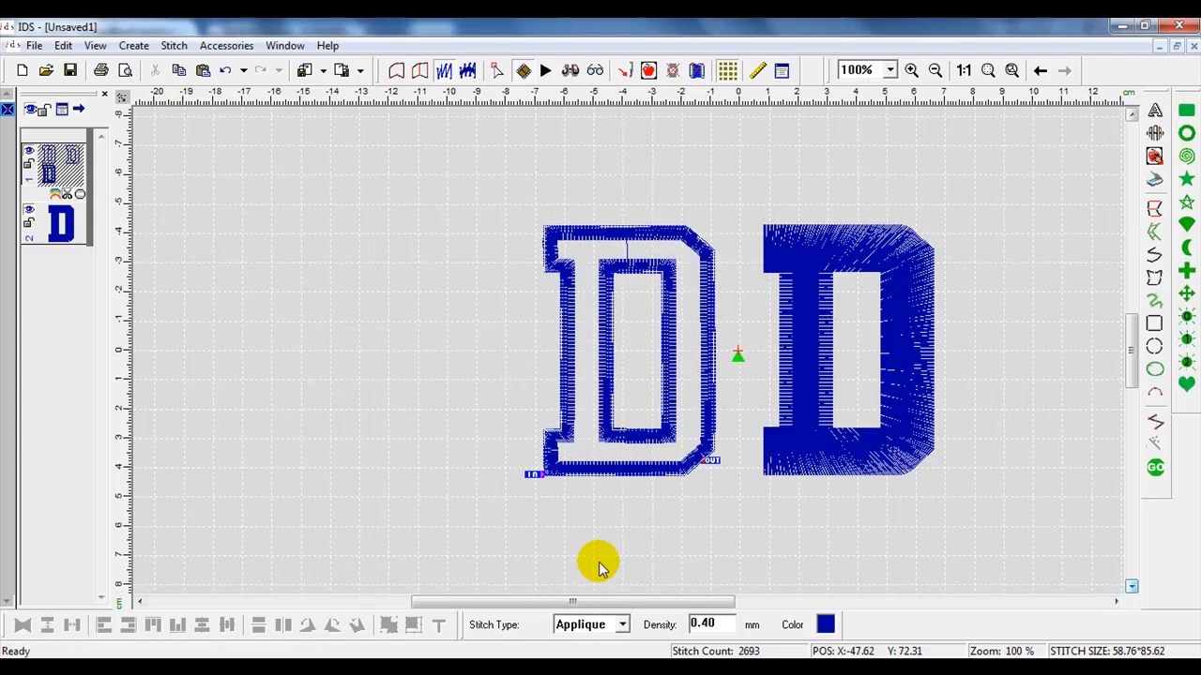
pyautogui.moveTo(750, 582)
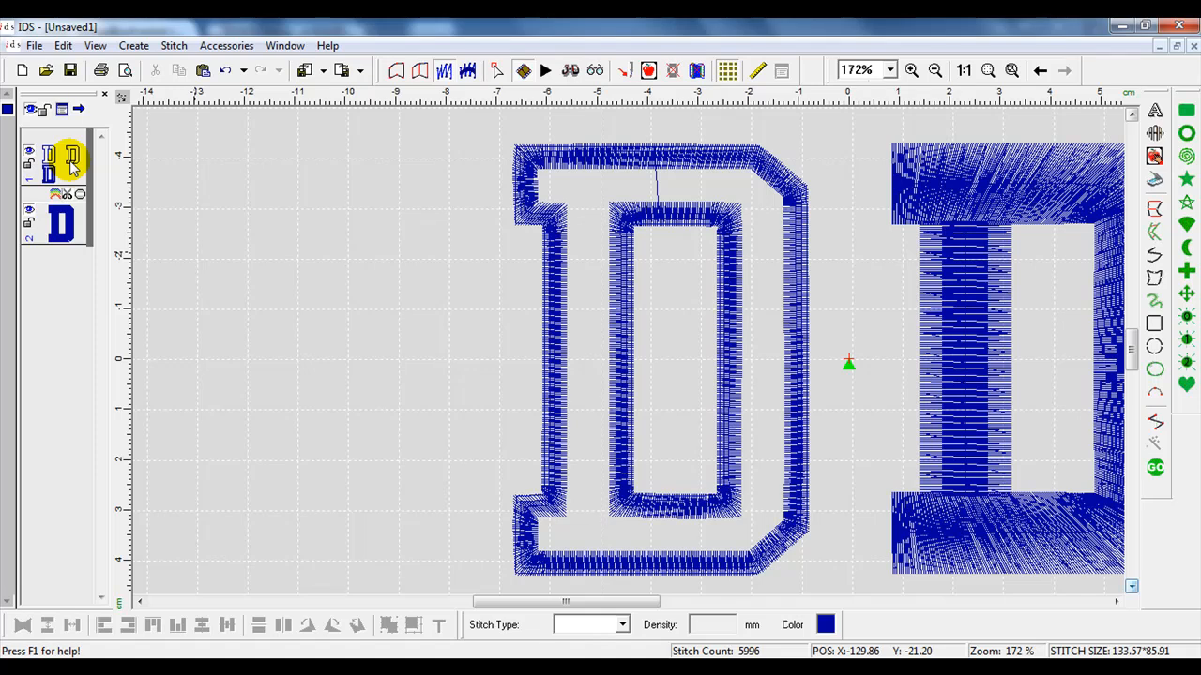
pyautogui.click(48, 172)
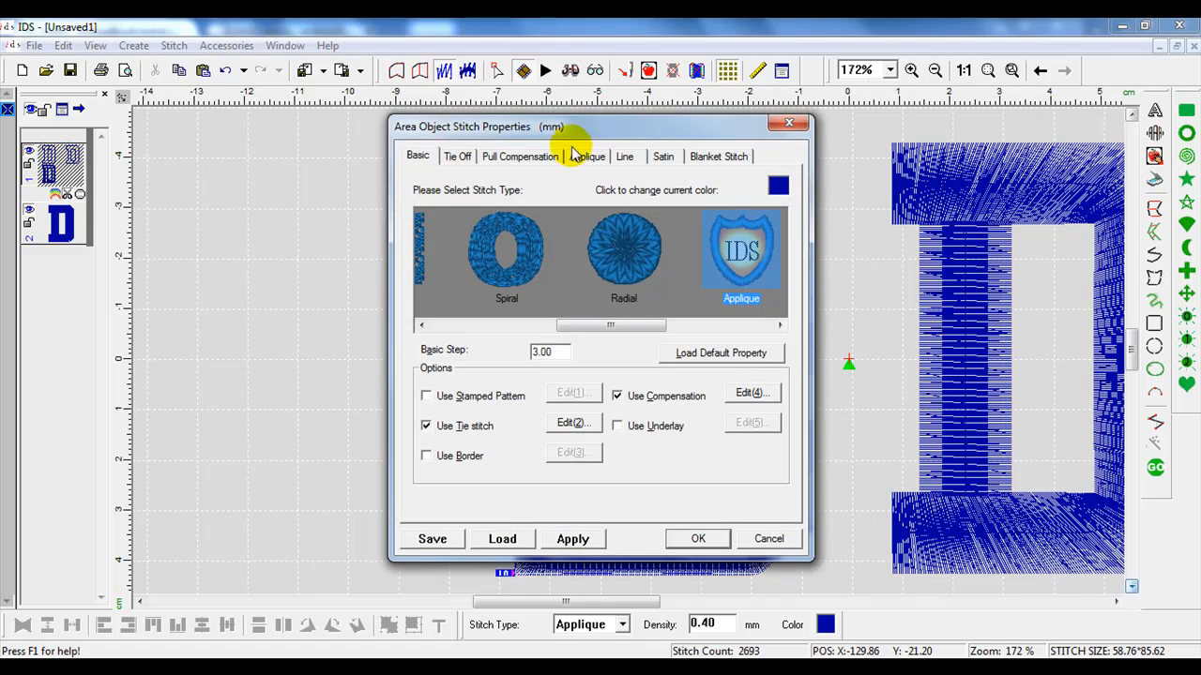
# - On the Applique tab turn off Tack Down and apply, regenerating placement and cover only
pyautogui.click(585, 156)
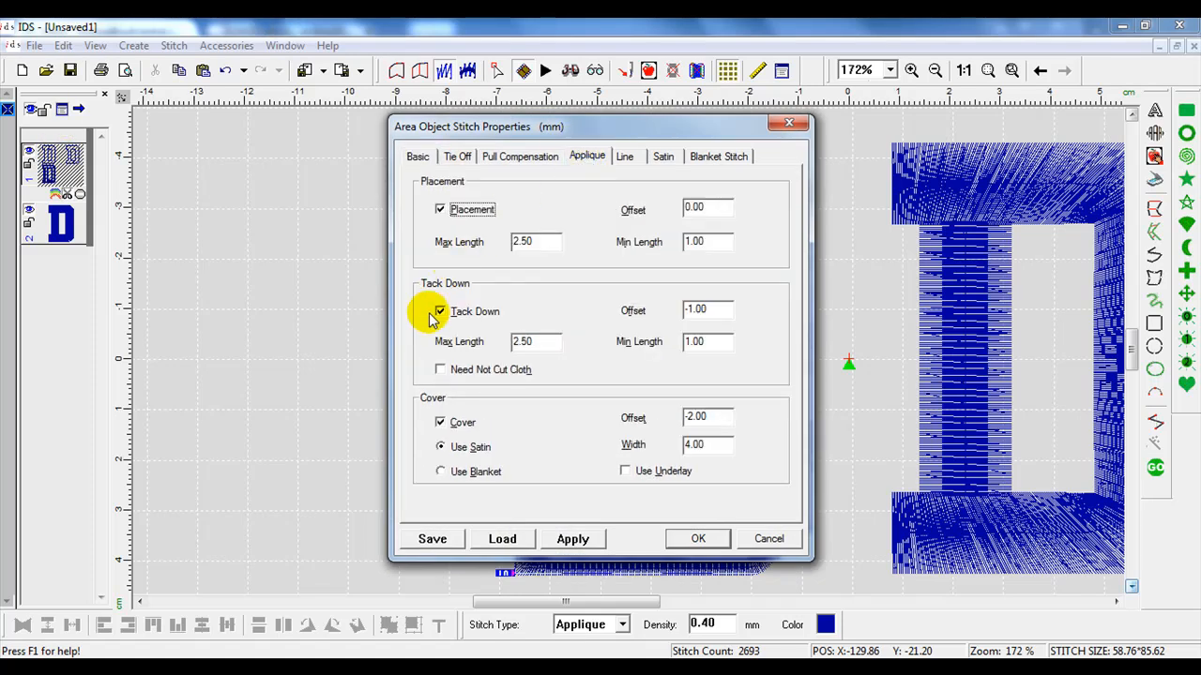
pyautogui.click(439, 312)
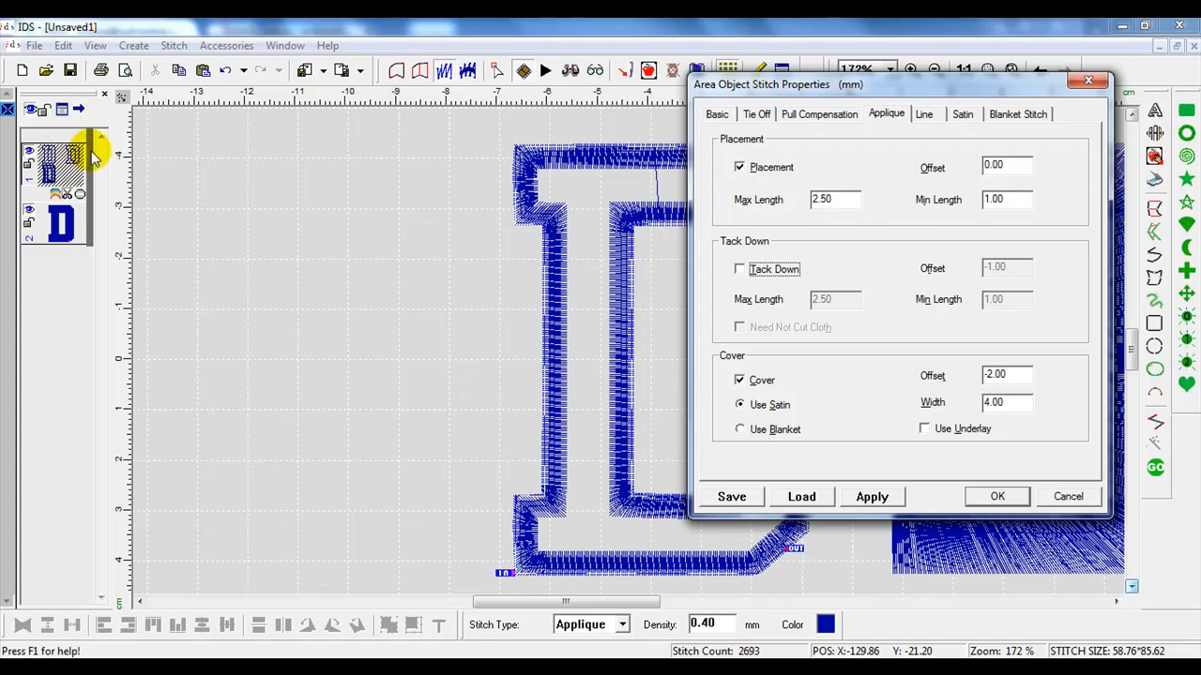
pyautogui.click(871, 495)
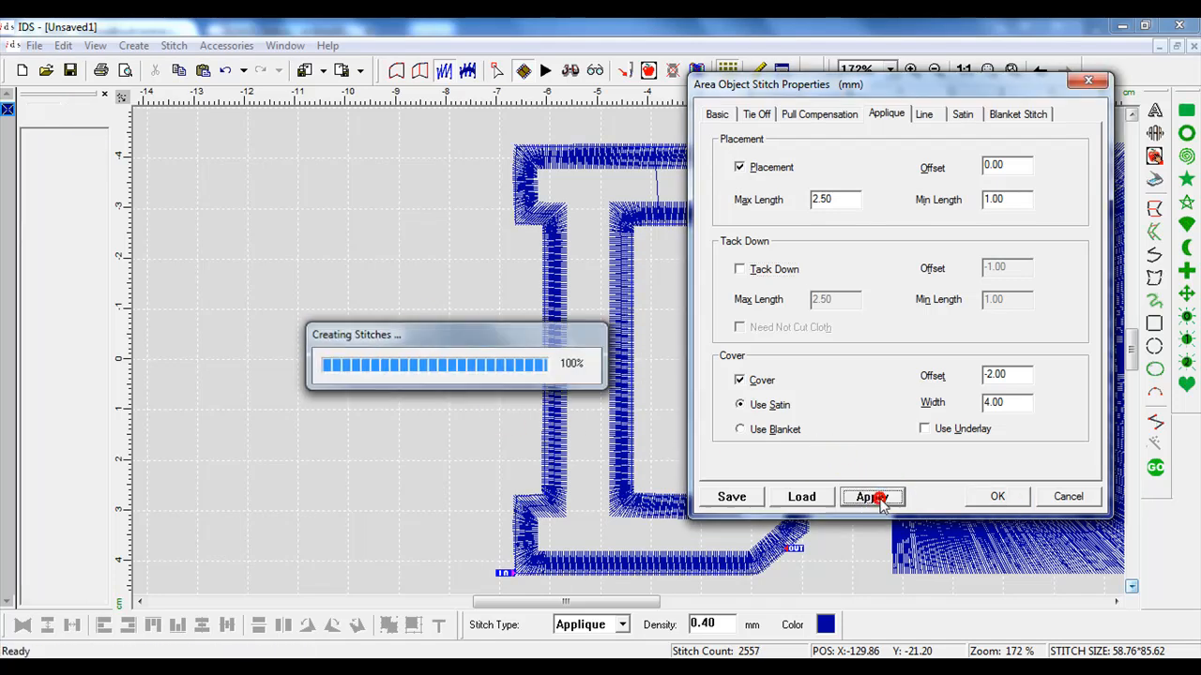
pyautogui.click(871, 496)
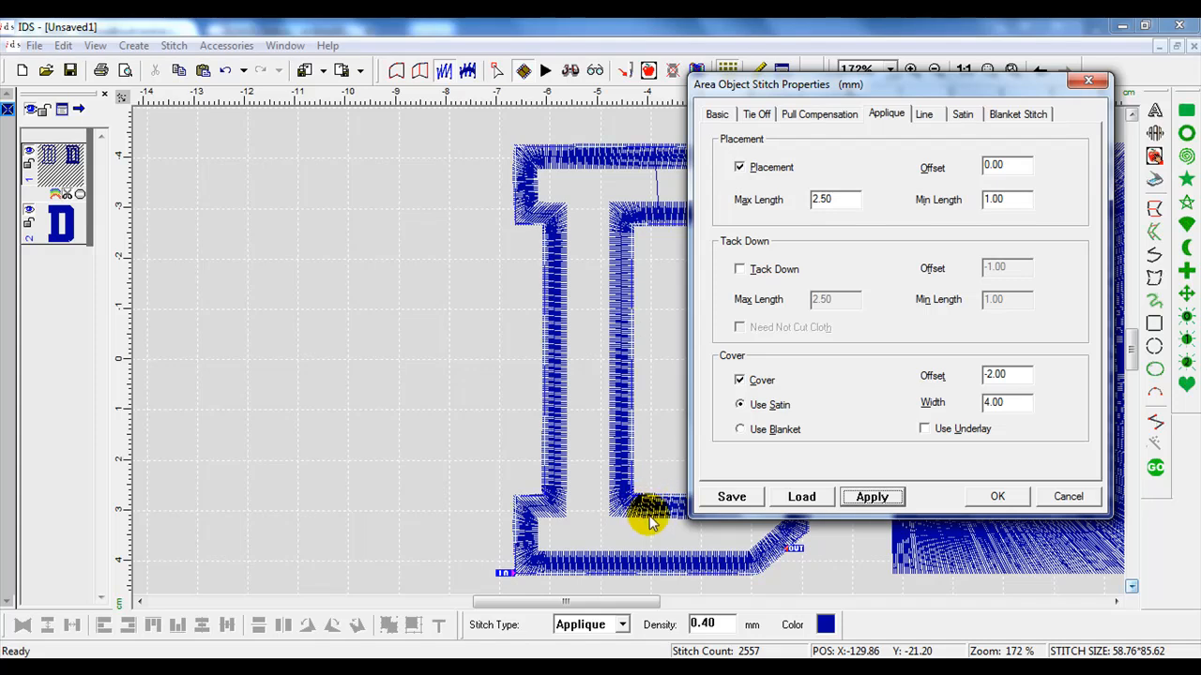
pyautogui.moveTo(656, 409)
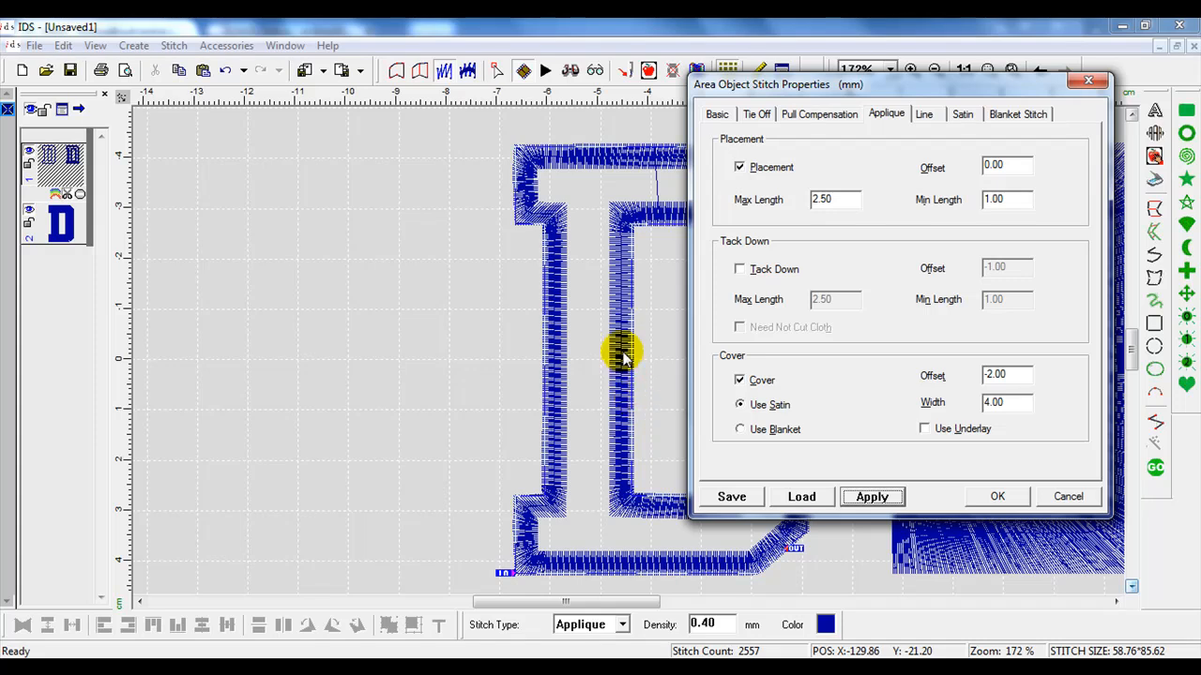
pyautogui.moveTo(628, 433)
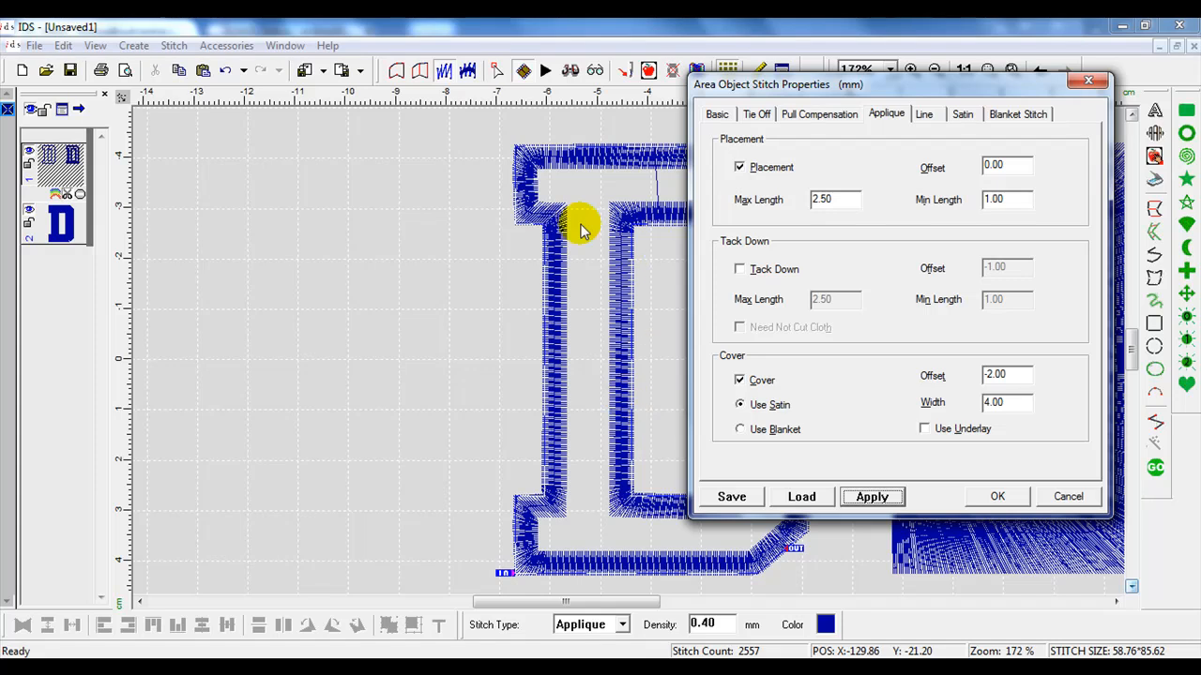
pyautogui.moveTo(634, 394)
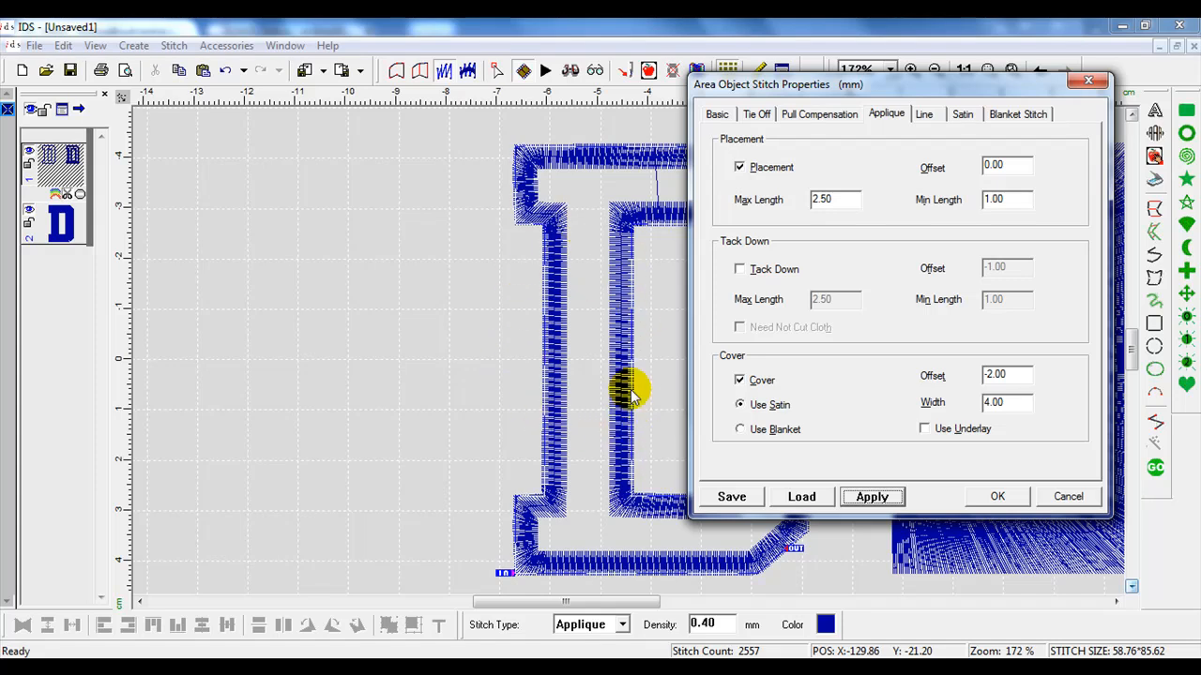
pyautogui.moveTo(630, 375)
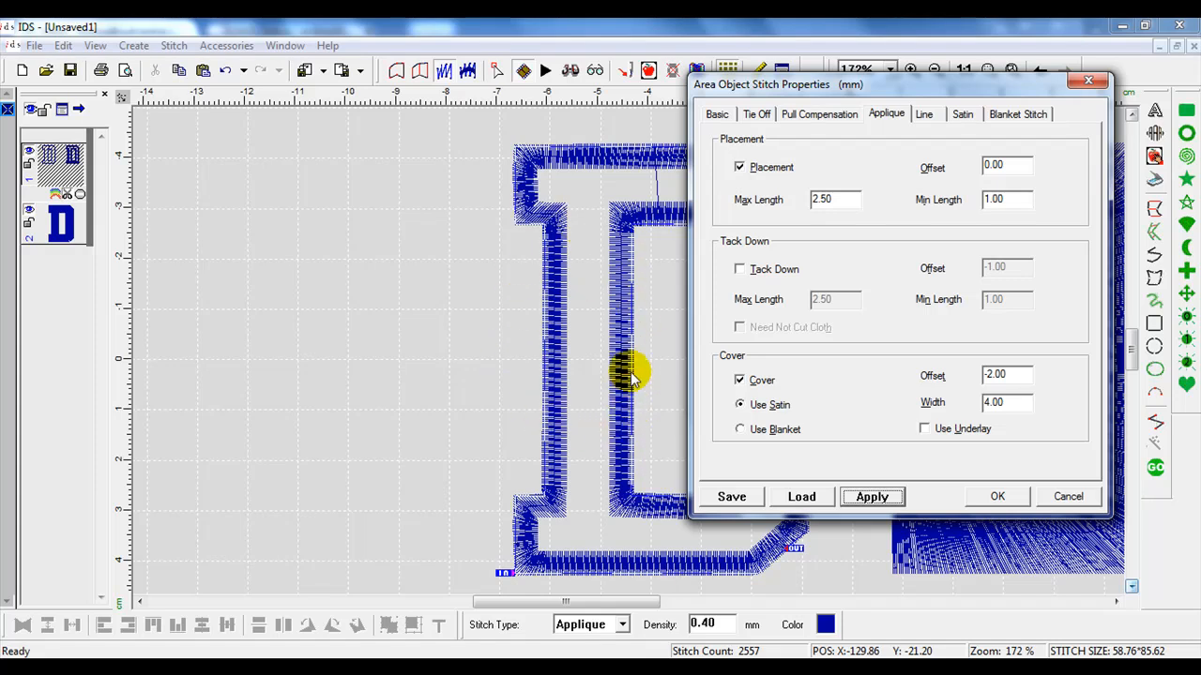
pyautogui.moveTo(631, 403)
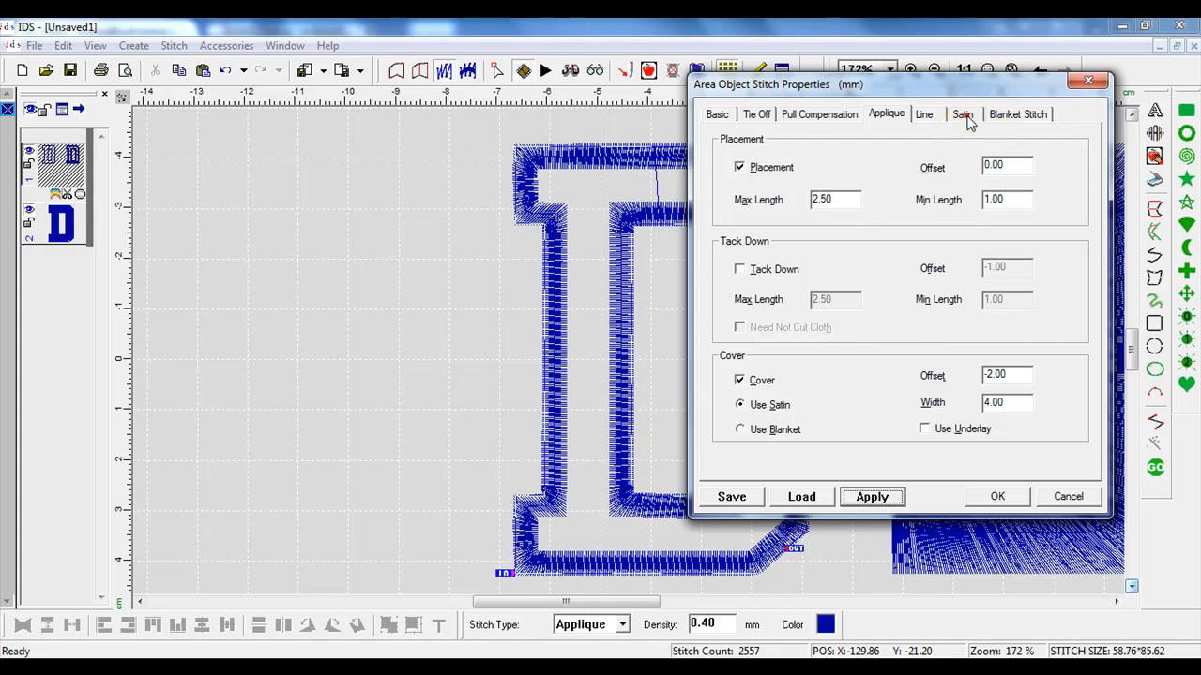
# - On the Satin tab disable Auto Stitch Shortening, enable ZigZag Stitch Style, density 2, apply and confirm
pyautogui.click(960, 115)
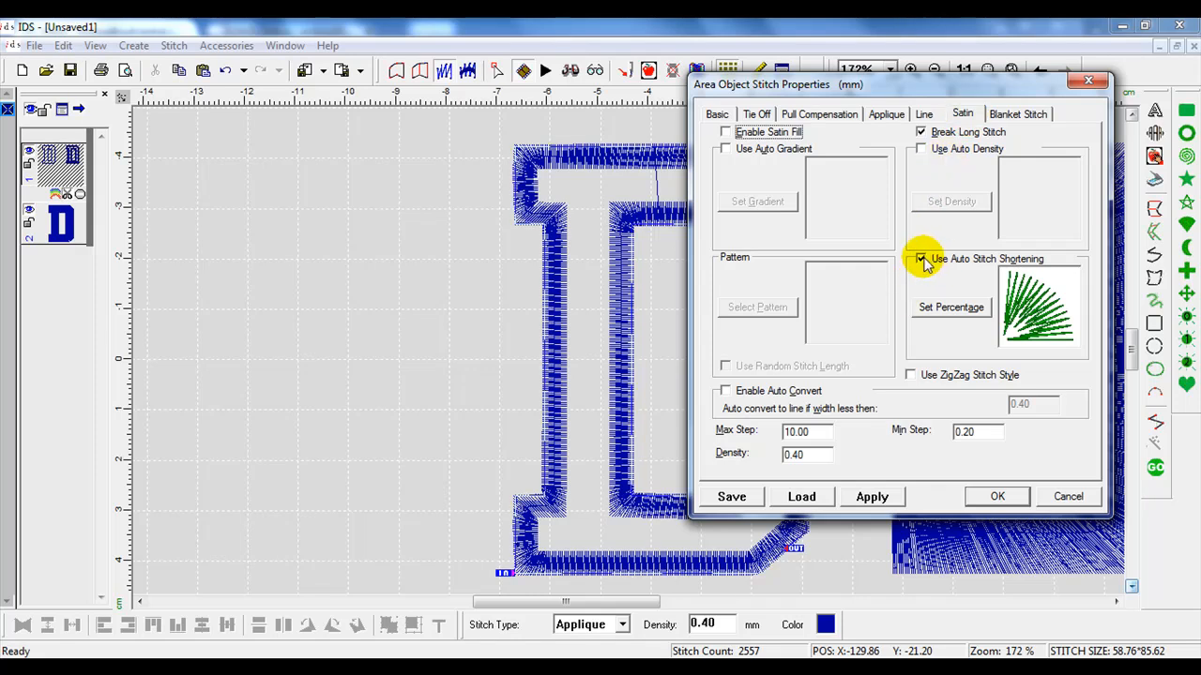
pyautogui.click(920, 259)
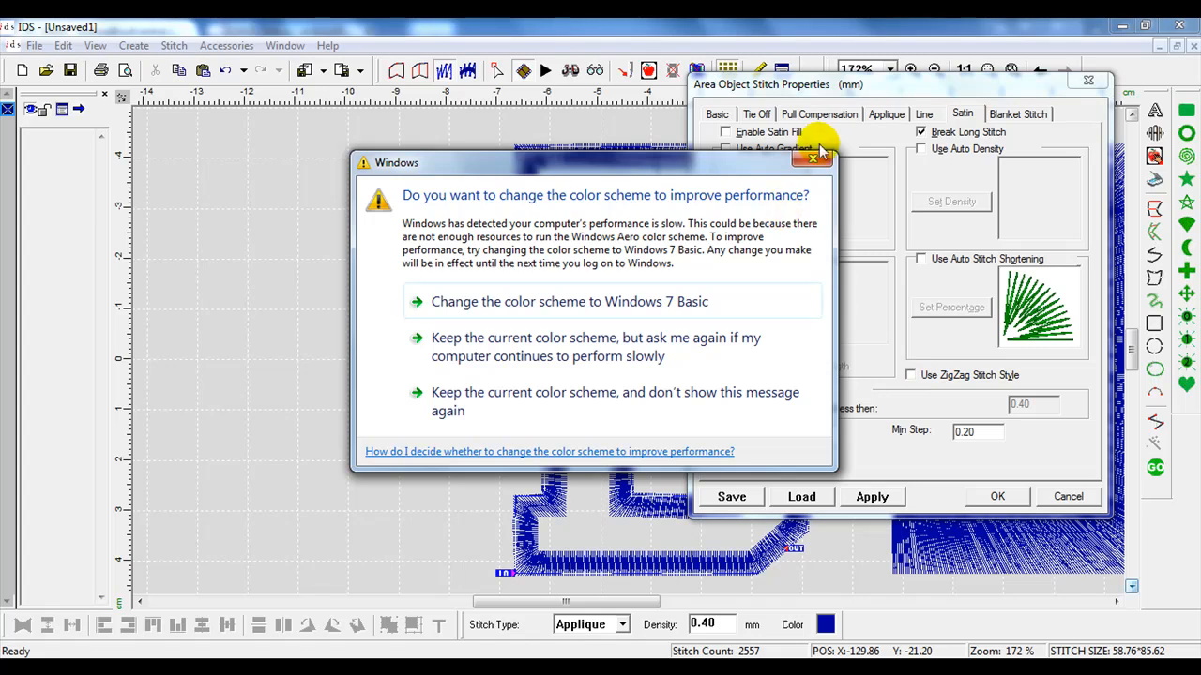
pyautogui.click(813, 157)
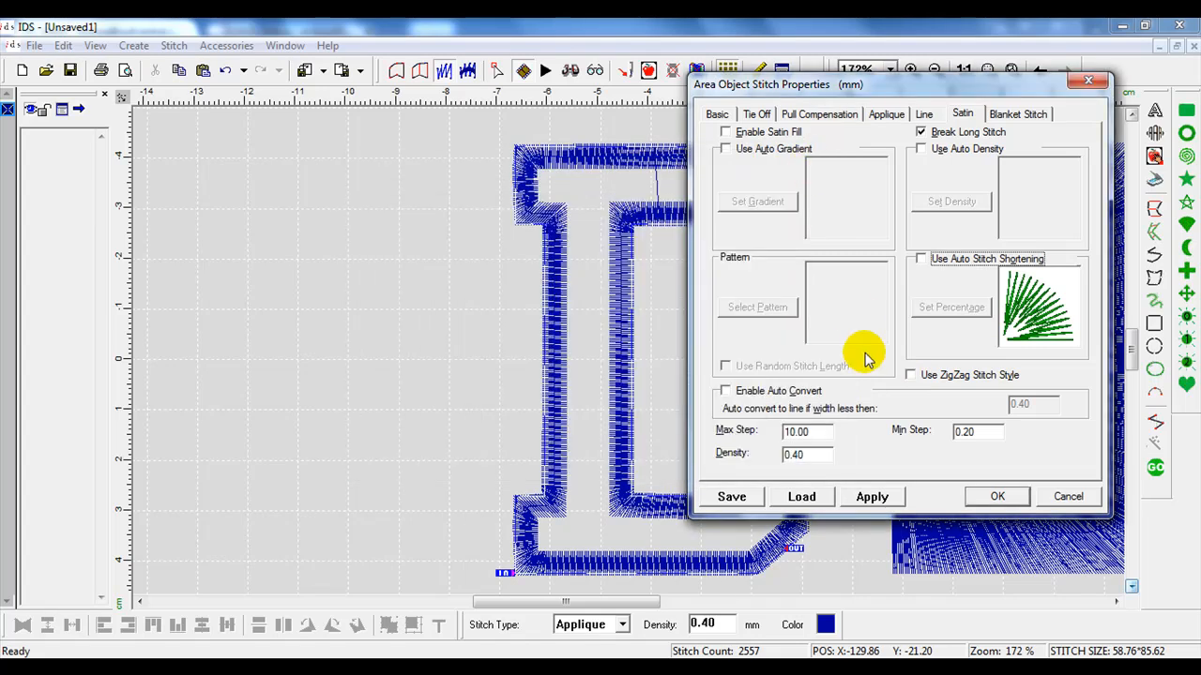
pyautogui.moveTo(909, 383)
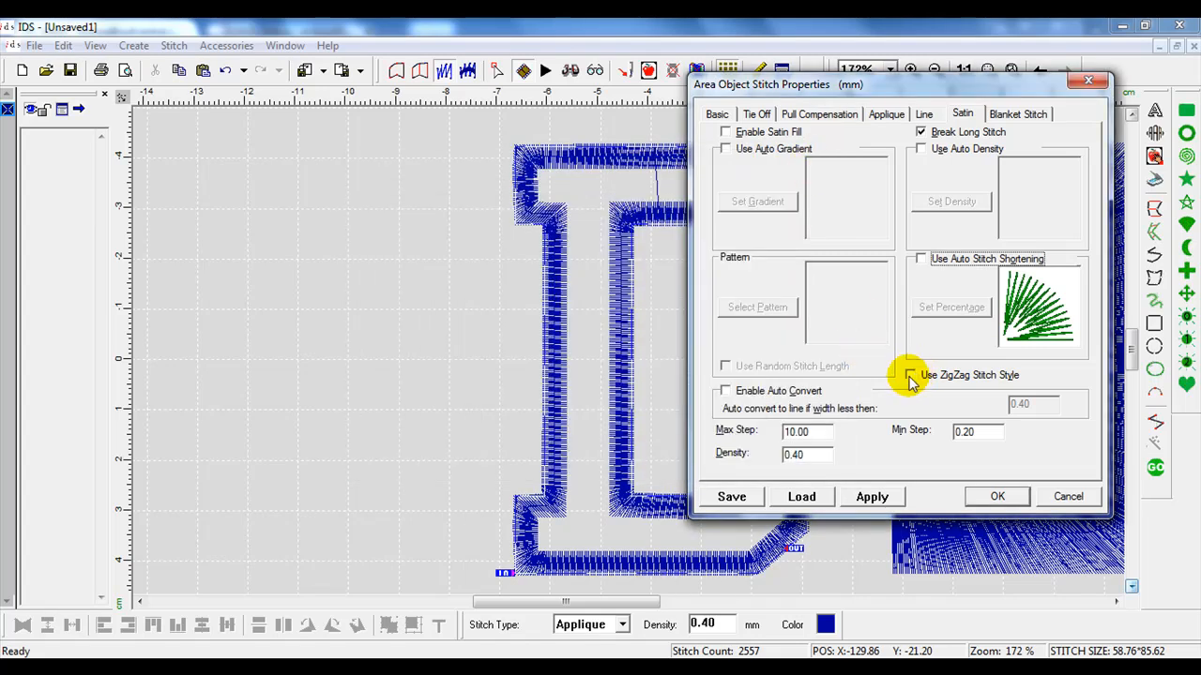
pyautogui.click(910, 375)
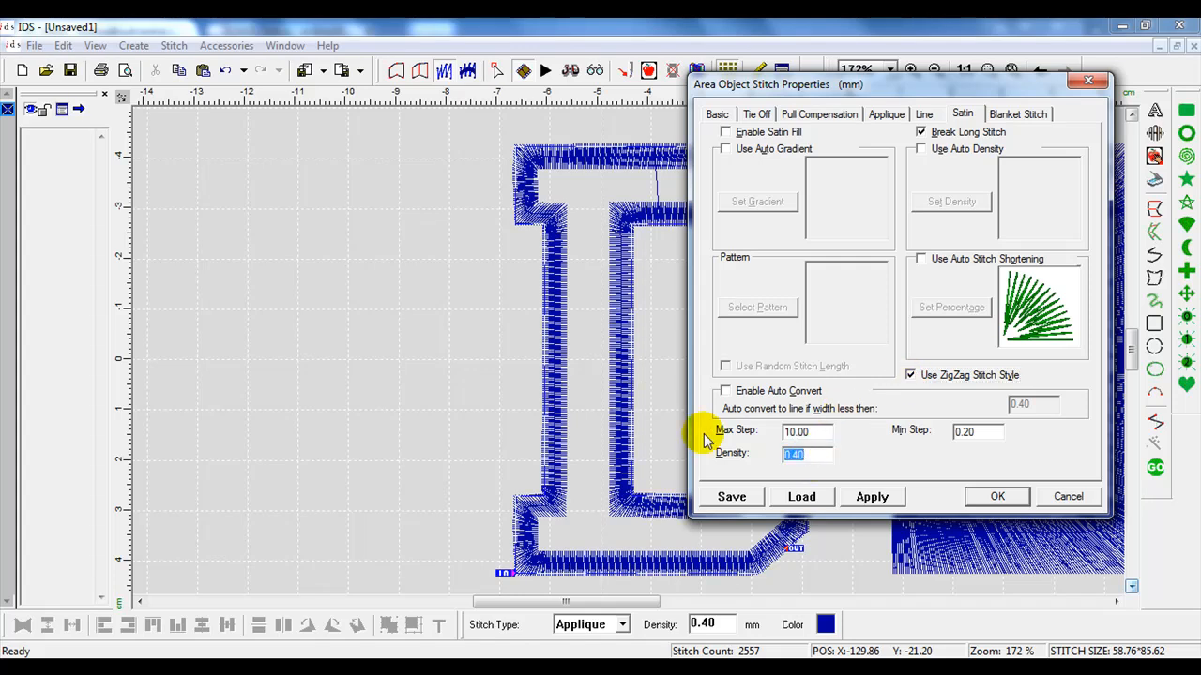
pyautogui.write('2.')
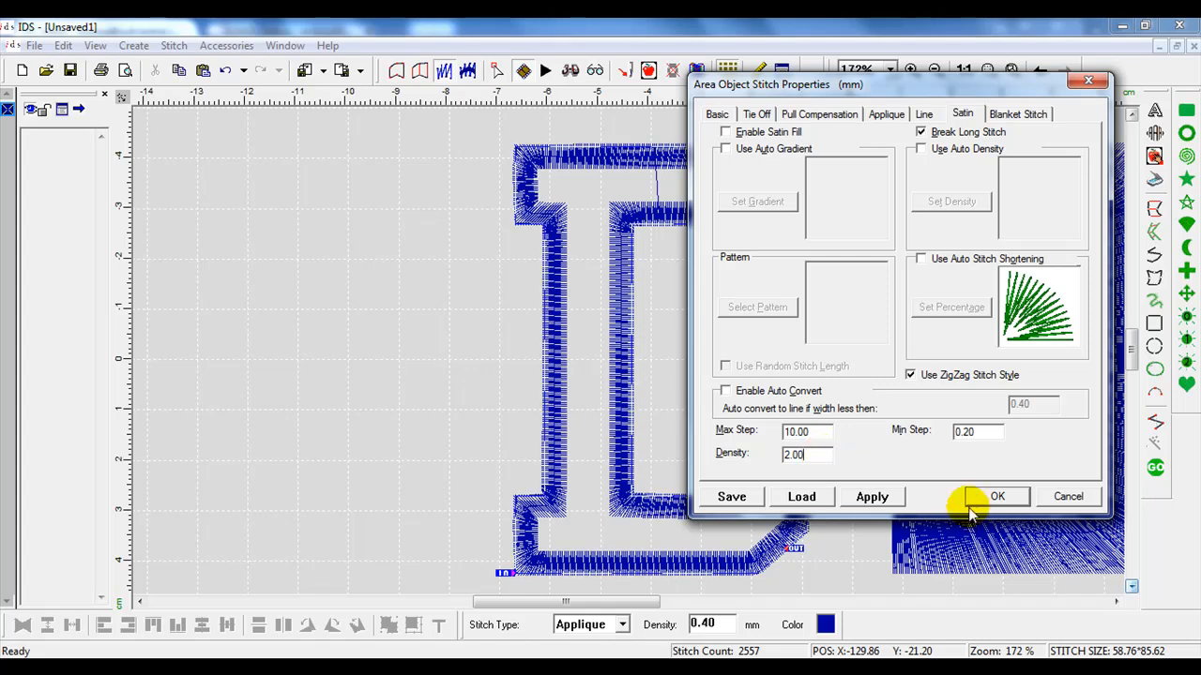
pyautogui.click(870, 495)
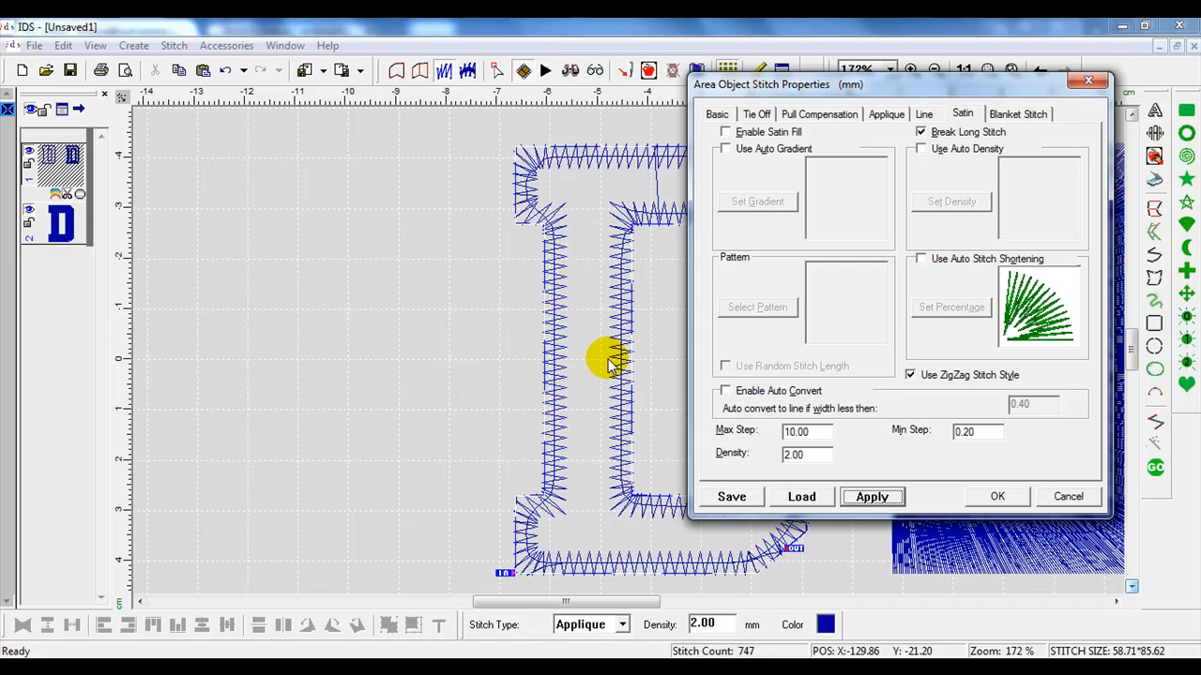
pyautogui.moveTo(930, 490)
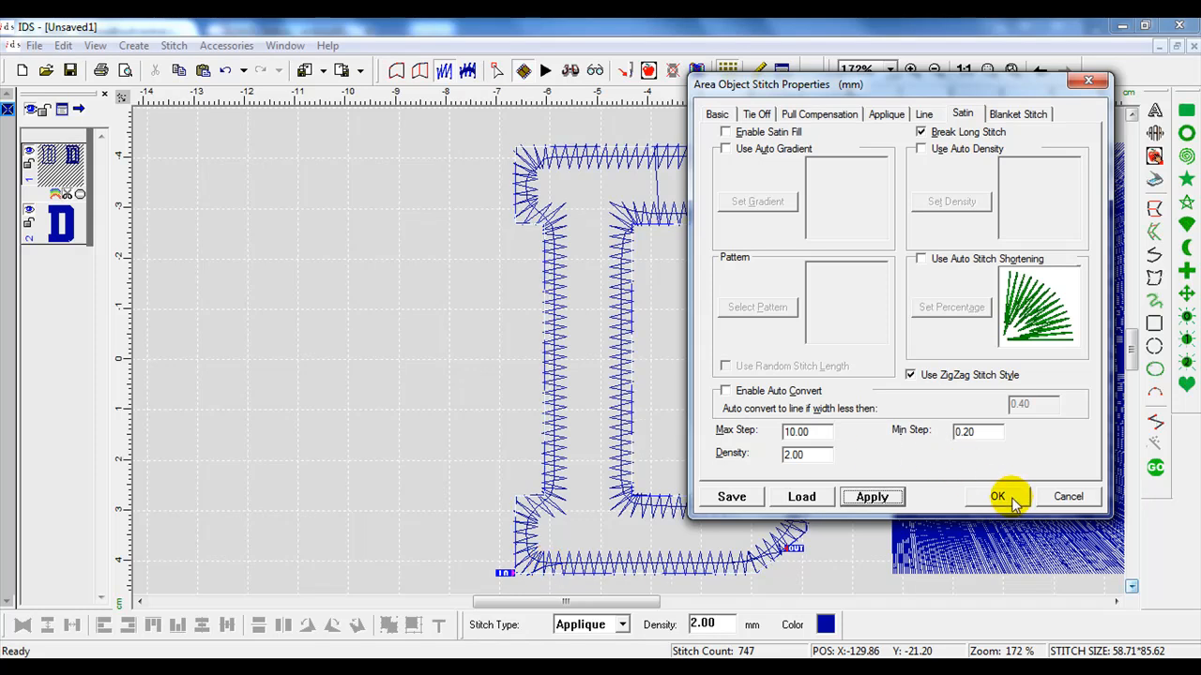
pyautogui.click(998, 495)
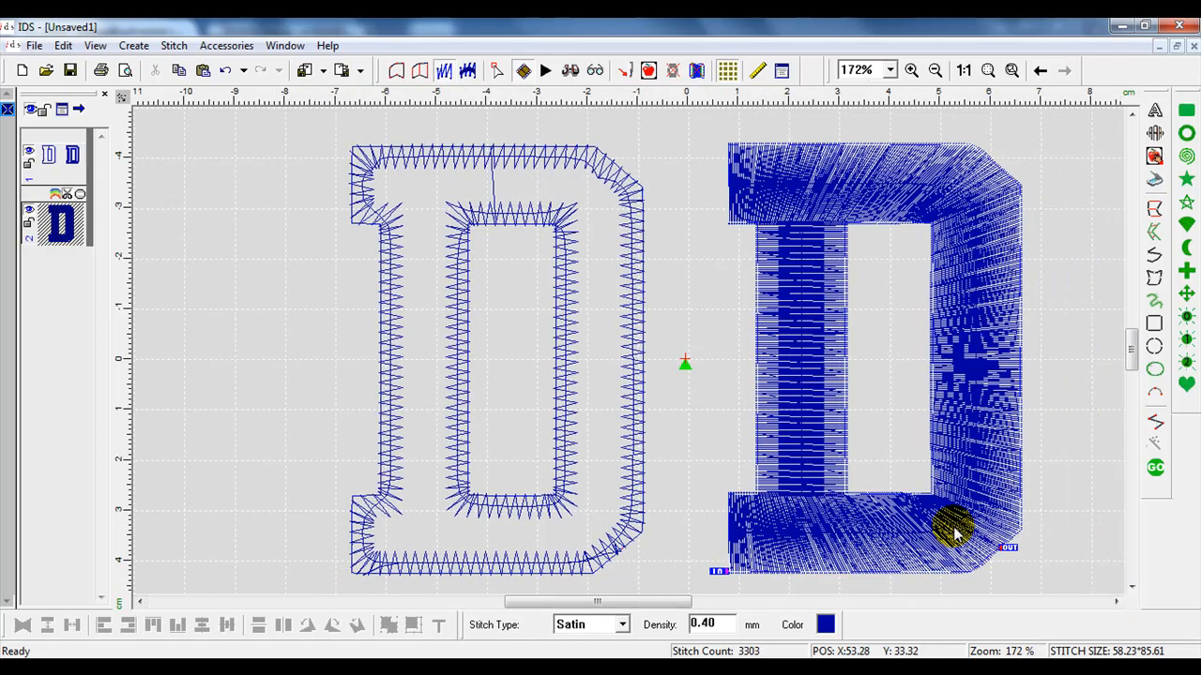
# - Create a single run-stitch outline from the right D's area edges
pyautogui.rightClick(953, 535)
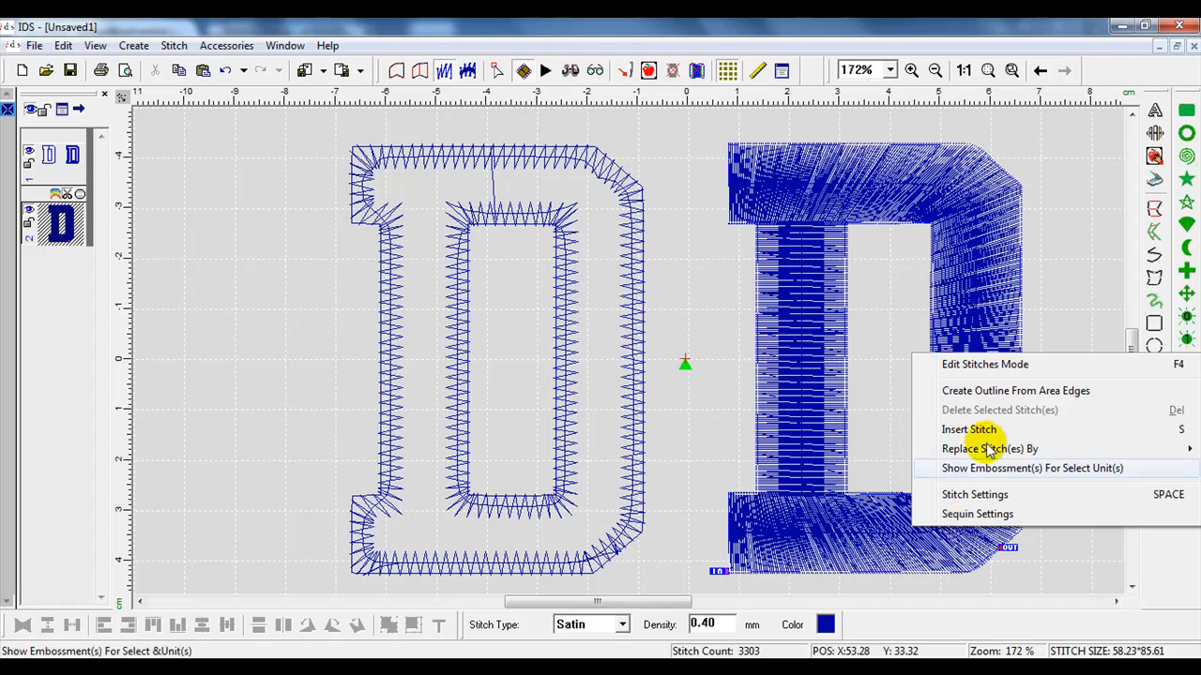
pyautogui.click(1015, 391)
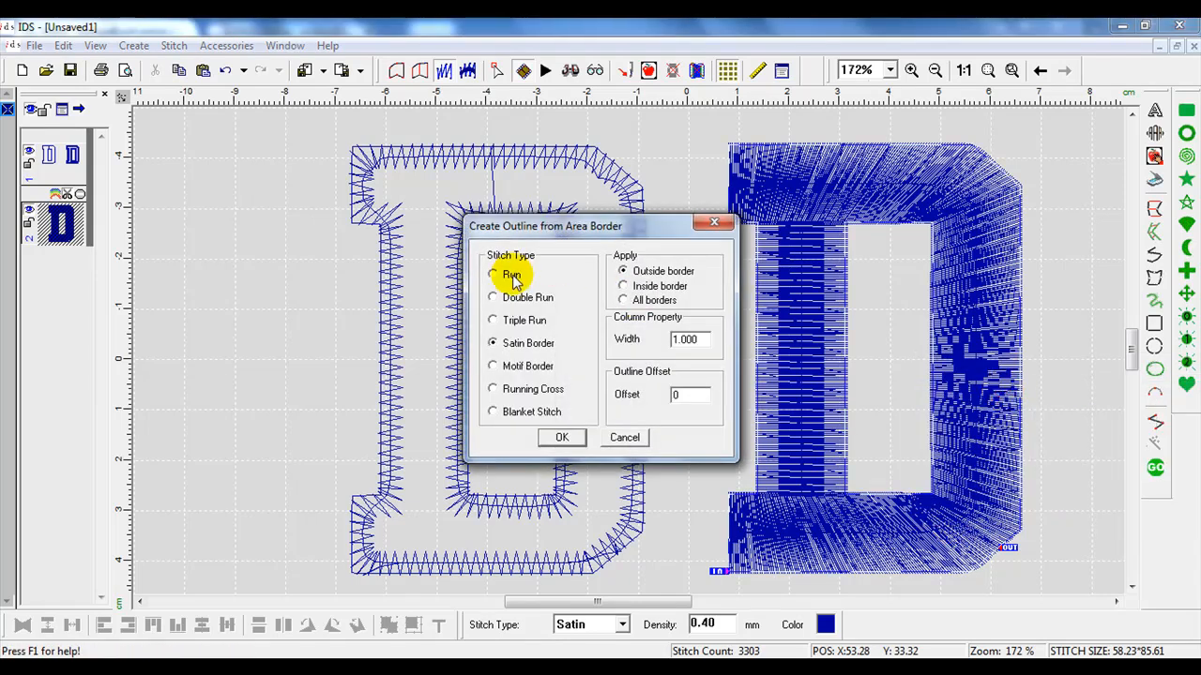
pyautogui.click(492, 274)
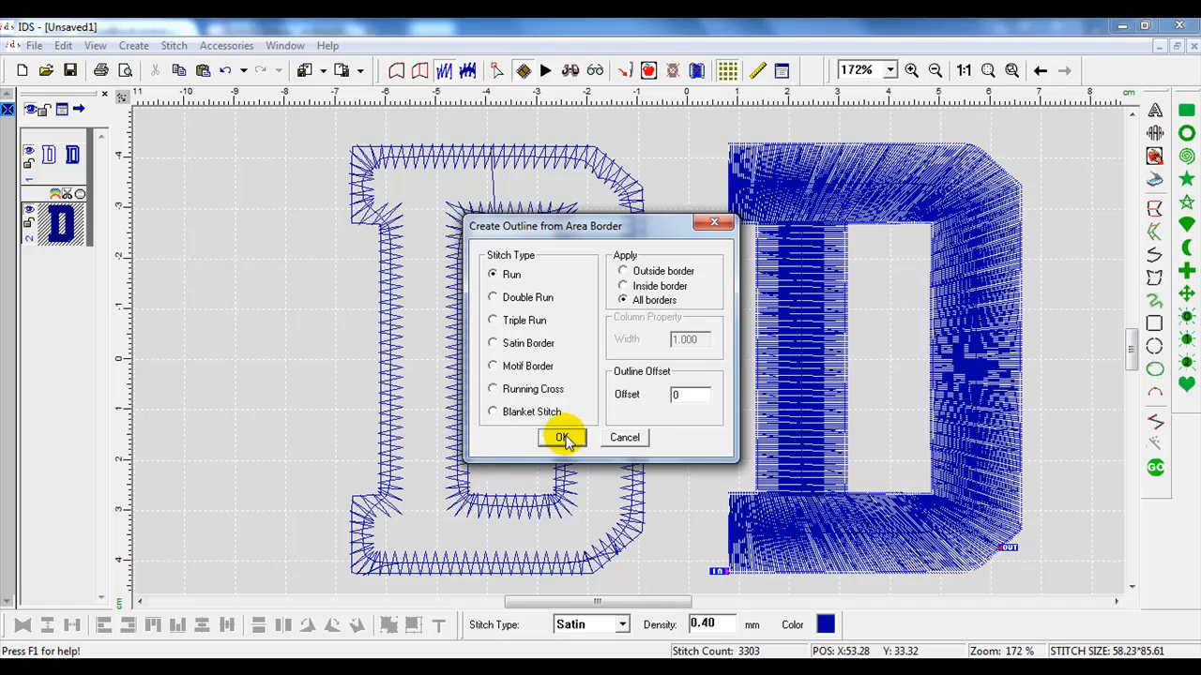
pyautogui.click(563, 439)
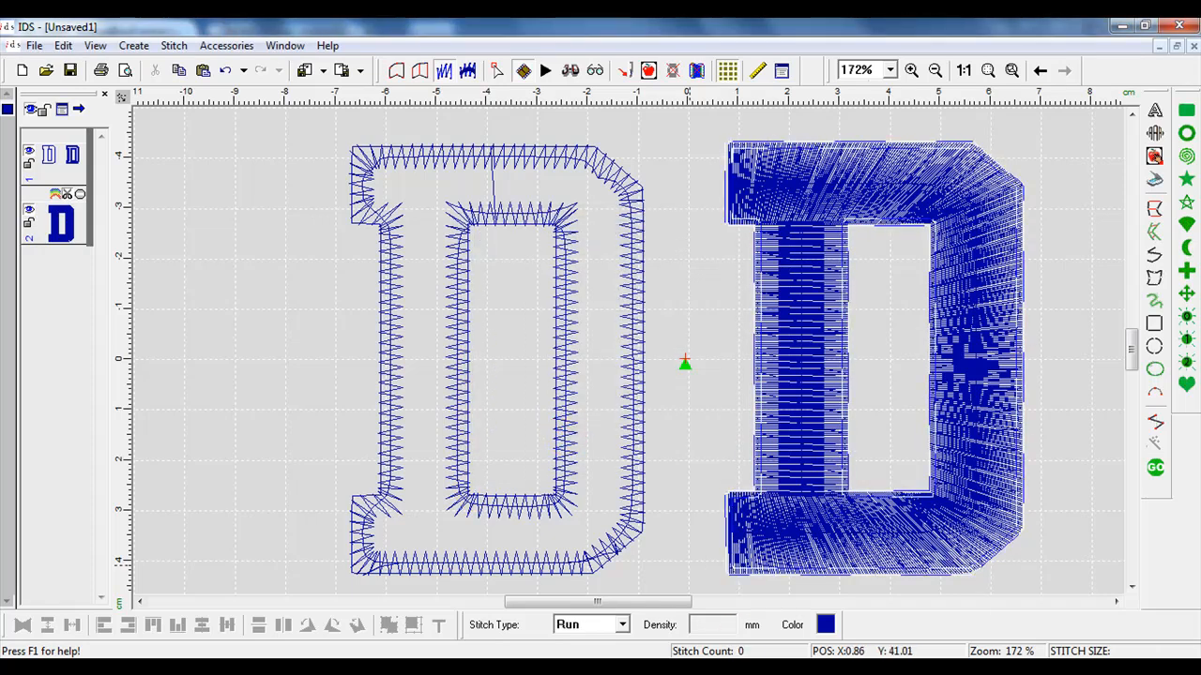
# - Change the new run outline's colour to orange
pyautogui.click(826, 625)
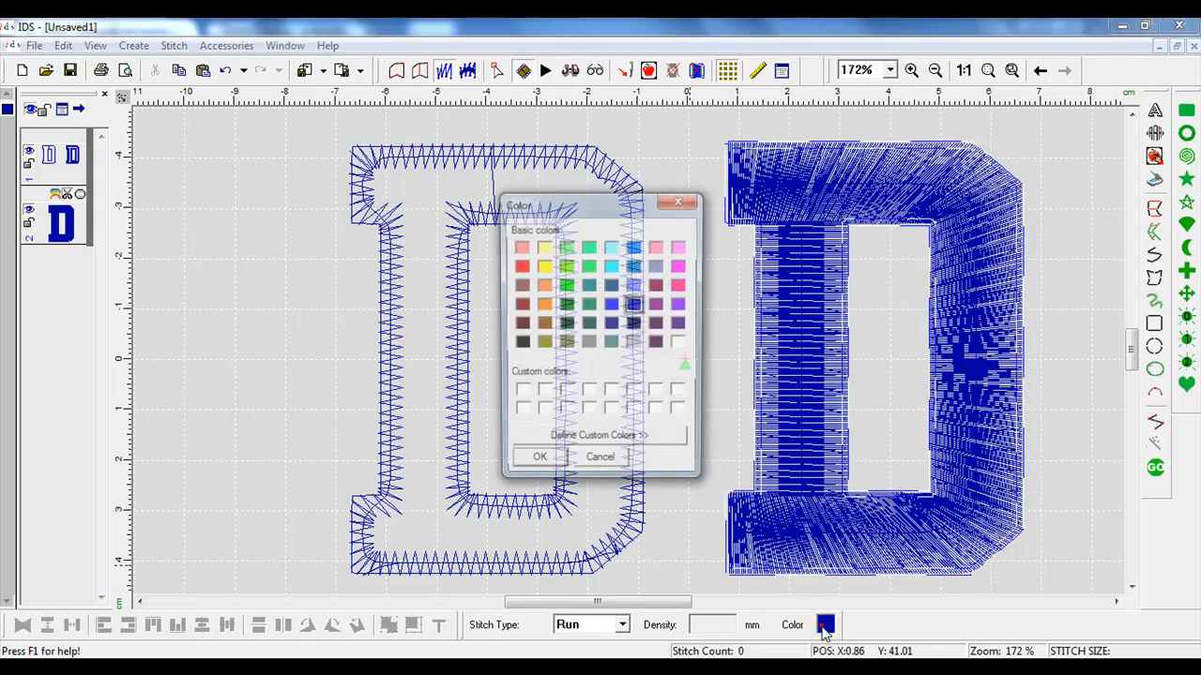
pyautogui.click(542, 285)
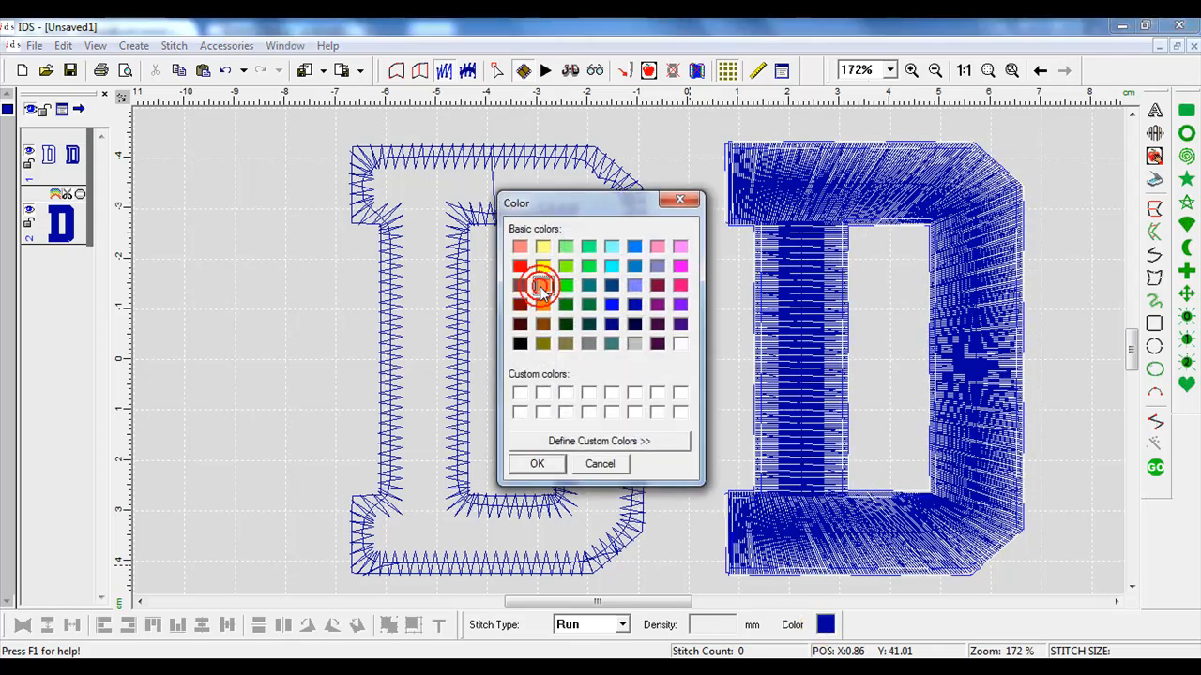
pyautogui.click(542, 304)
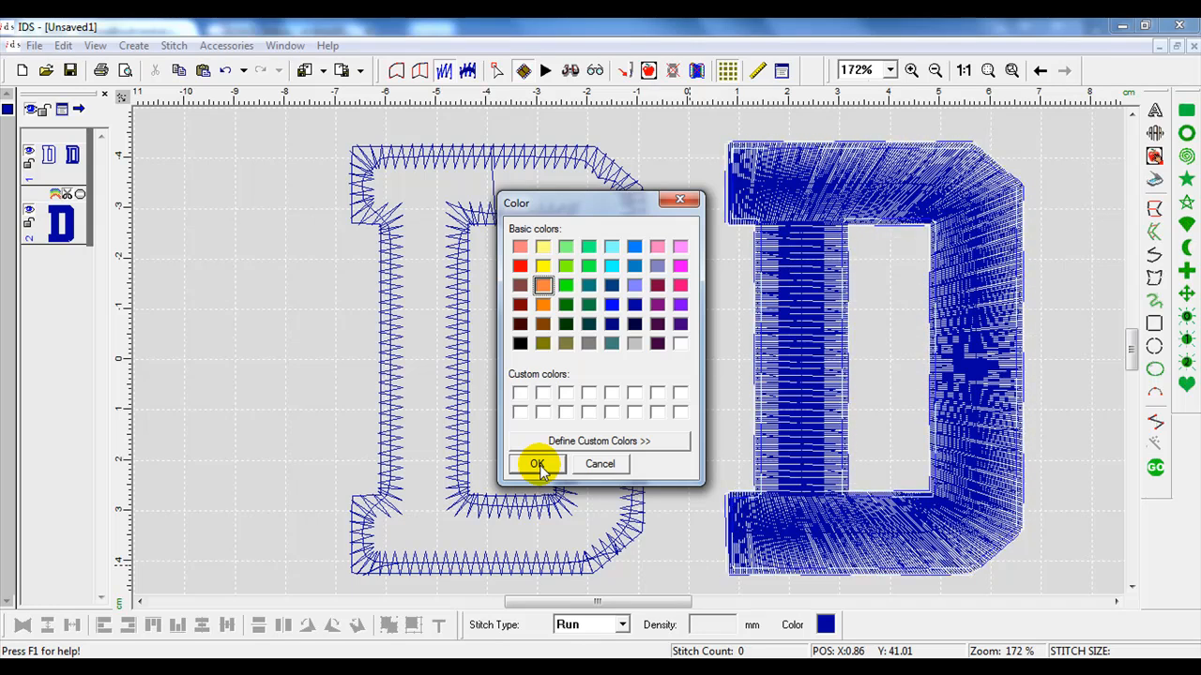
pyautogui.click(537, 465)
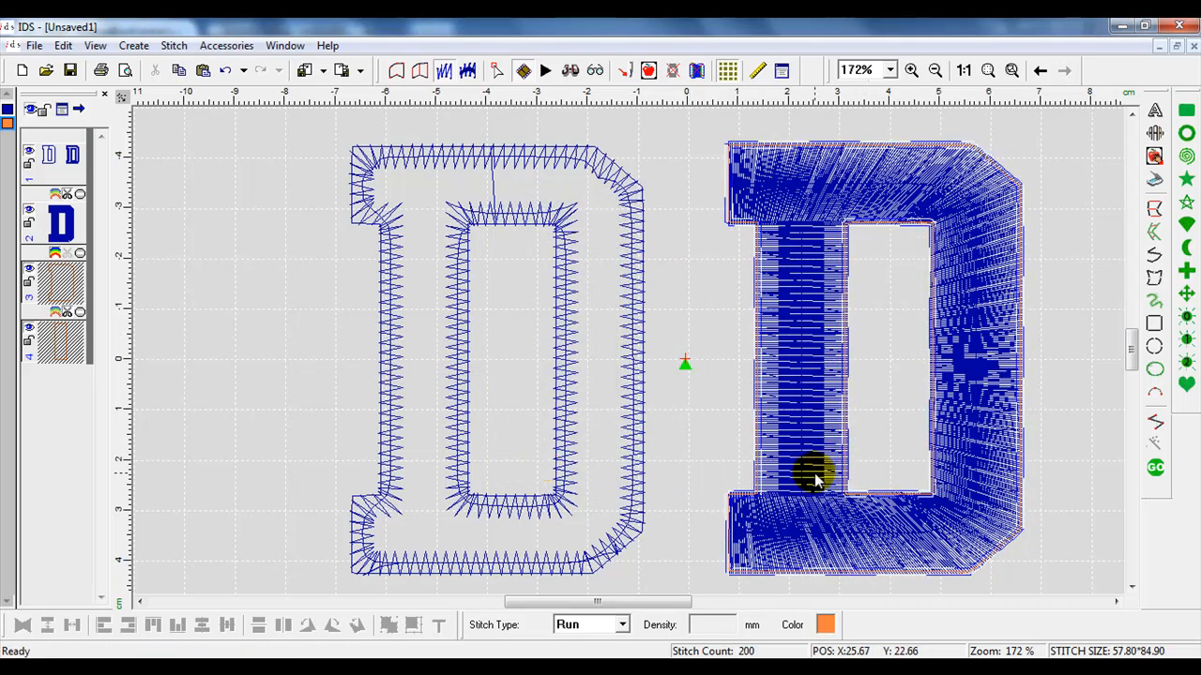
pyautogui.moveTo(788, 398)
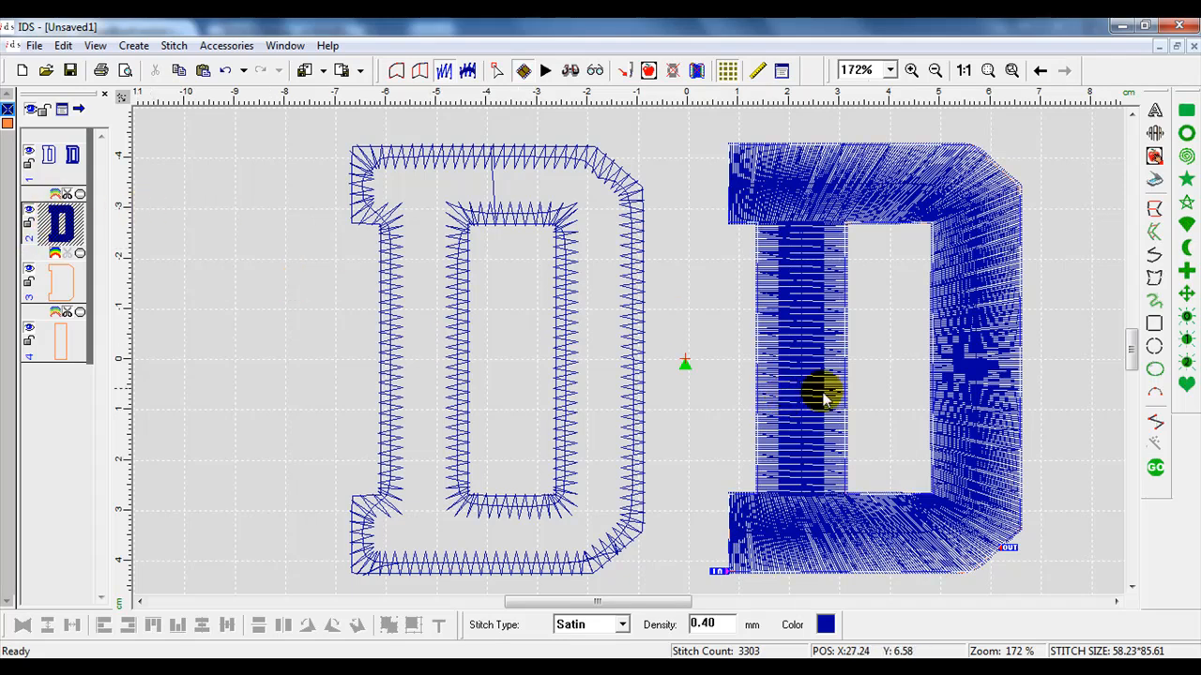
# - Create a satin border outline from the fill's edges on all borders, width 4
pyautogui.rightClick(822, 394)
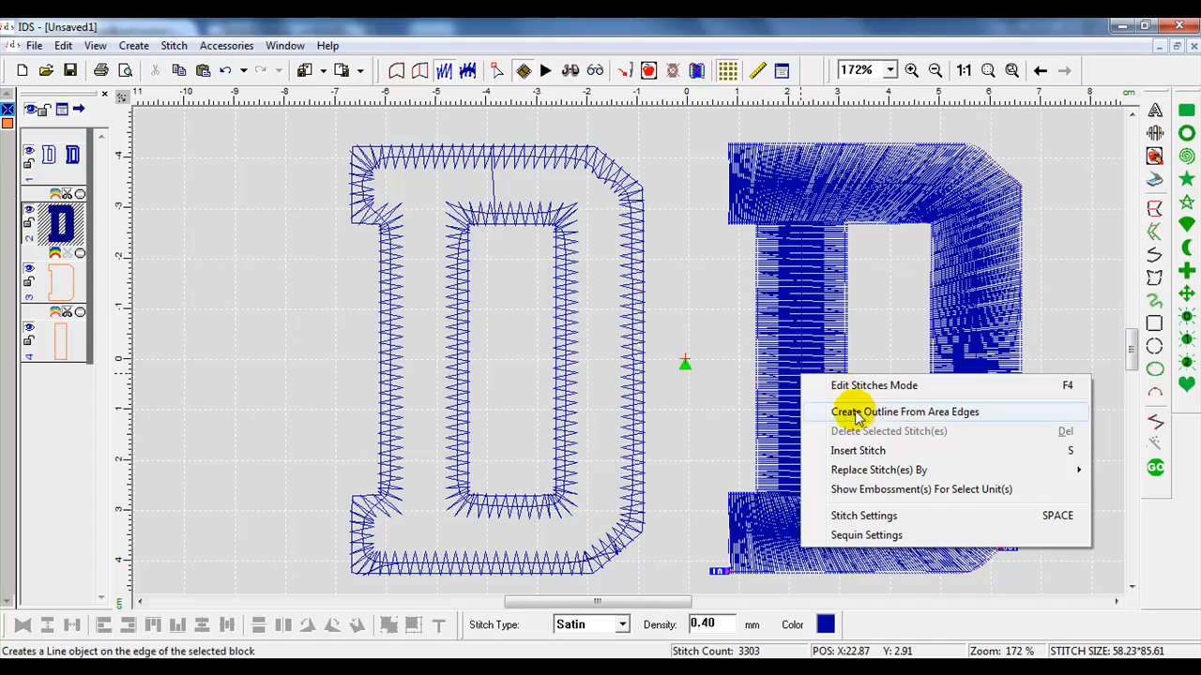
pyautogui.click(904, 413)
pyautogui.write('-2')
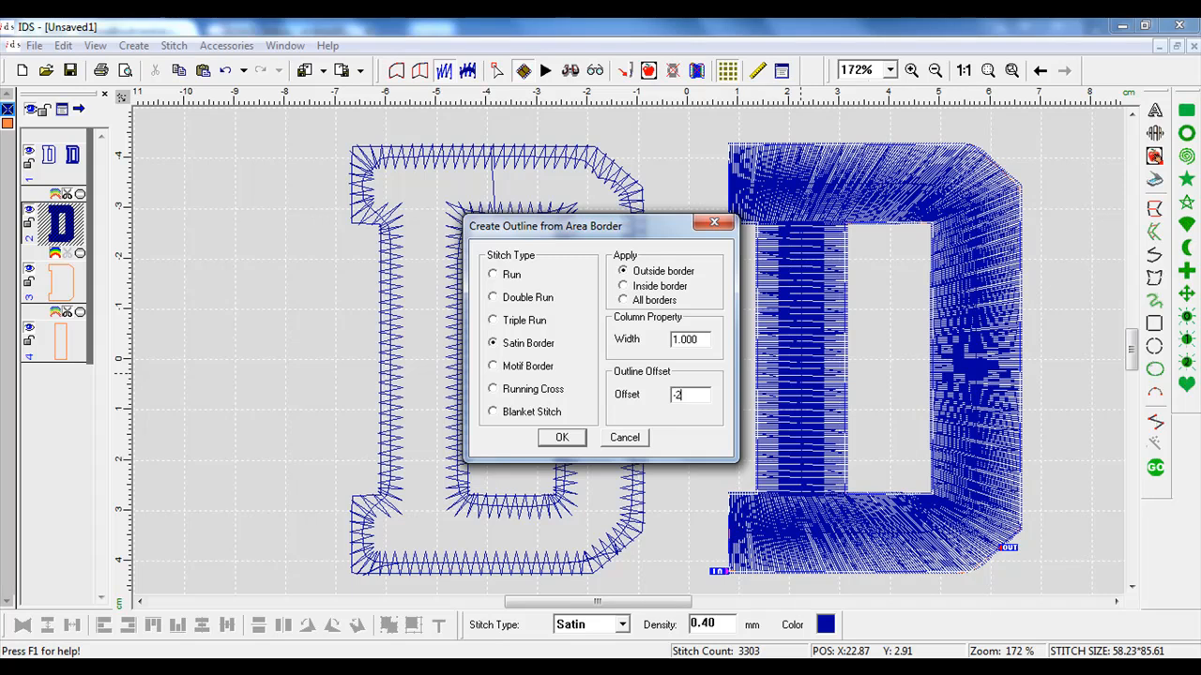
pyautogui.click(623, 300)
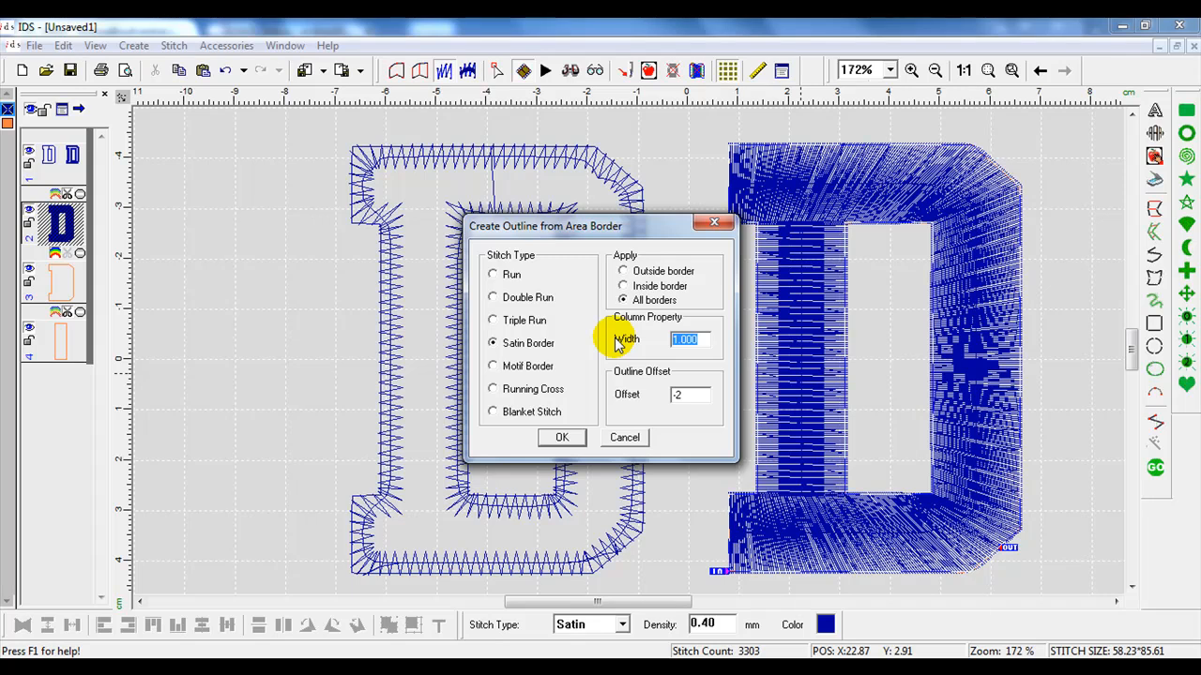
pyautogui.write('4')
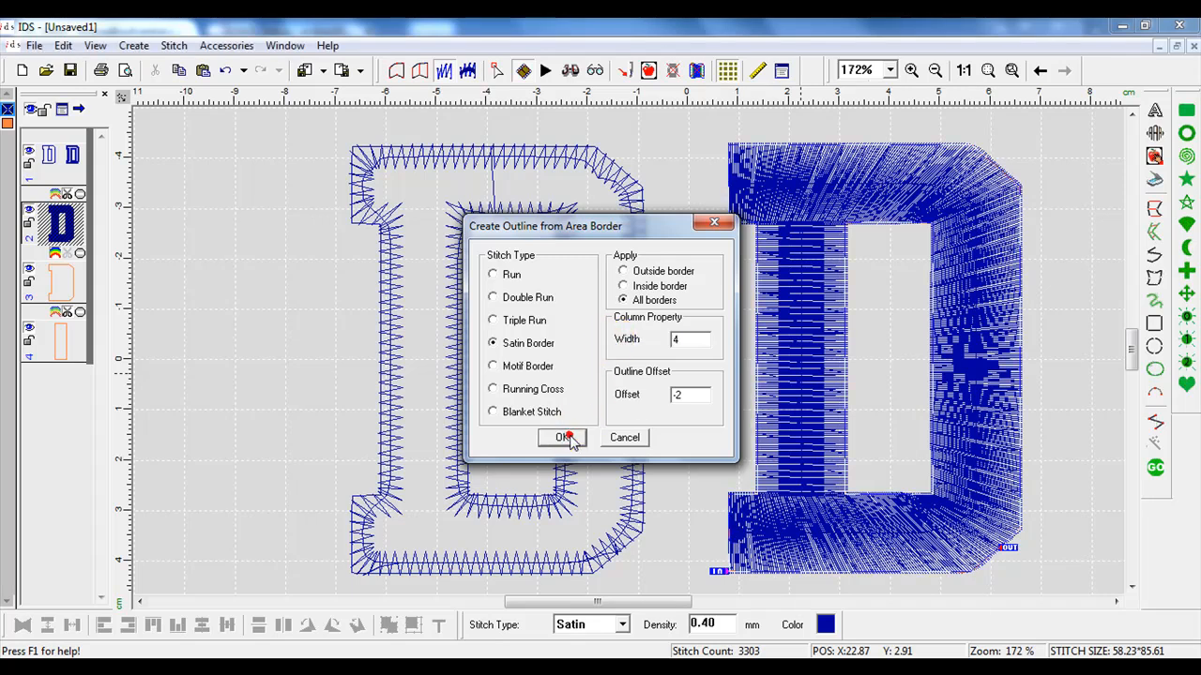
pyautogui.click(562, 437)
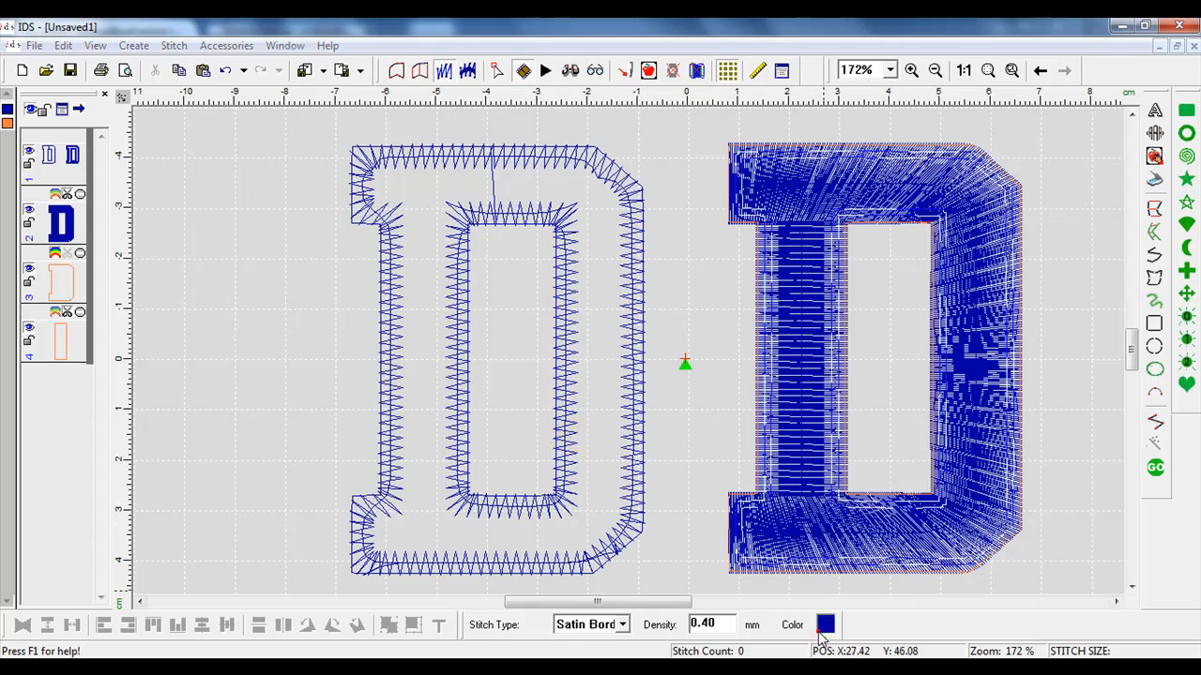
# - Set the border colour to purple and select one of the D's outline objects
pyautogui.click(825, 625)
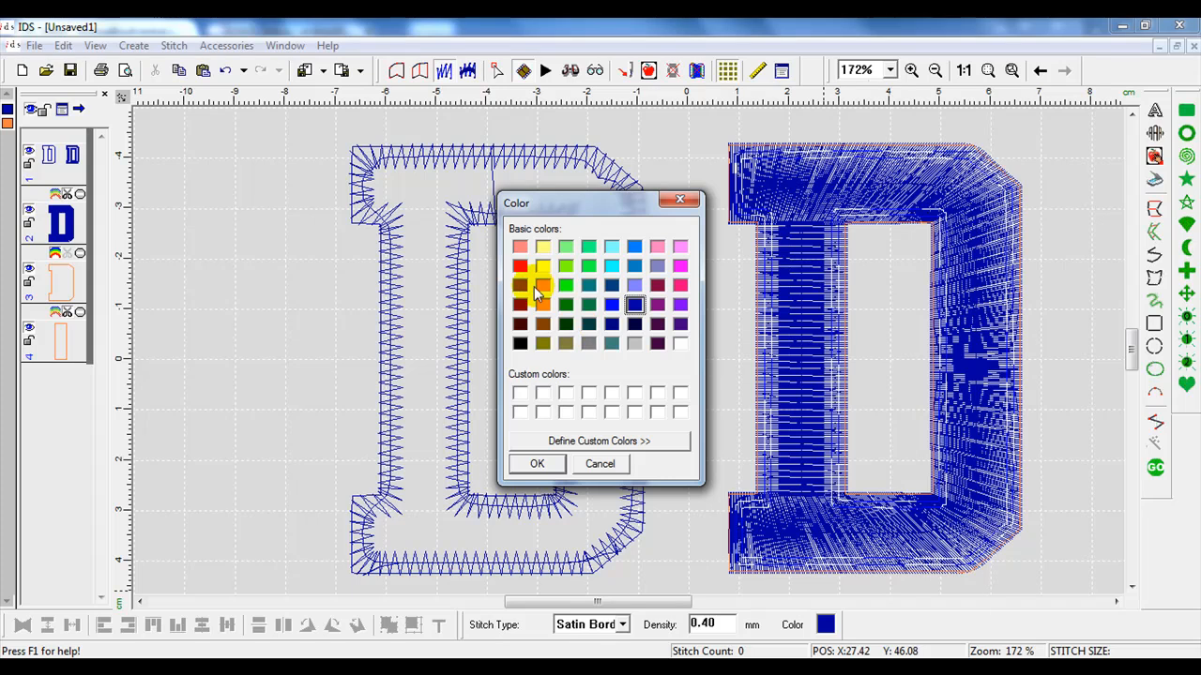
pyautogui.moveTo(713, 281)
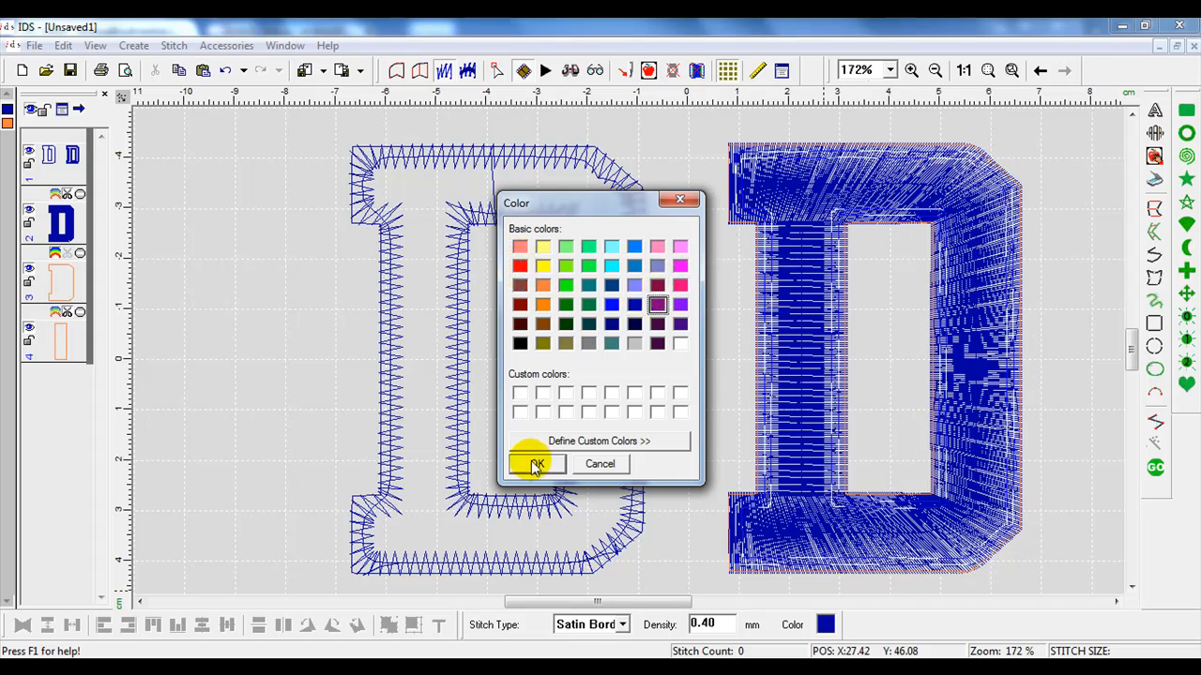
pyautogui.click(537, 465)
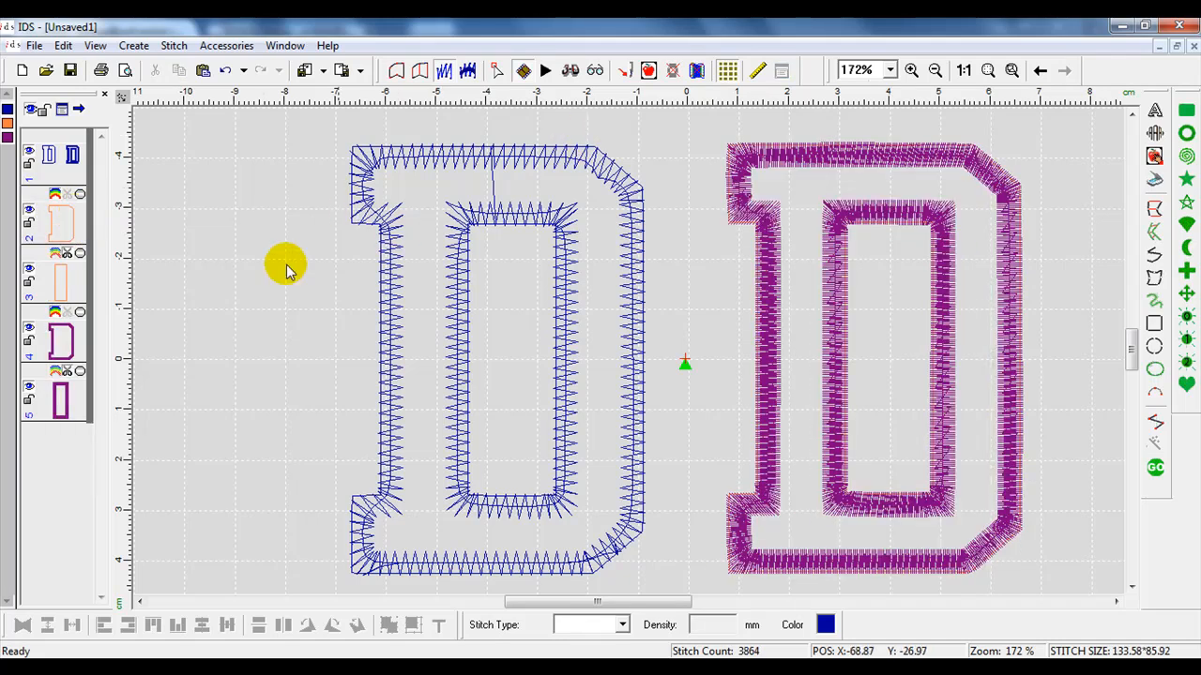
pyautogui.moveTo(83, 285)
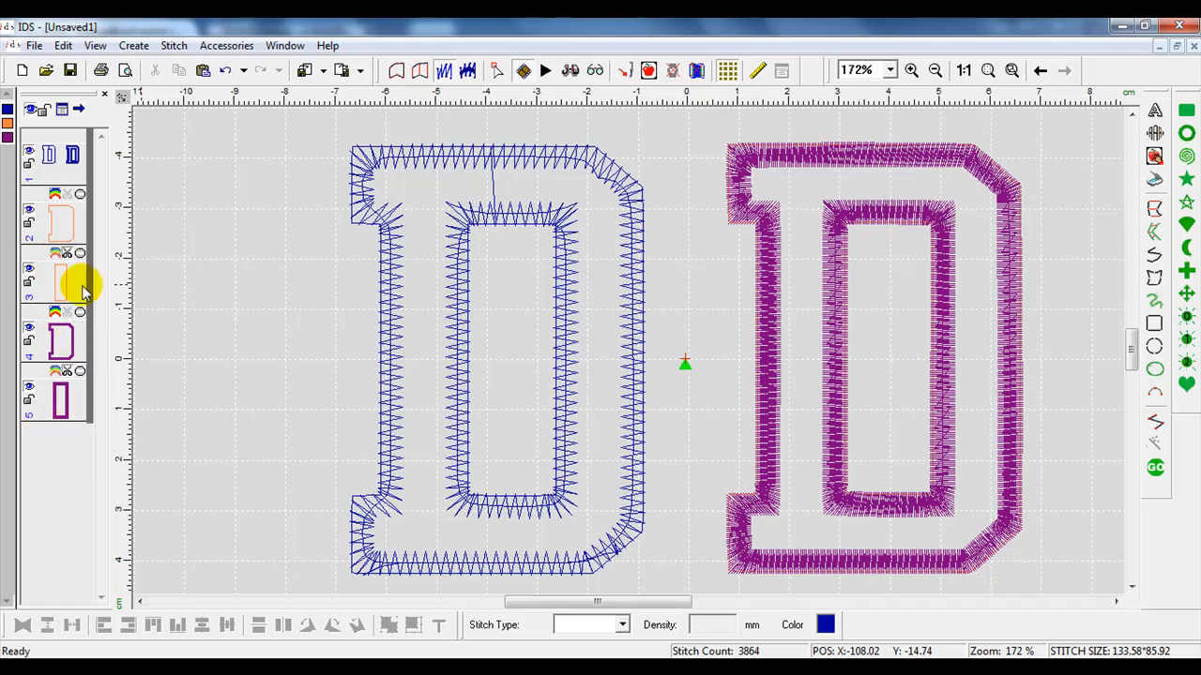
pyautogui.click(58, 341)
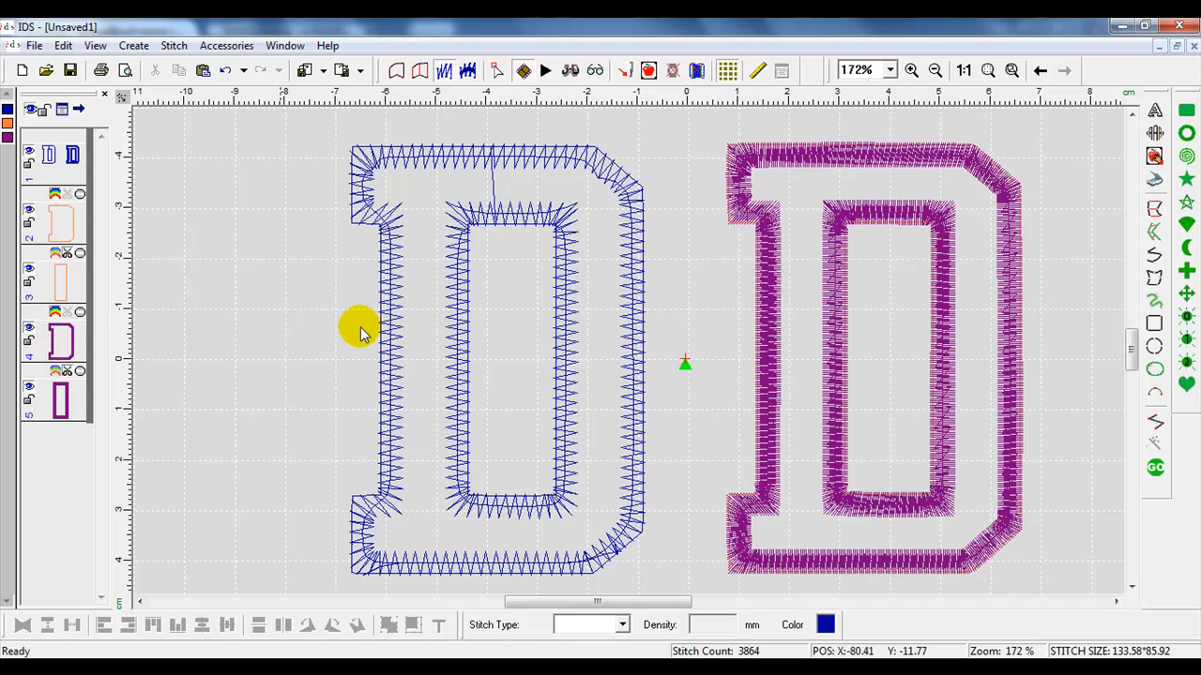
pyautogui.moveTo(882, 223)
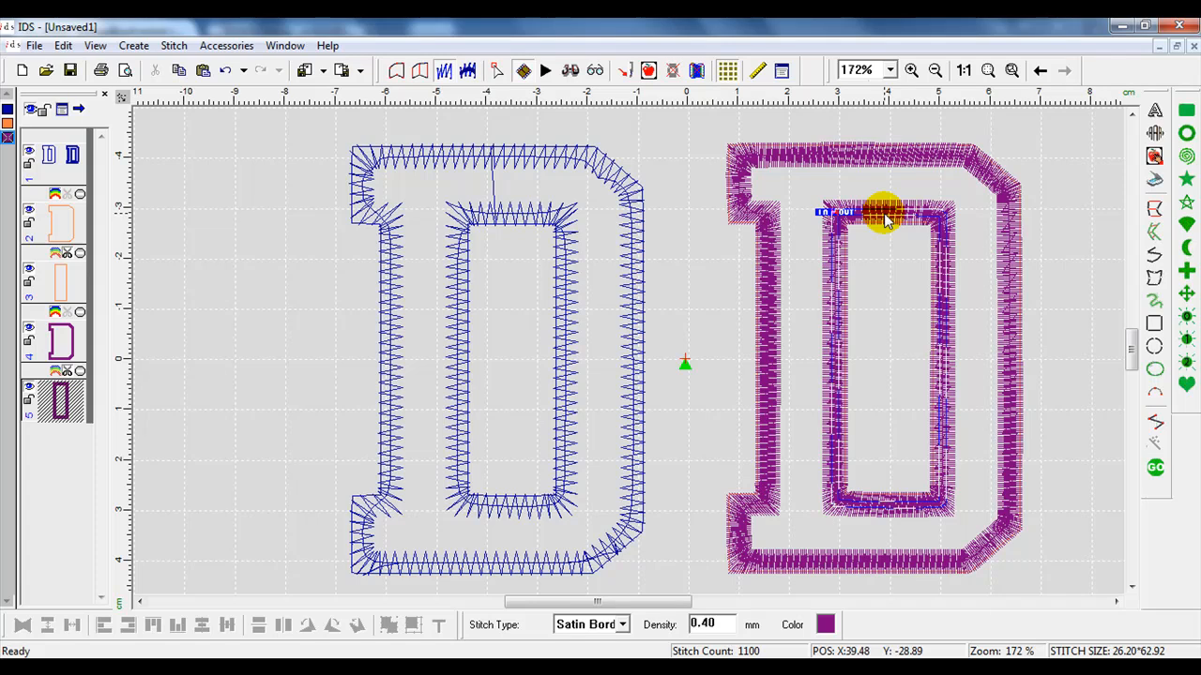
# - Set the inner border to zigzag satin without auto shortening, density 2, and confirm
pyautogui.doubleClick(882, 210)
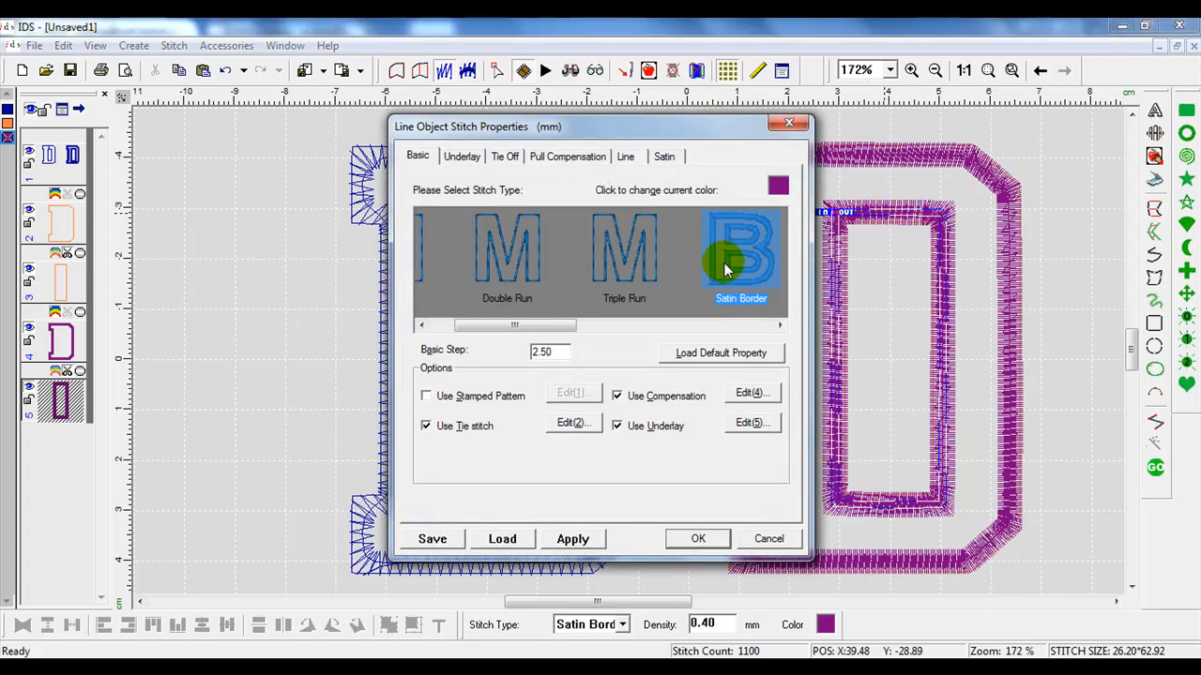
pyautogui.moveTo(709, 222)
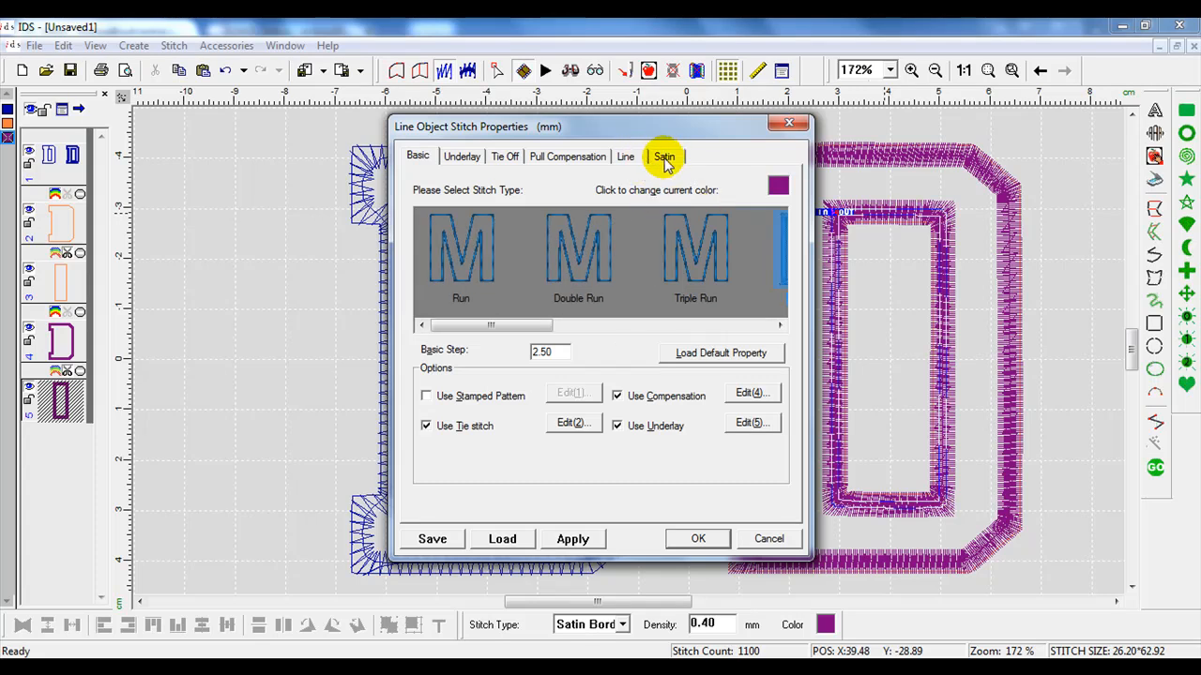
pyautogui.click(664, 156)
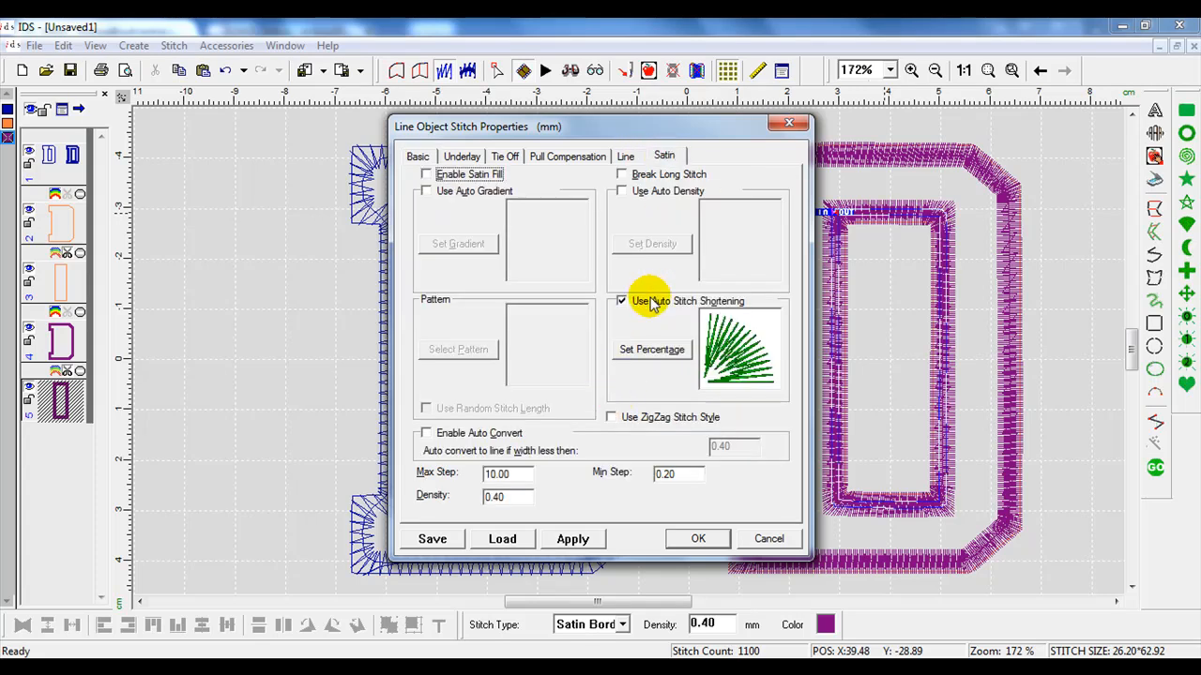
pyautogui.click(621, 301)
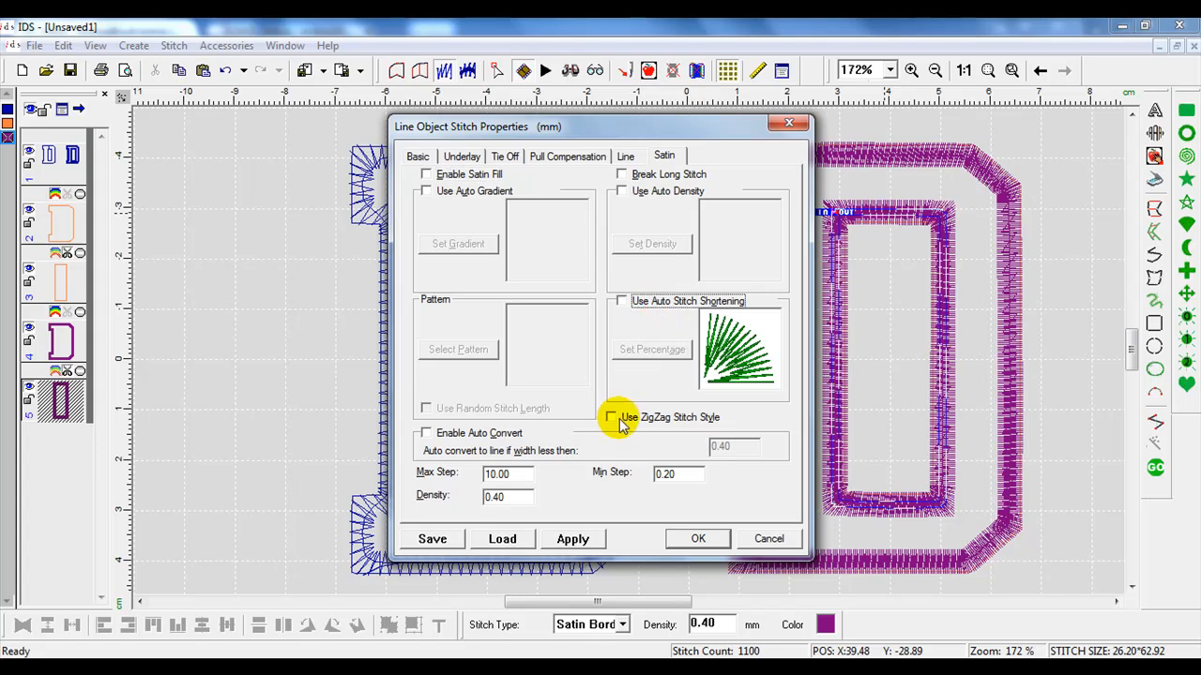
pyautogui.click(612, 416)
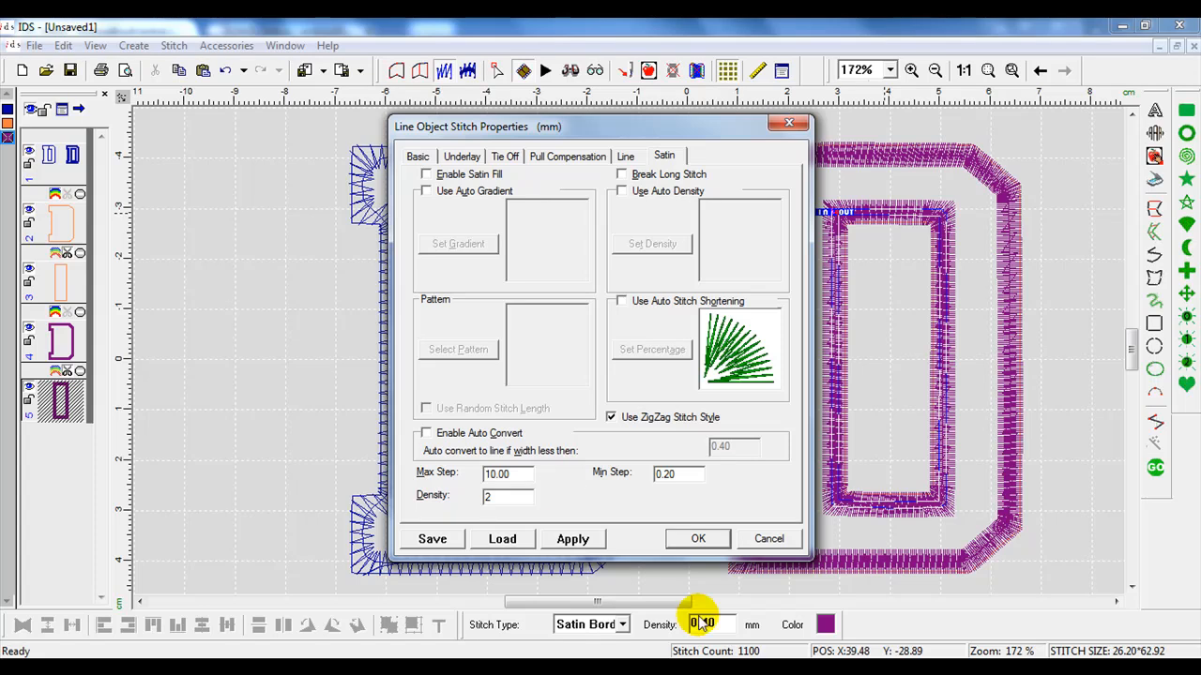
pyautogui.click(572, 538)
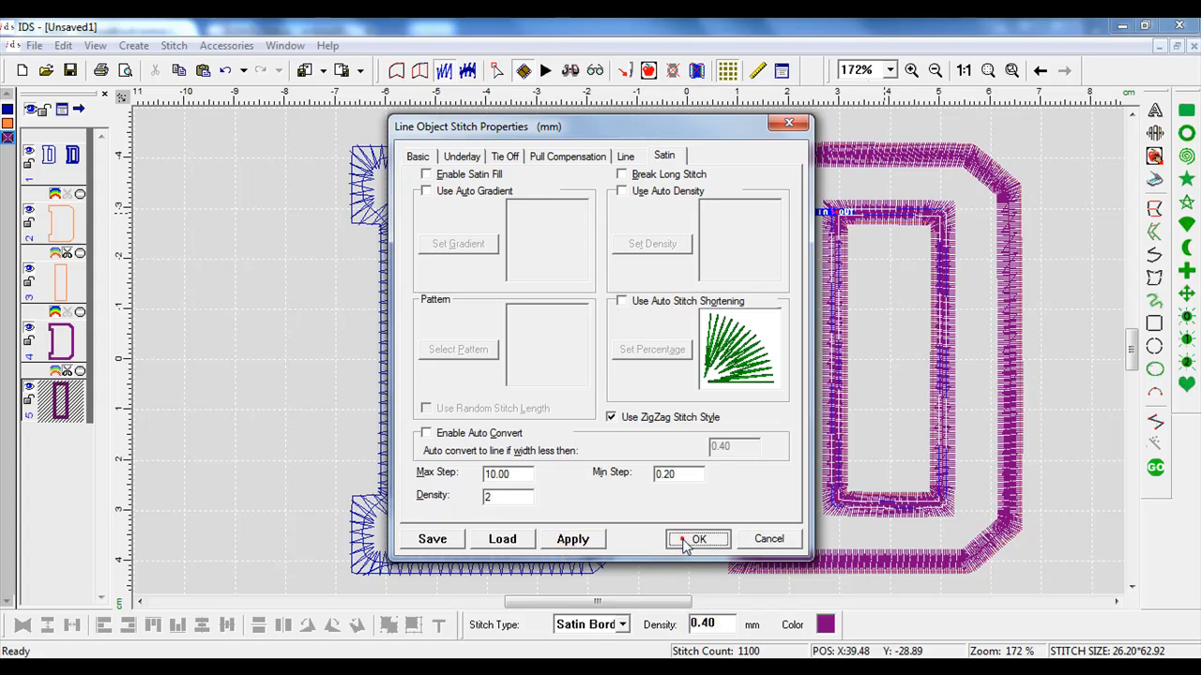
pyautogui.click(698, 538)
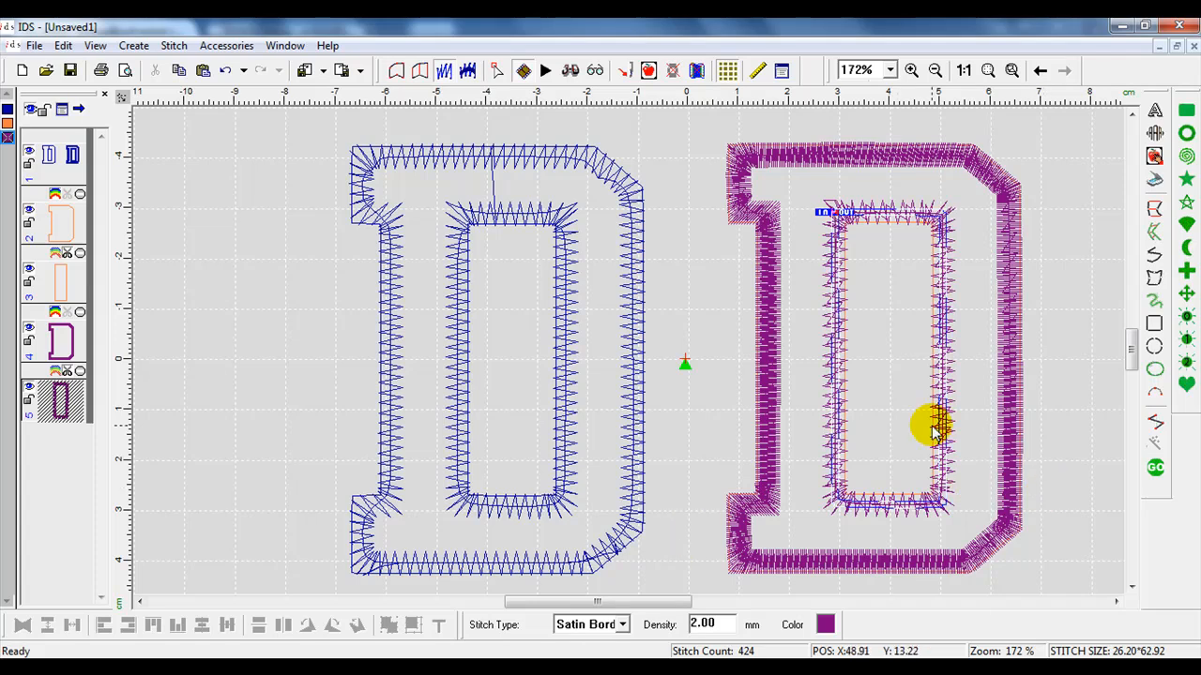
pyautogui.moveTo(834, 360)
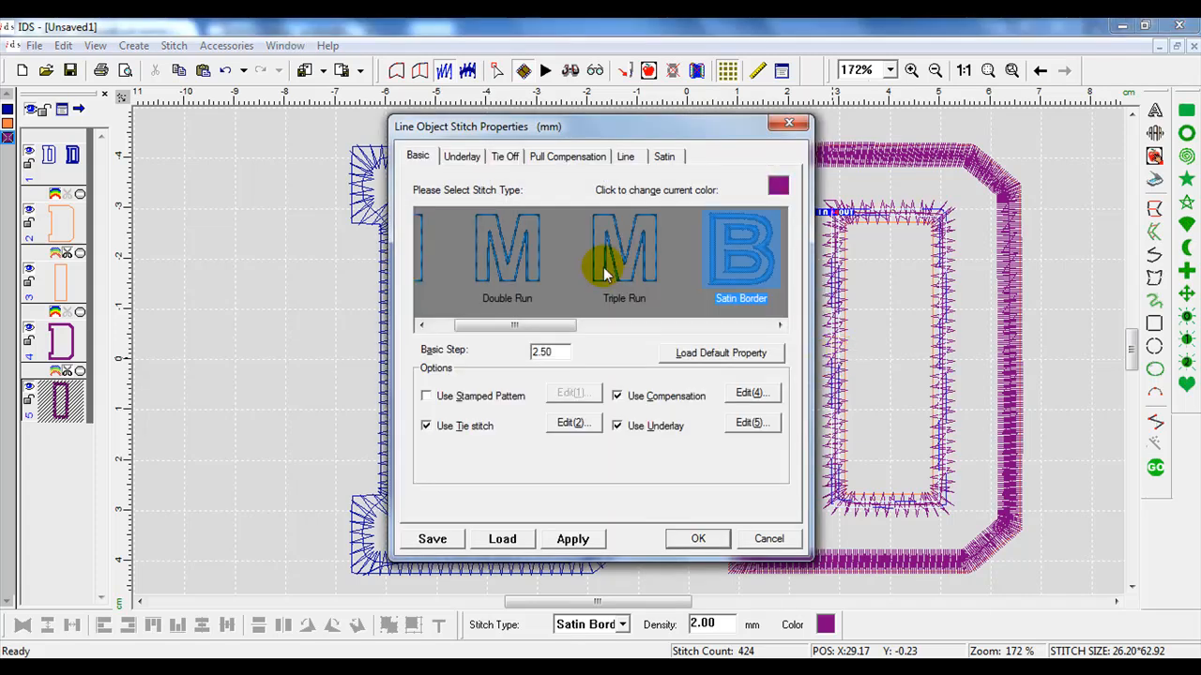
# - Turn off Use Underlay for the inner border and confirm
pyautogui.click(617, 424)
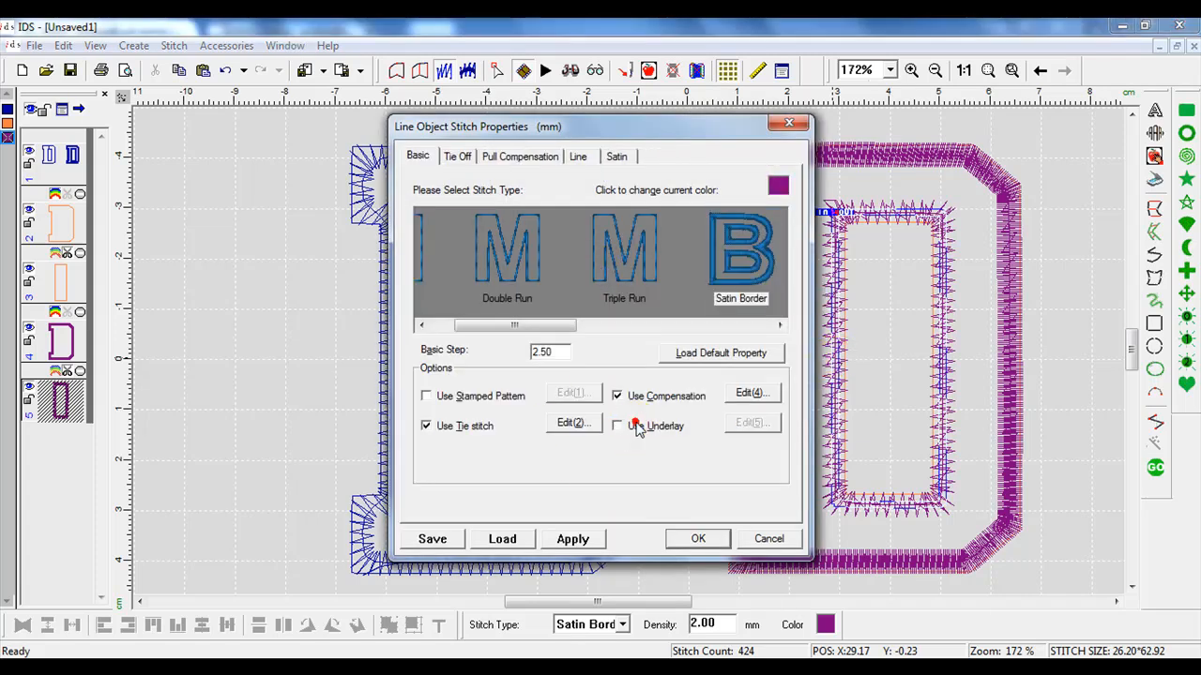
pyautogui.click(698, 539)
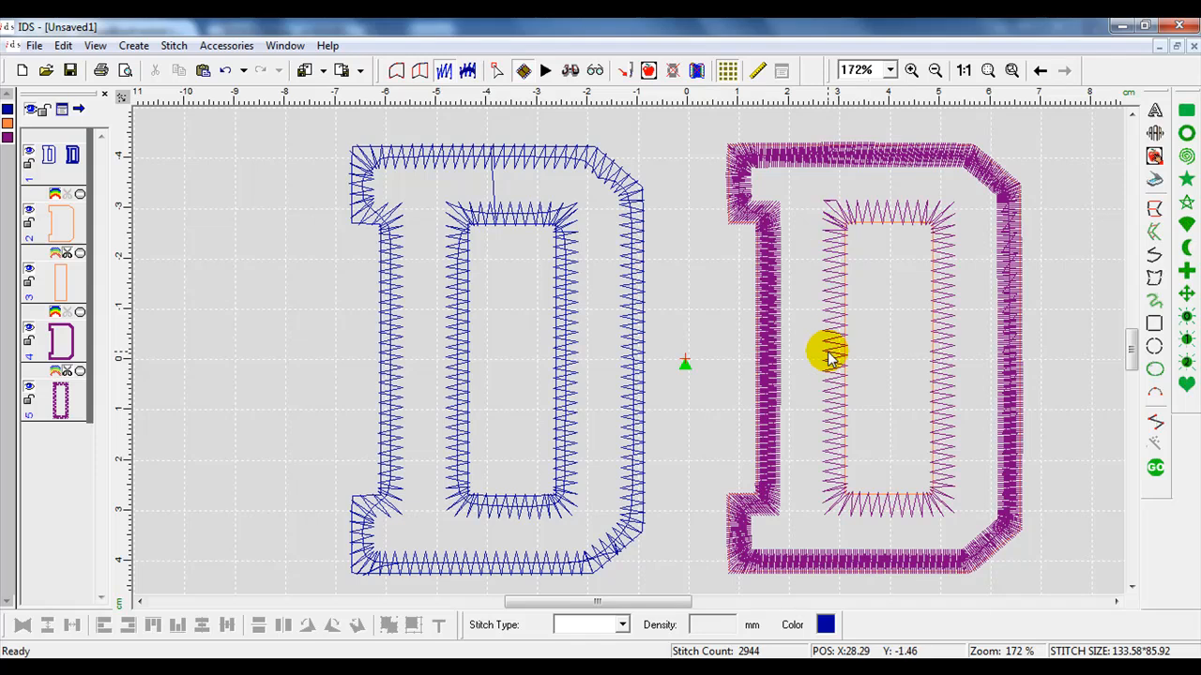
pyautogui.moveTo(816, 173)
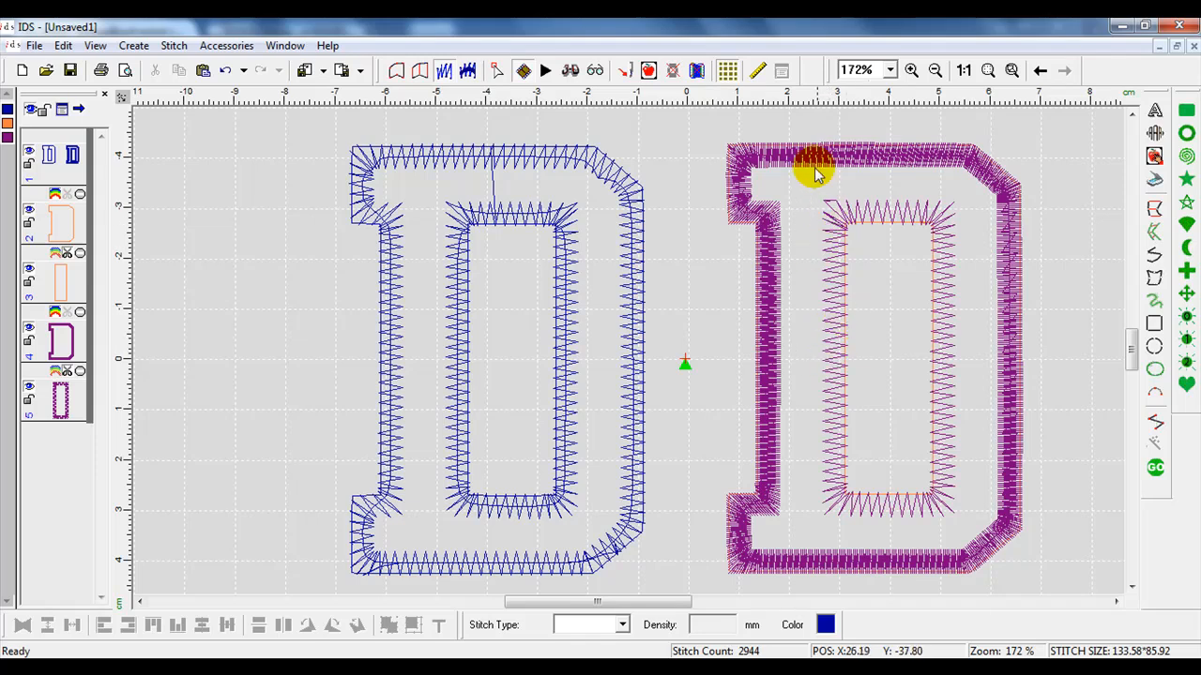
pyautogui.moveTo(1051, 441)
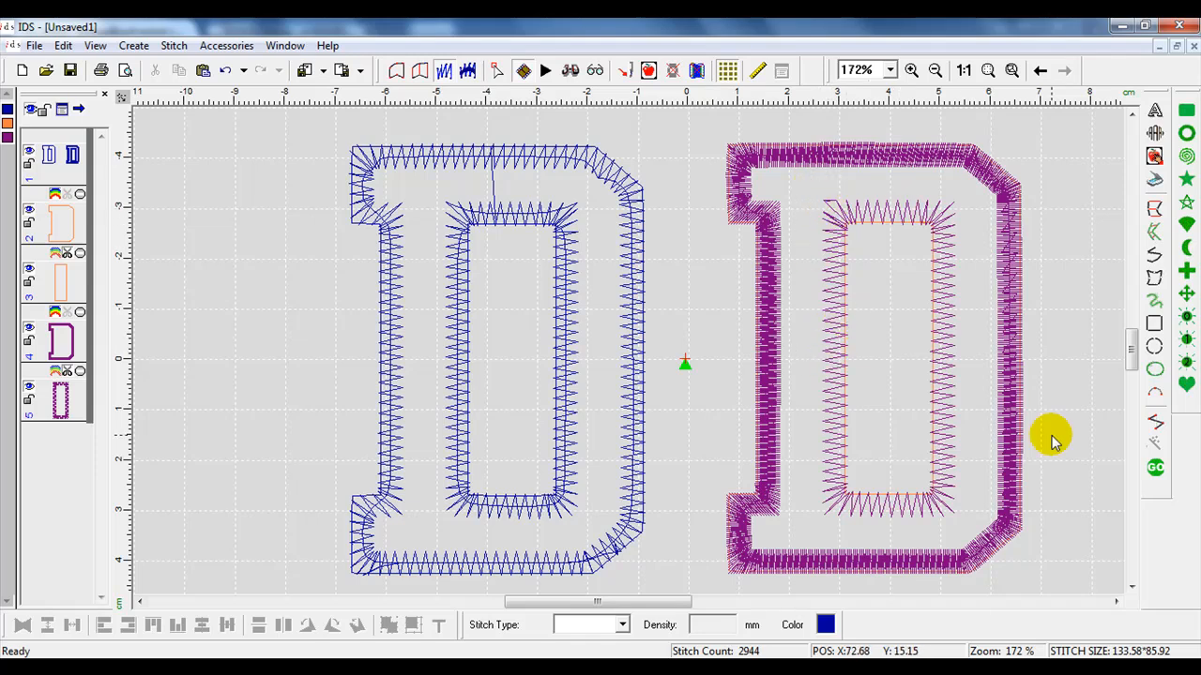
pyautogui.moveTo(1009, 435)
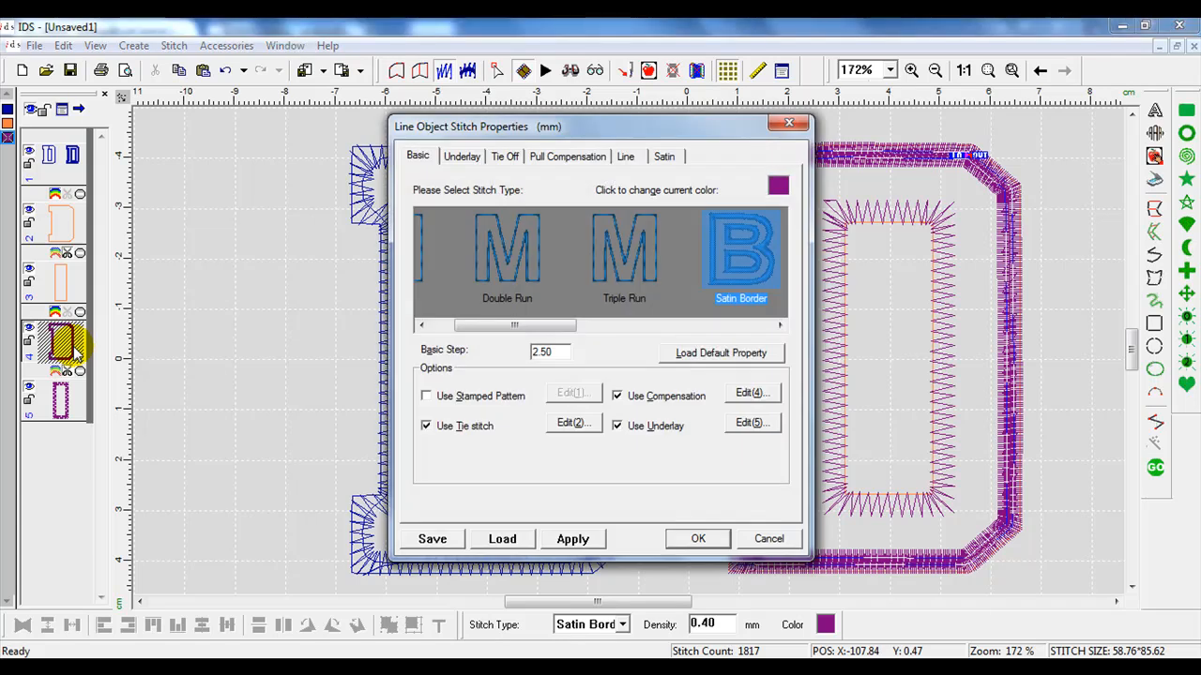
# - Set the outer border to zigzag satin, density 2, with underlay turned off, and confirm
pyautogui.click(615, 426)
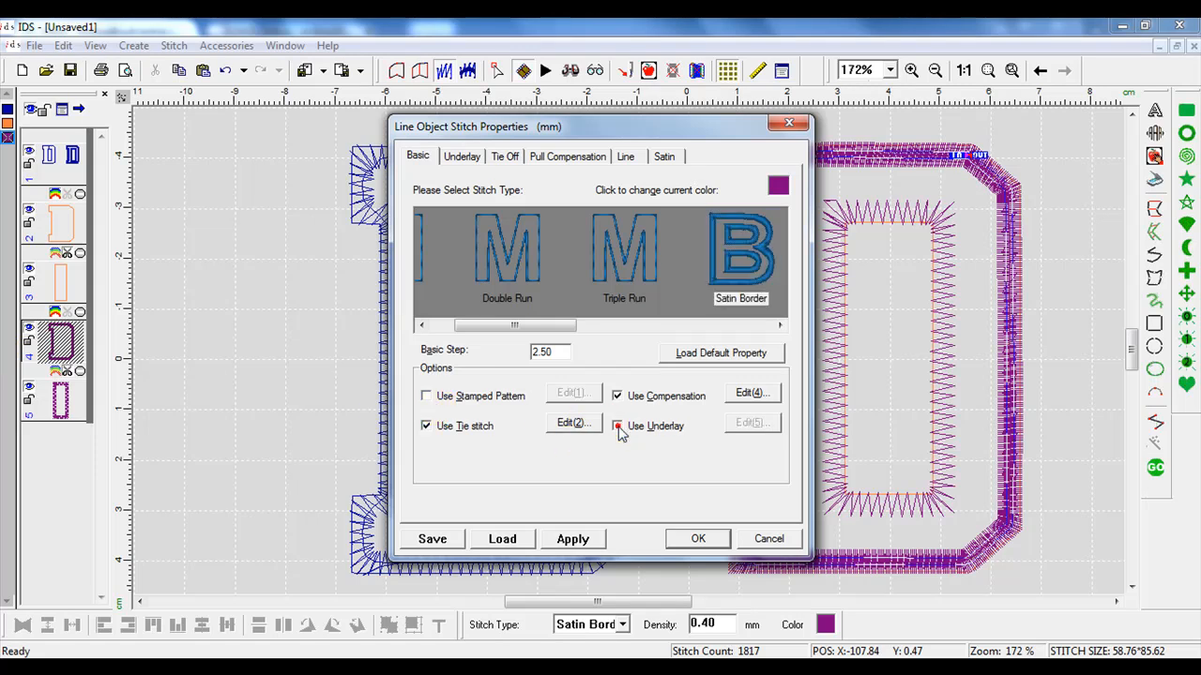
pyautogui.click(582, 155)
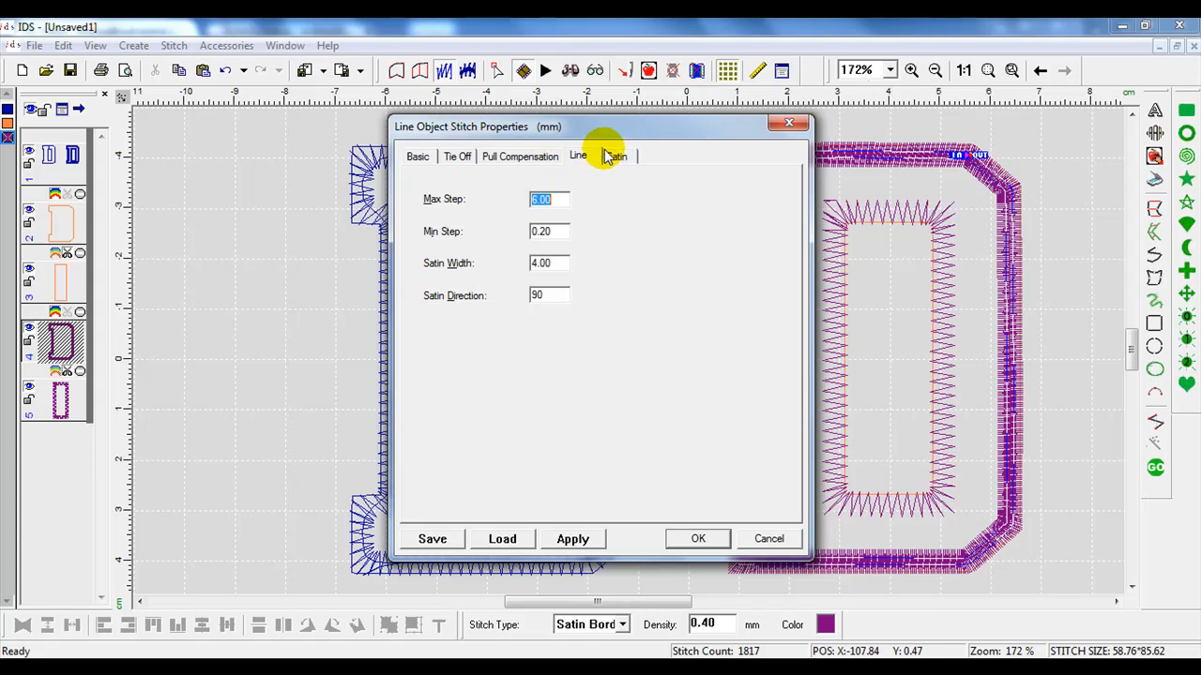
pyautogui.click(615, 156)
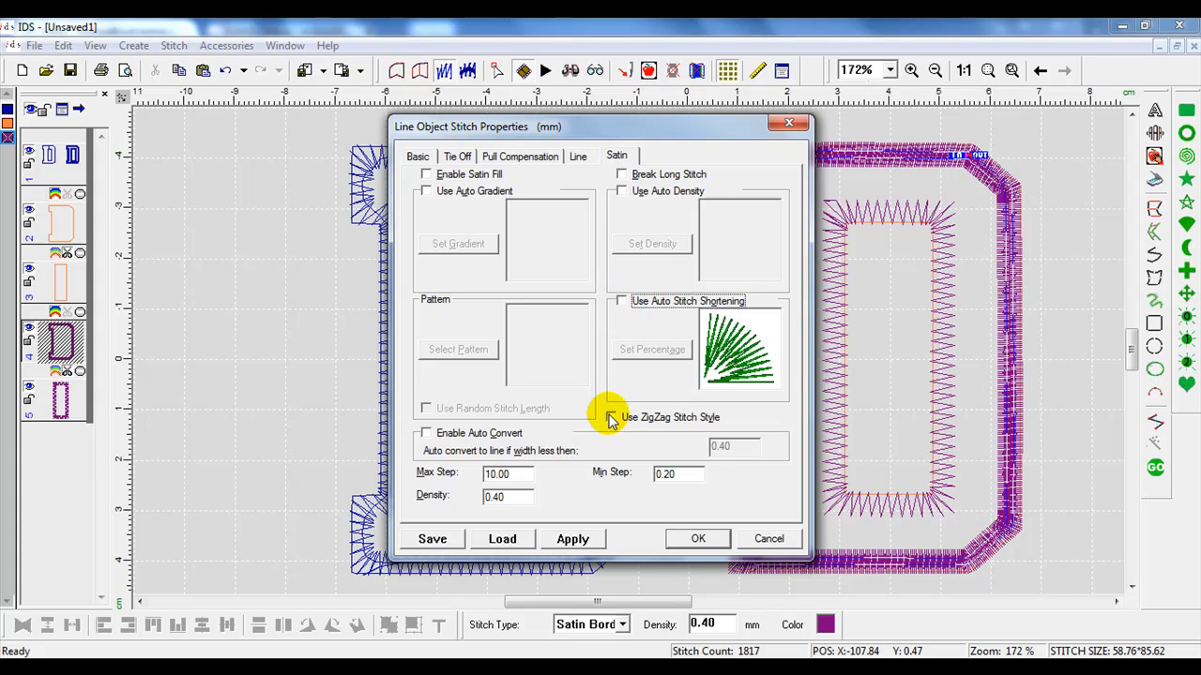
pyautogui.click(611, 416)
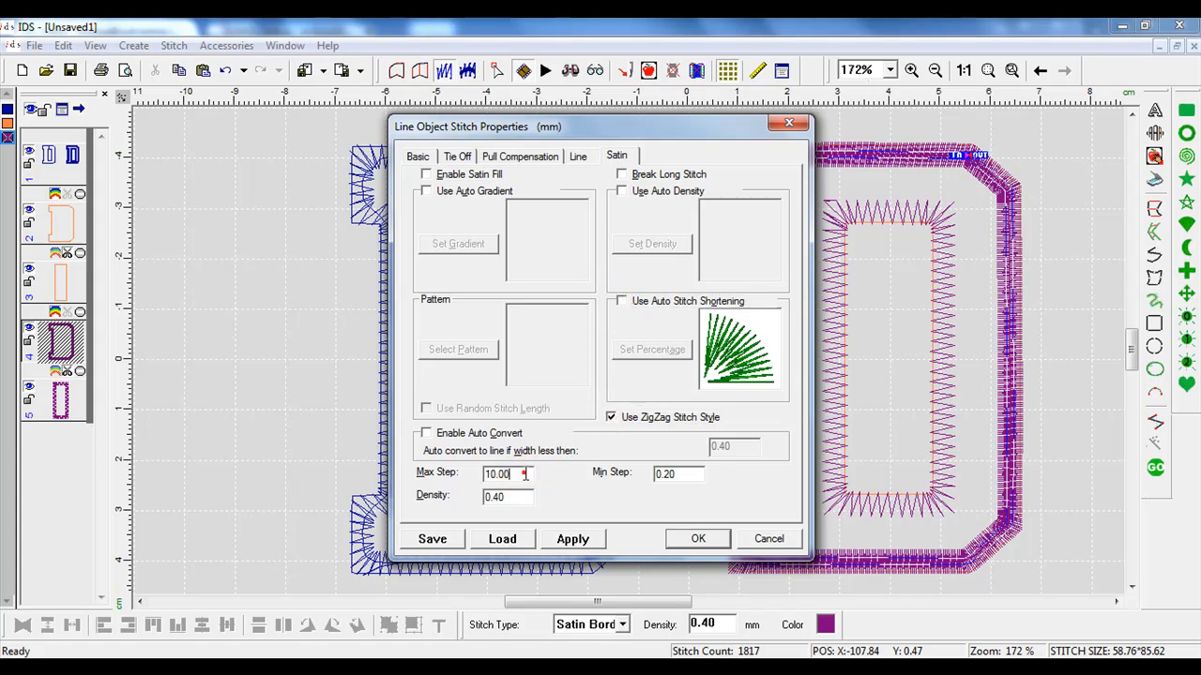
pyautogui.write('2')
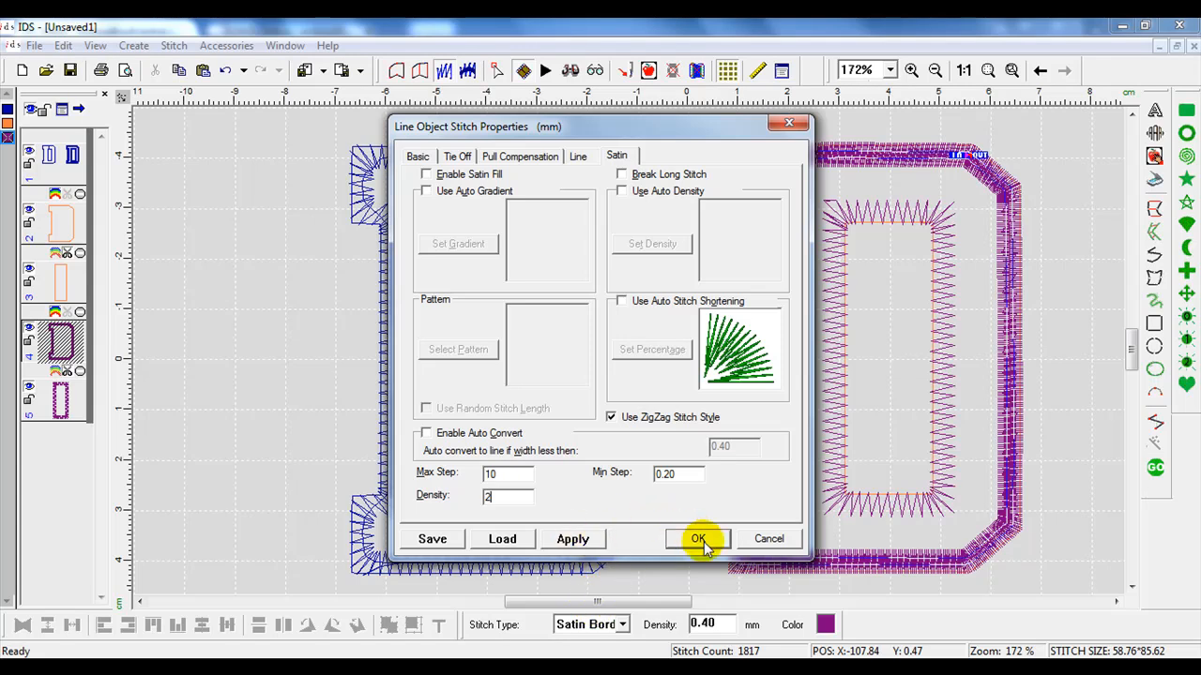
pyautogui.click(698, 536)
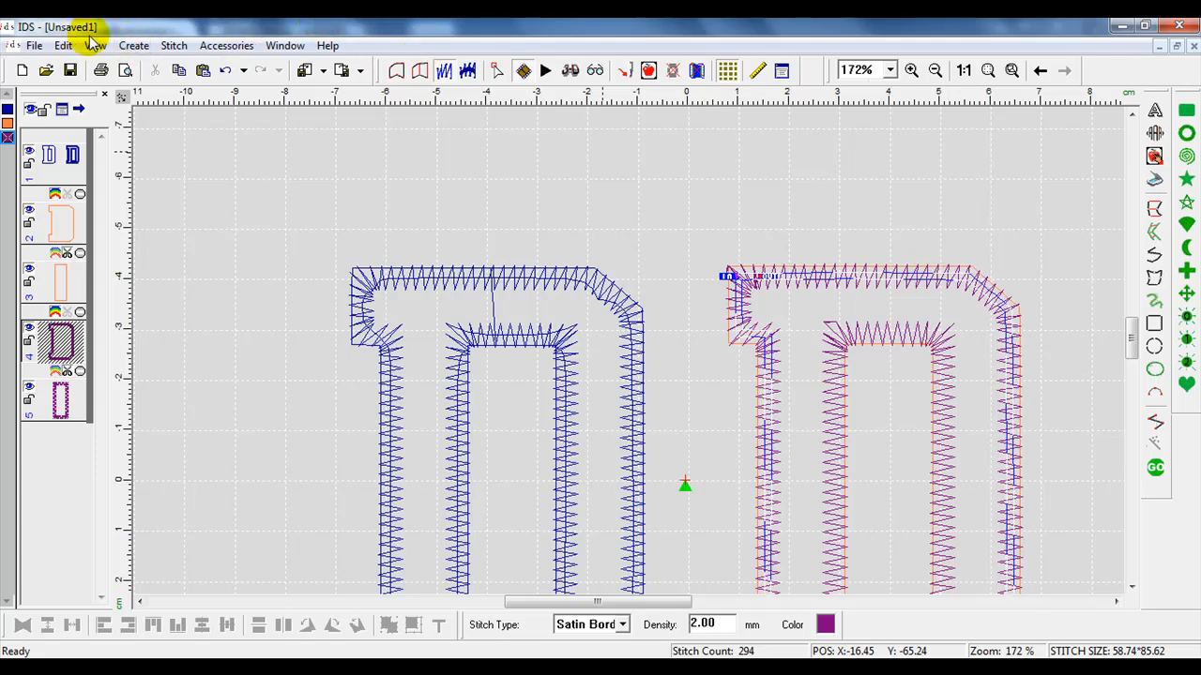
# - Switch to outline view and convert the border line into an area 4 wide
pyautogui.click(94, 45)
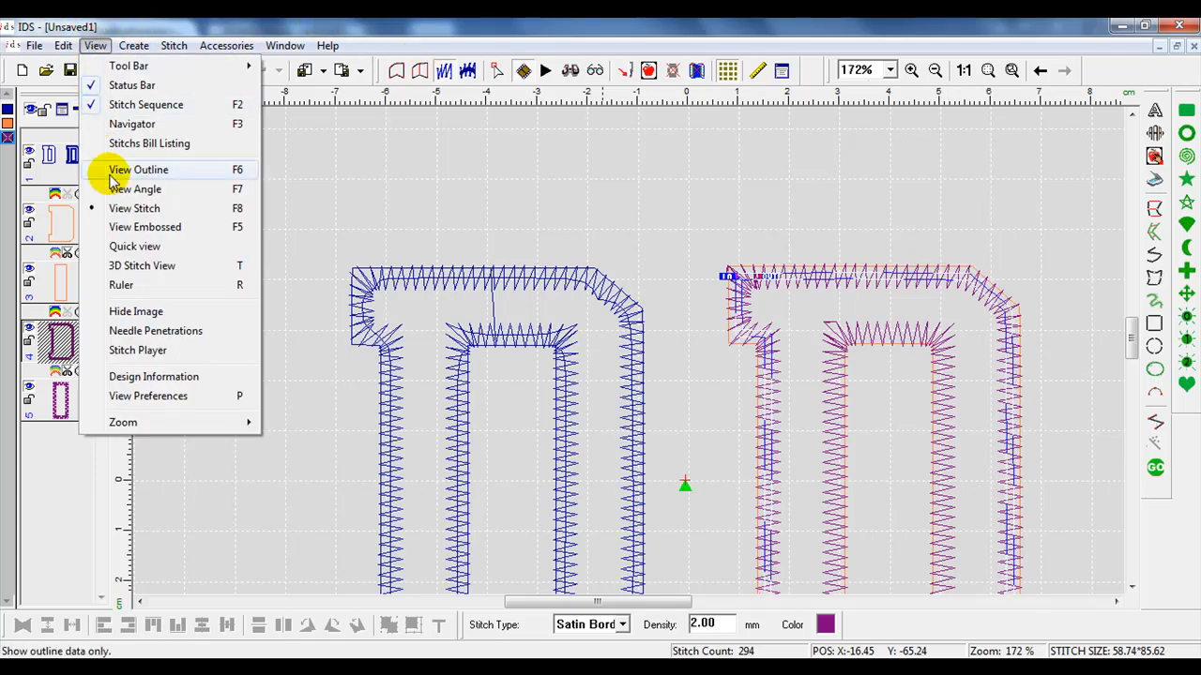
pyautogui.click(139, 168)
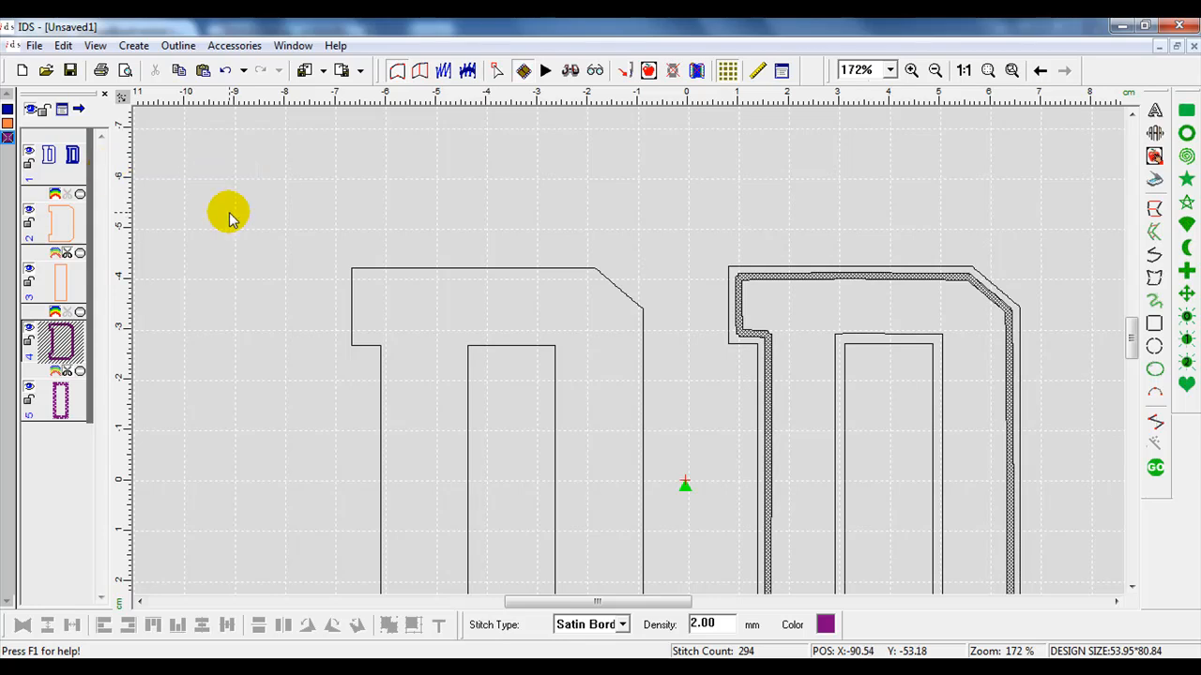
pyautogui.moveTo(803, 283)
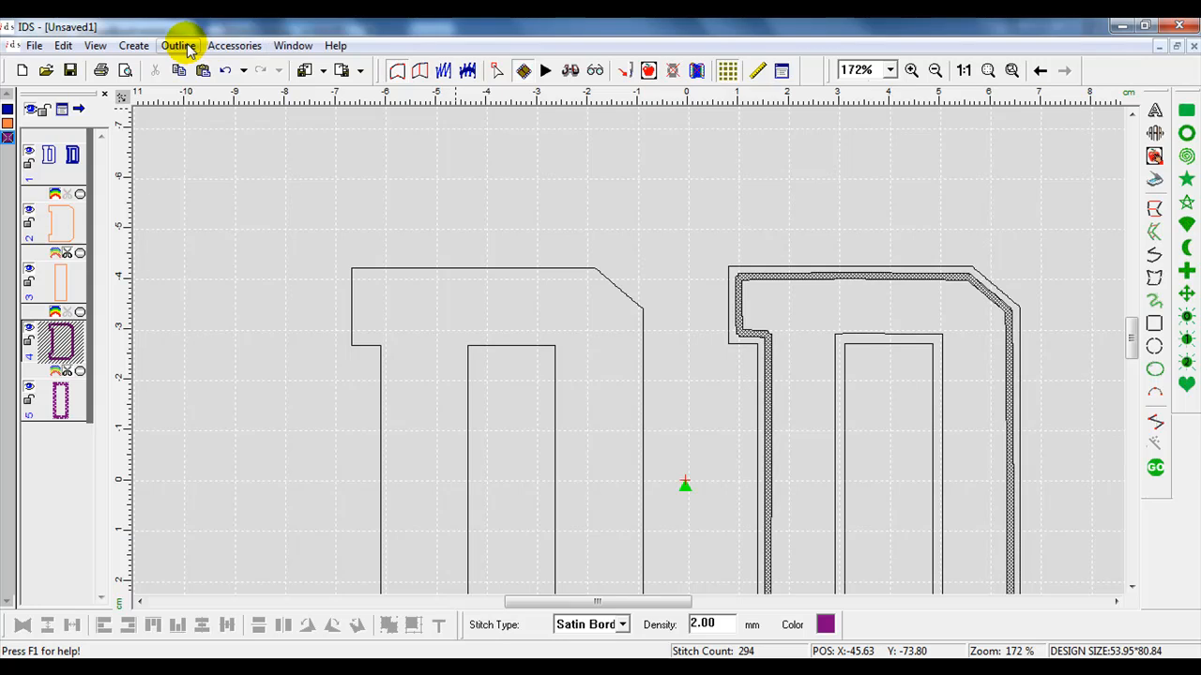
pyautogui.click(176, 45)
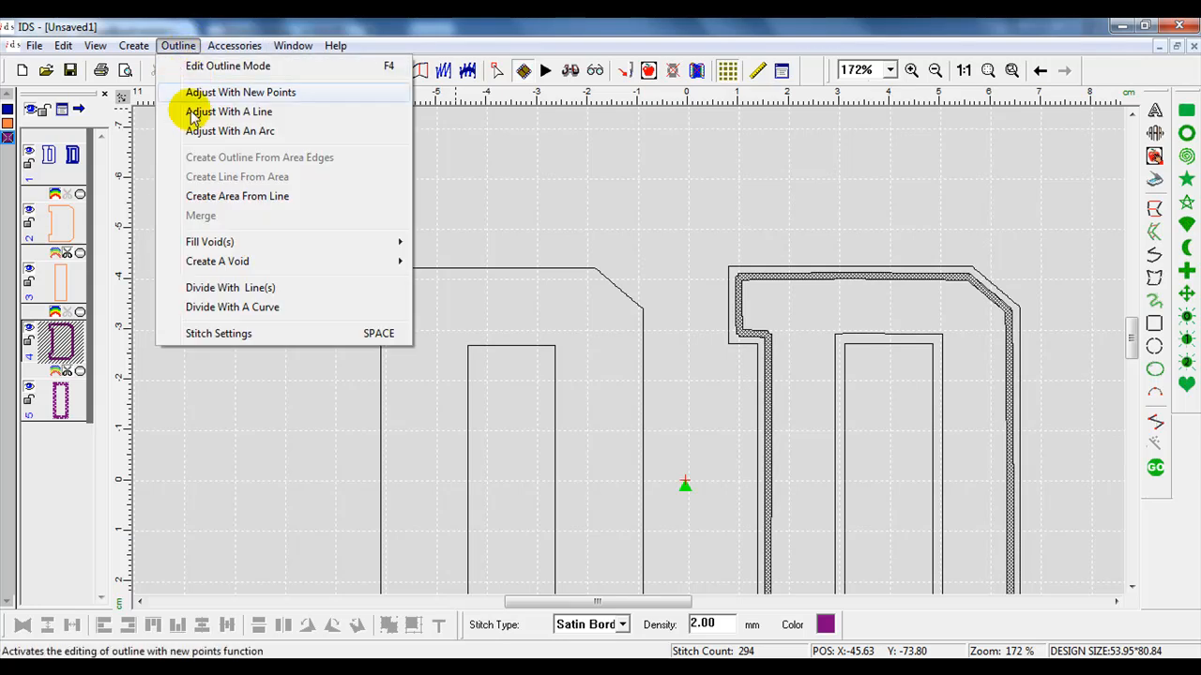
pyautogui.moveTo(233, 197)
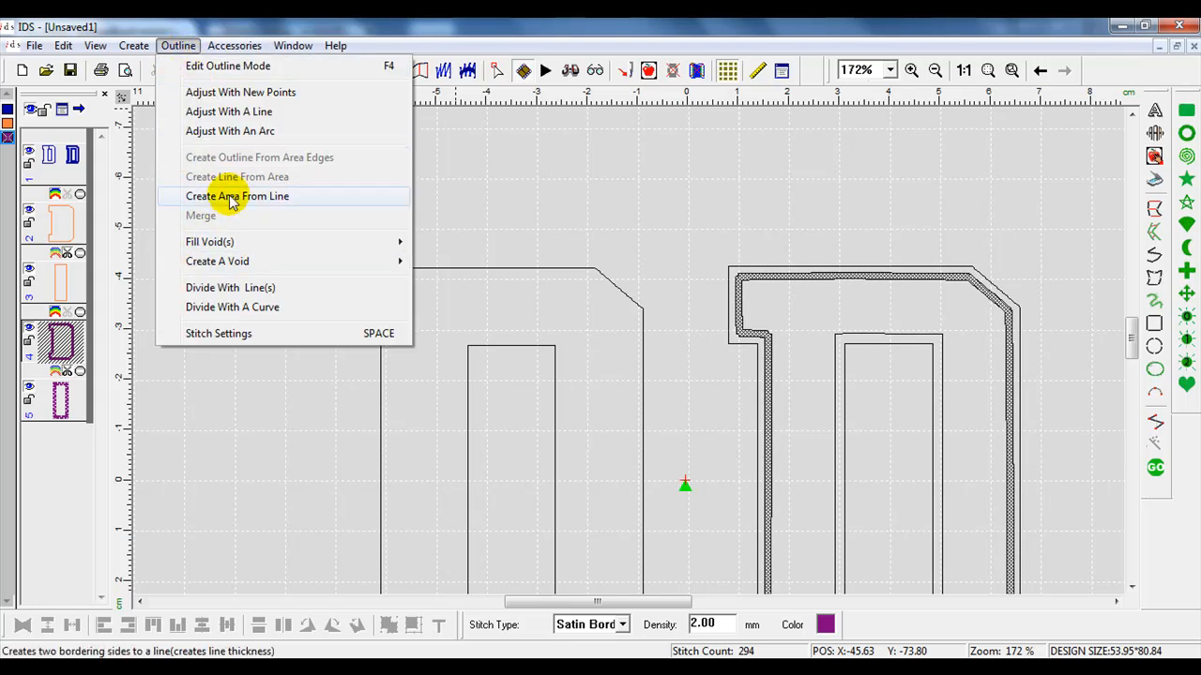
pyautogui.click(236, 197)
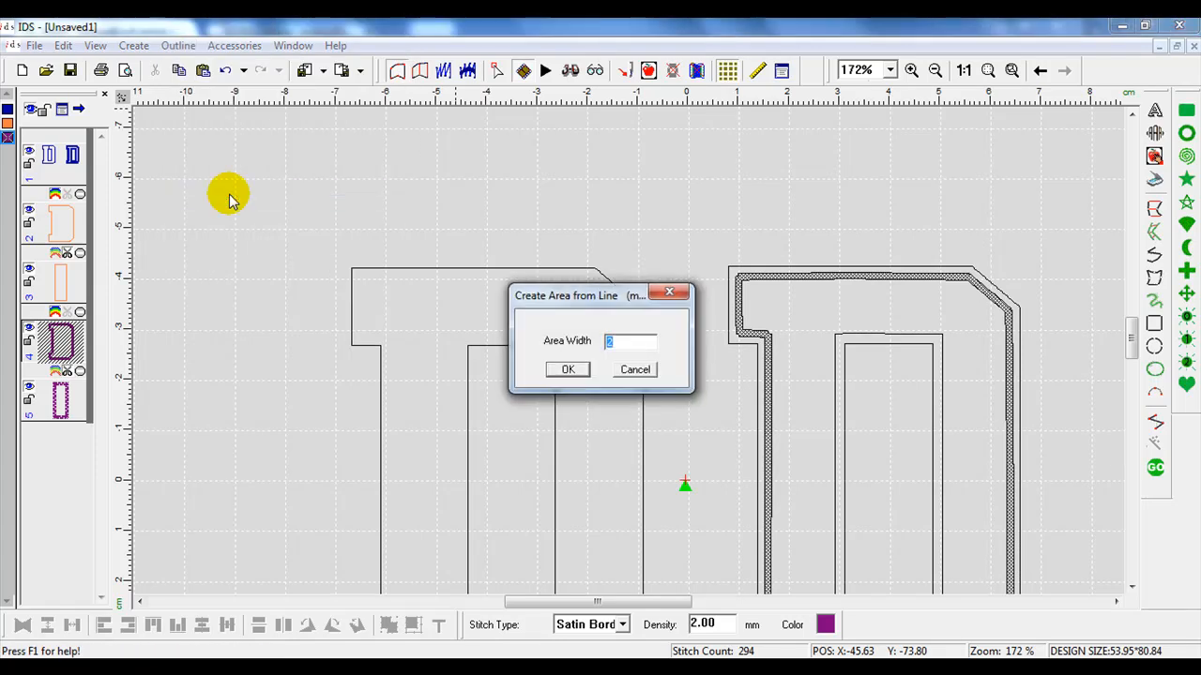
pyautogui.write('4')
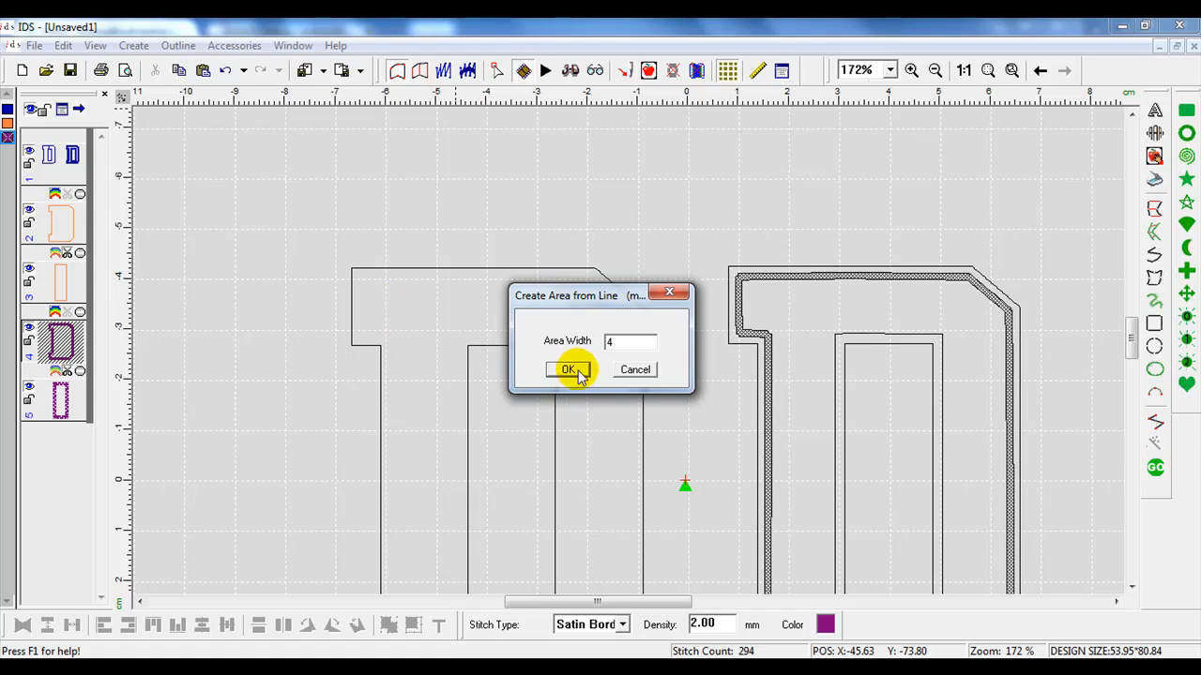
pyautogui.click(566, 368)
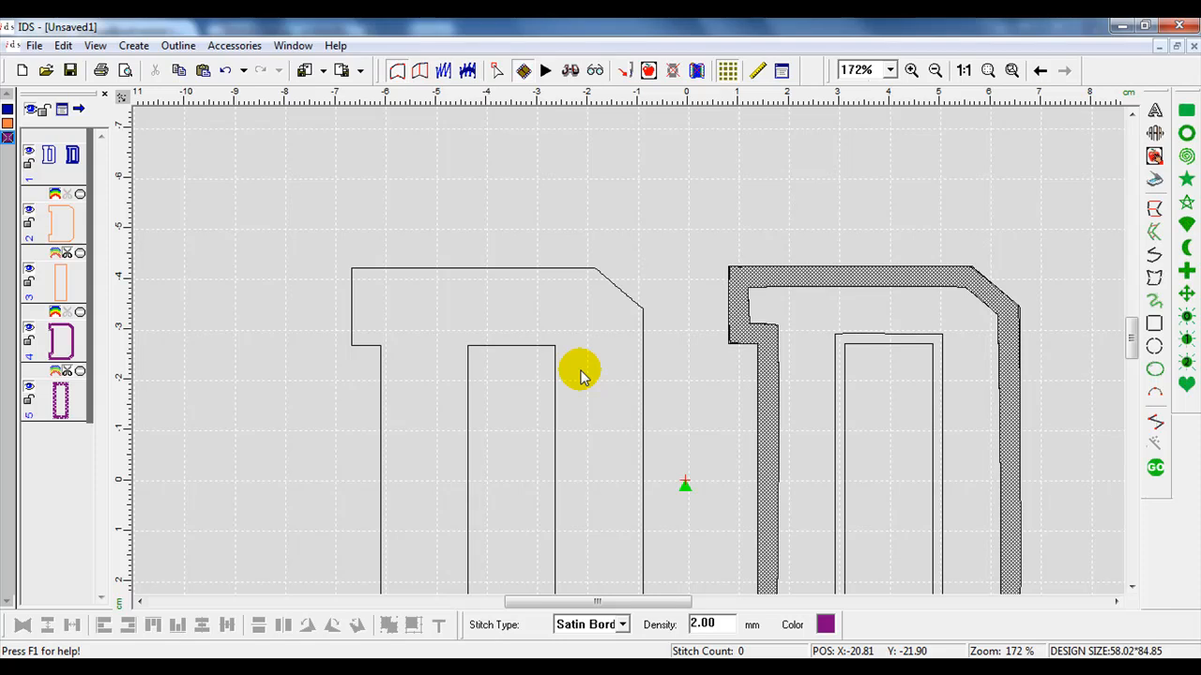
pyautogui.moveTo(741, 394)
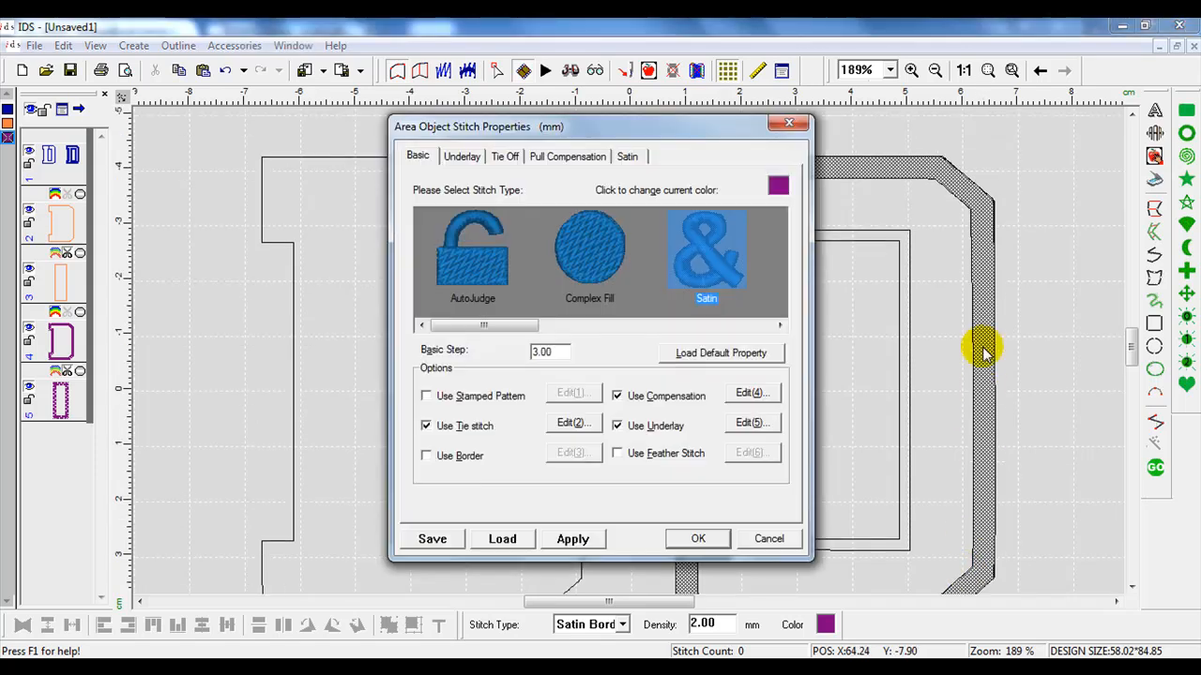
# - Make the border area pink with underlay off, apply, confirm and regenerate stitches
pyautogui.click(779, 186)
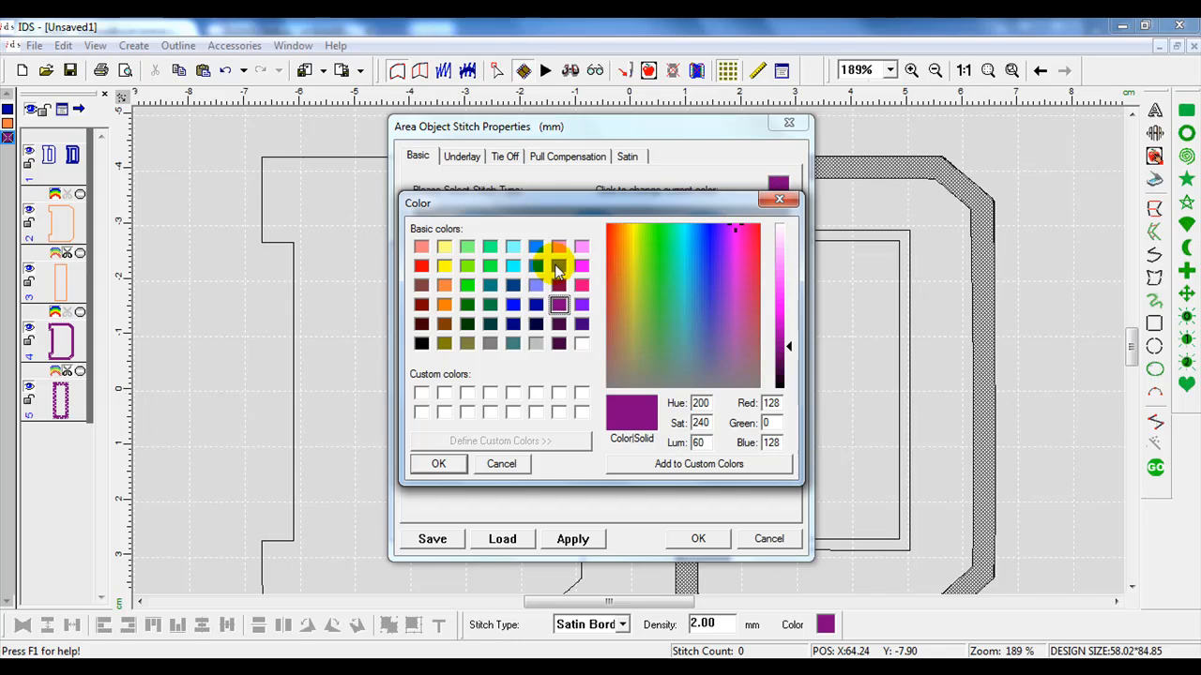
pyautogui.click(581, 286)
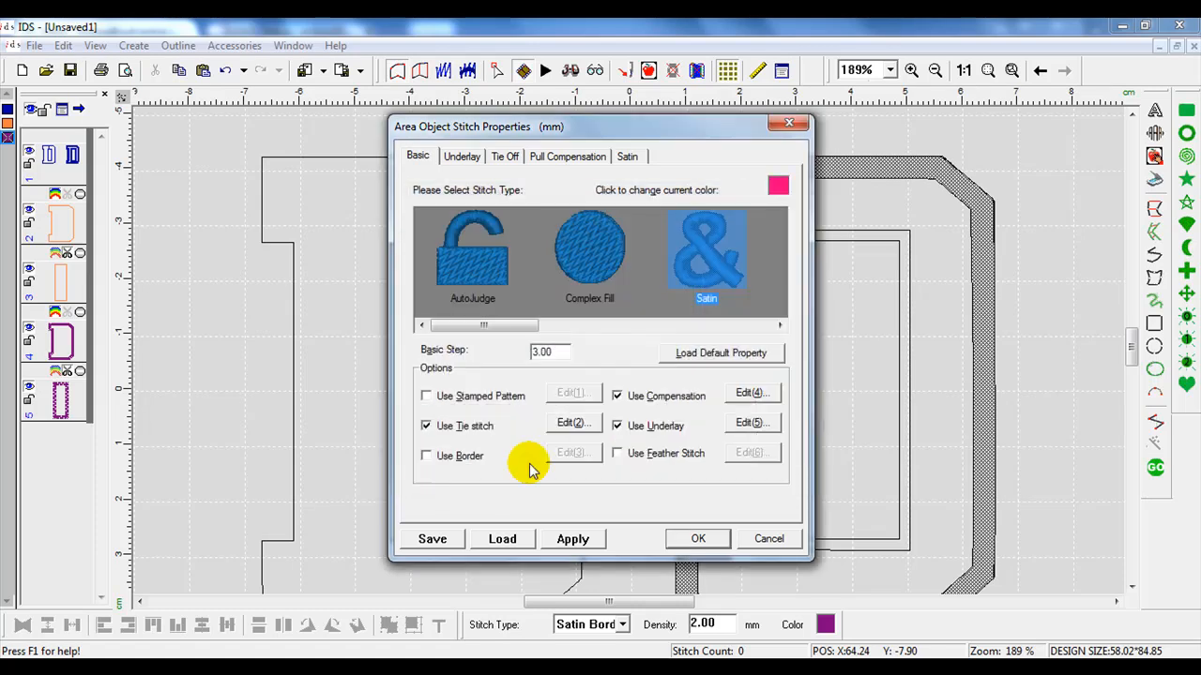
pyautogui.click(616, 426)
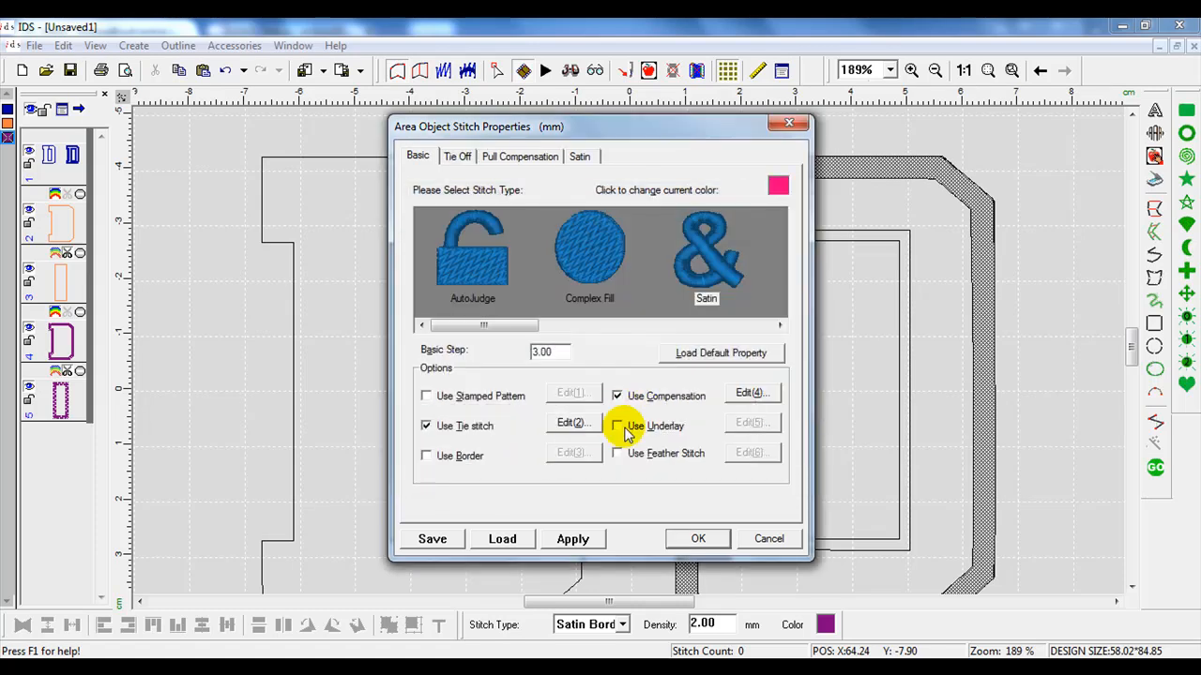
pyautogui.click(578, 156)
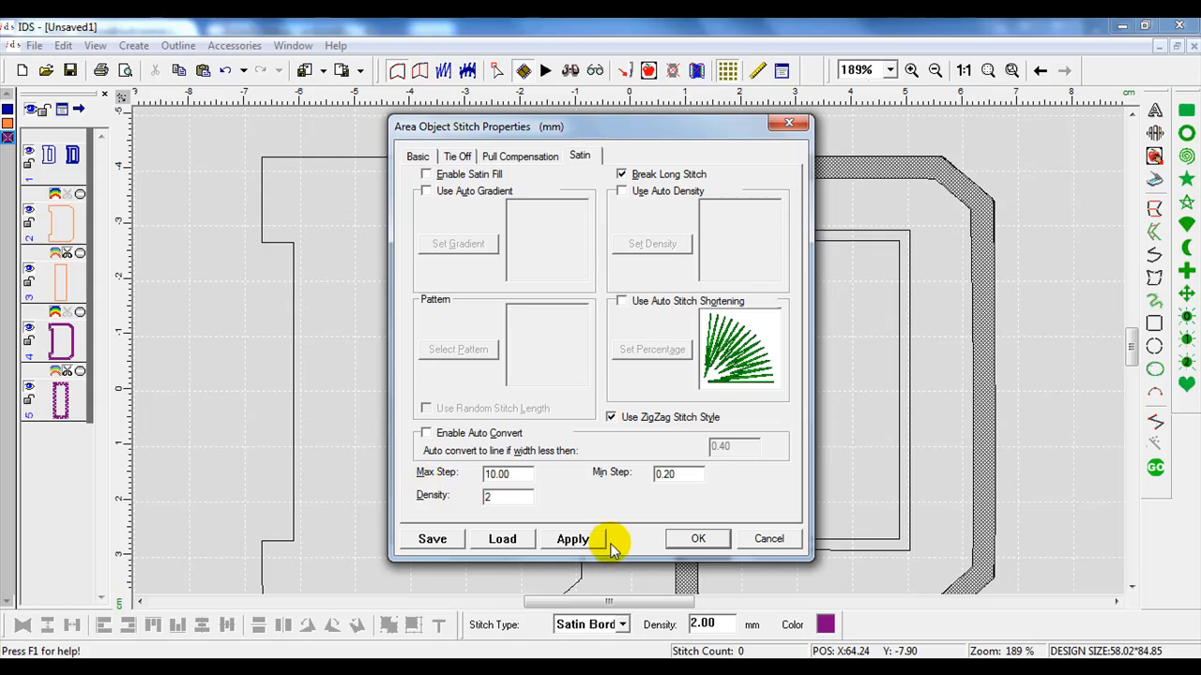
pyautogui.click(573, 539)
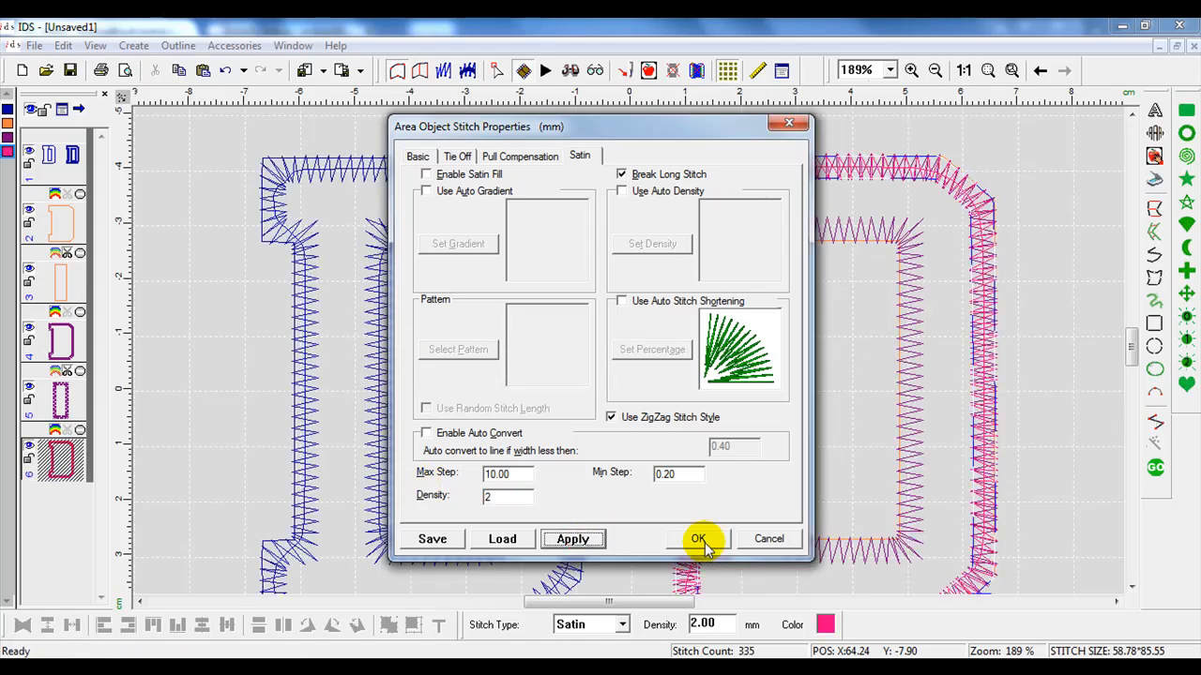
pyautogui.click(698, 538)
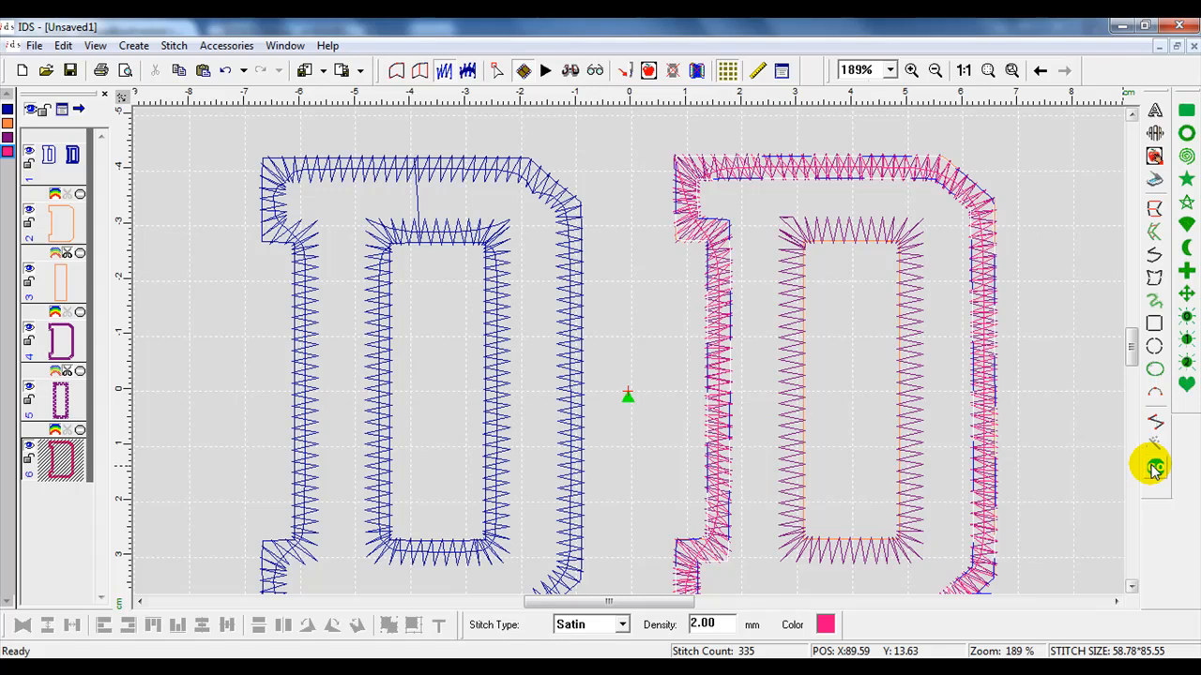
pyautogui.click(1132, 589)
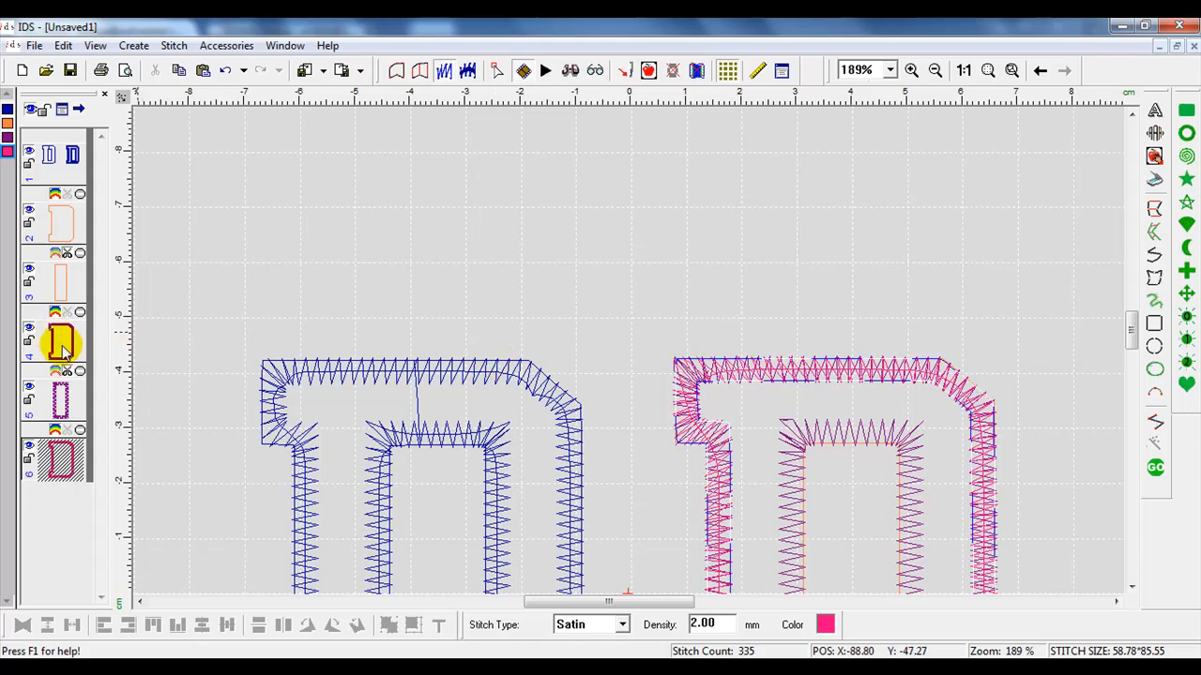
# - Select the pink border and switch to outline view ready to divide it with a line
pyautogui.click(58, 342)
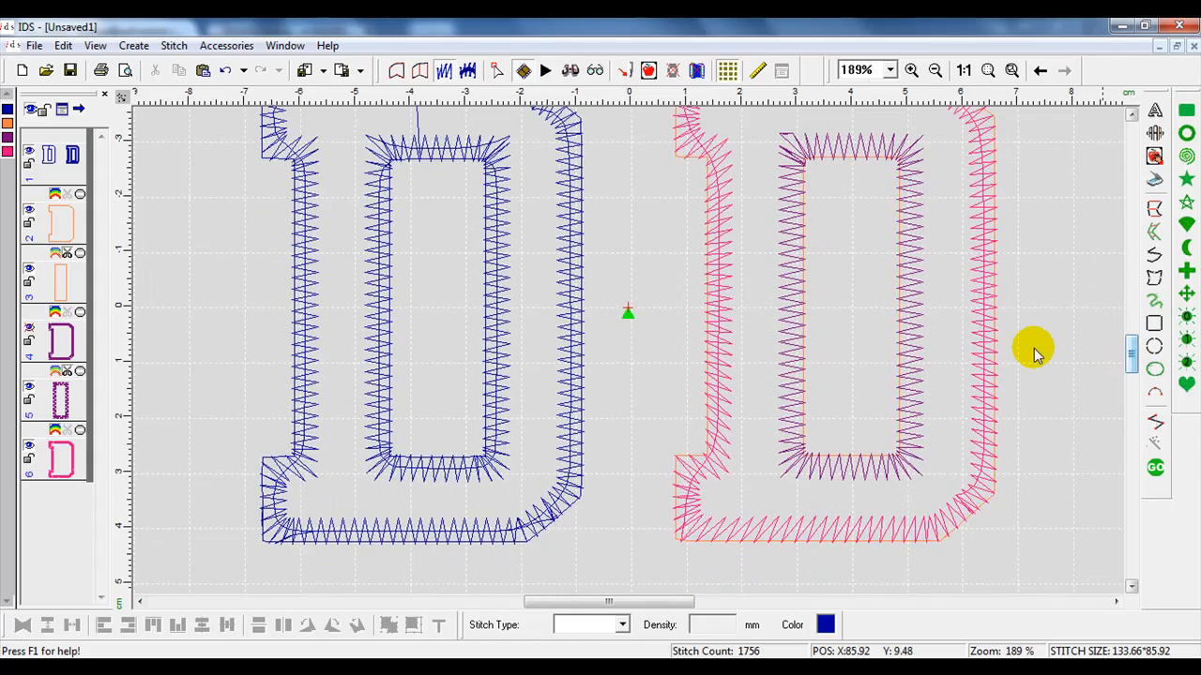
pyautogui.moveTo(972, 514)
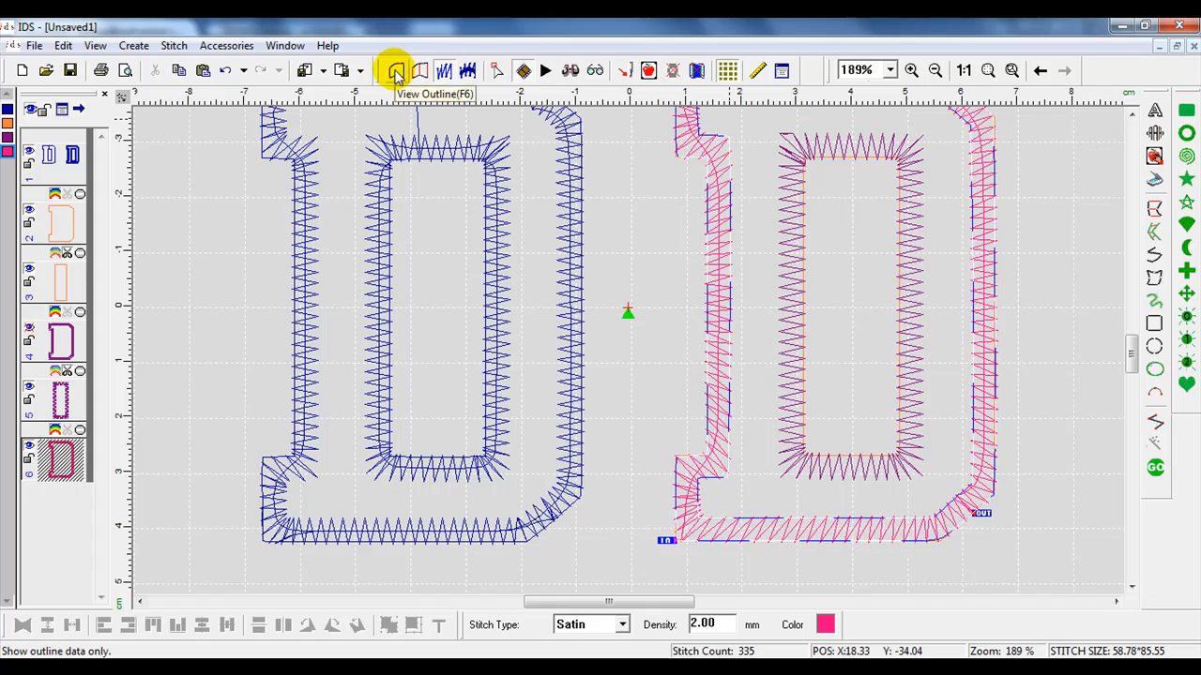
pyautogui.click(394, 71)
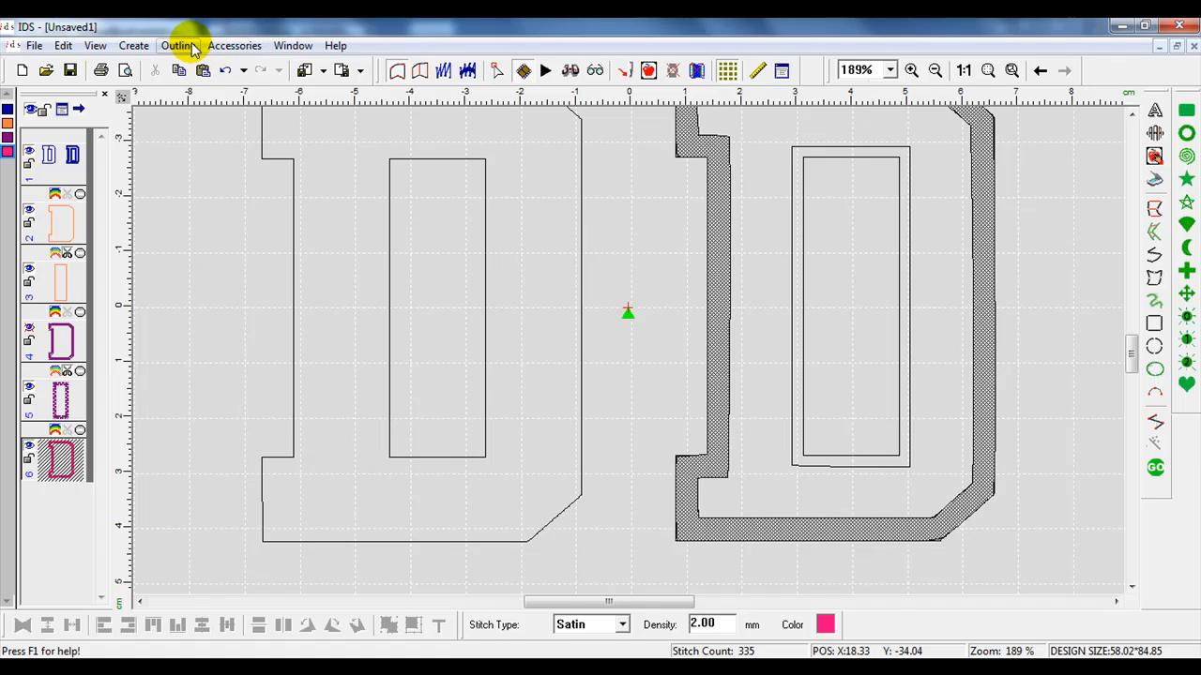
pyautogui.click(177, 45)
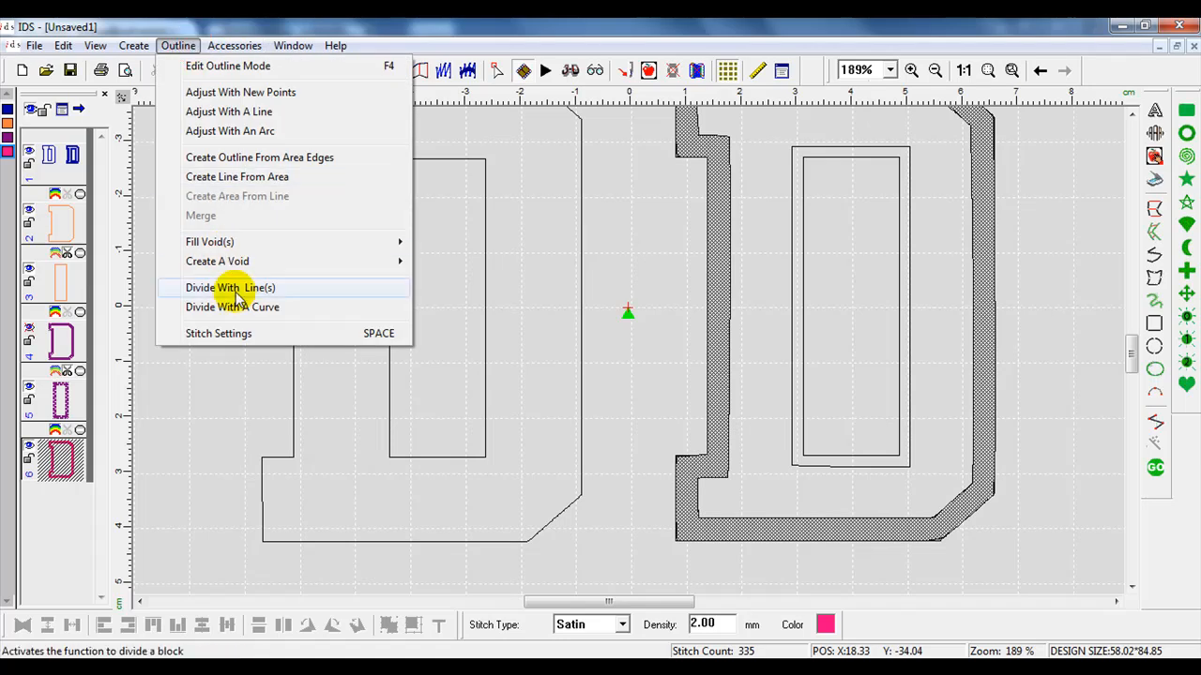
pyautogui.click(229, 289)
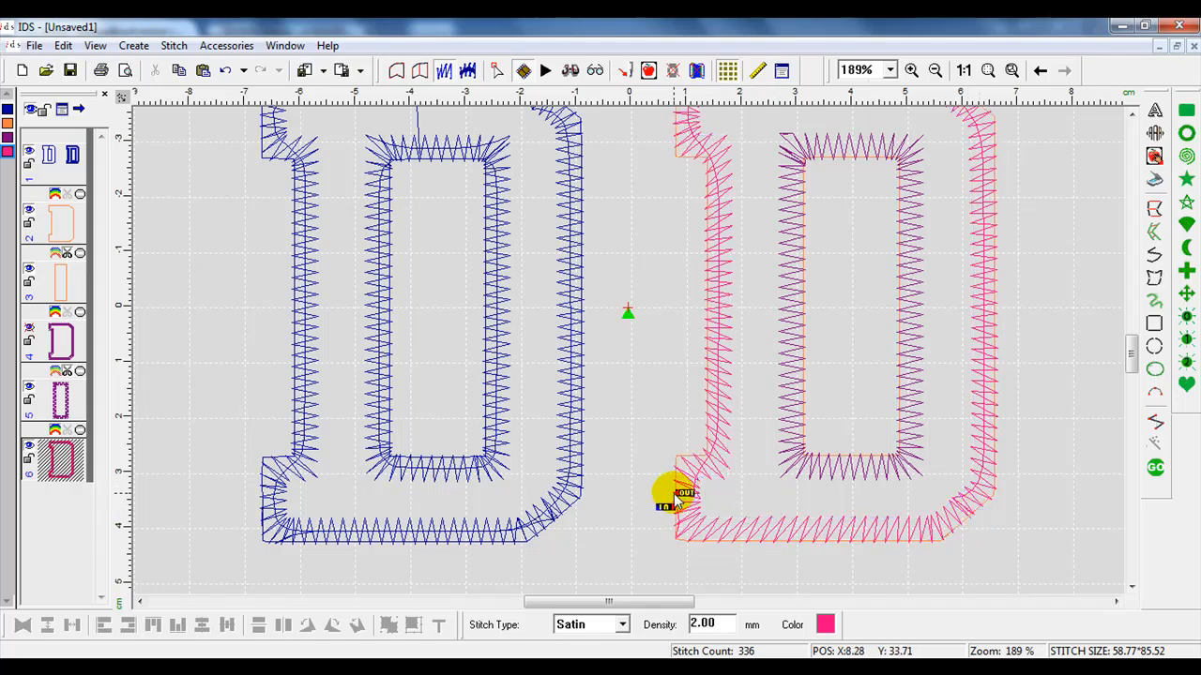
# - Cut a dividing line across the border's lower-left corner and regenerate its stitches
pyautogui.moveTo(672, 498); pyautogui.dragTo(694, 506)
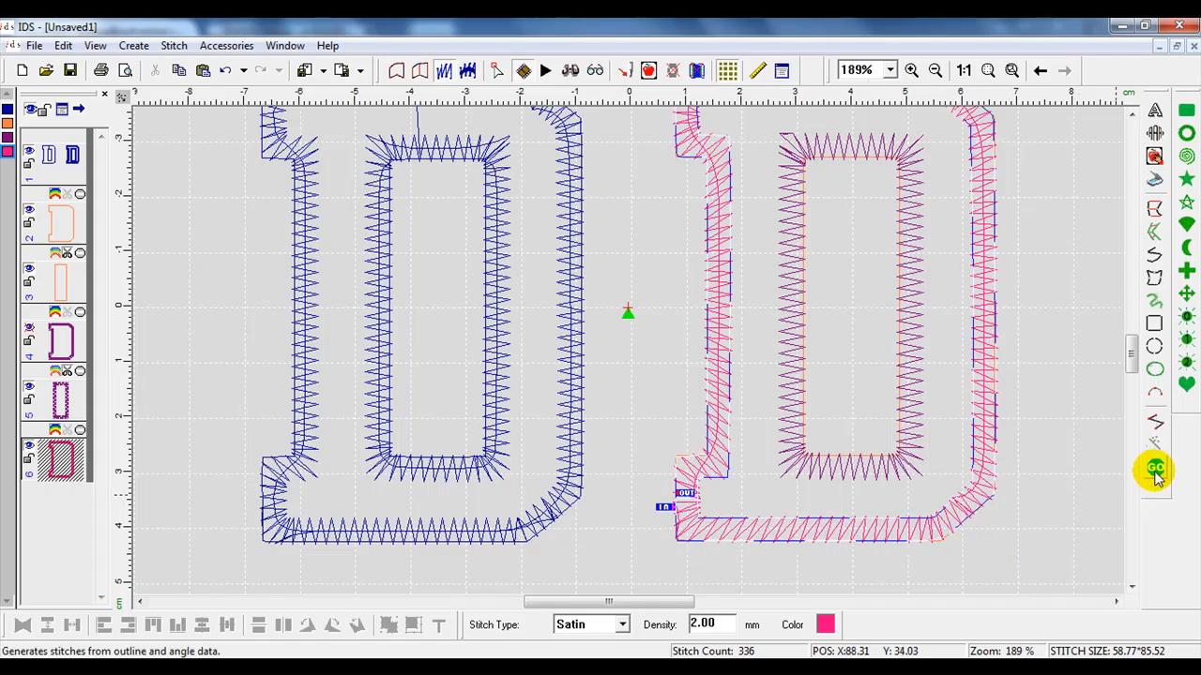
pyautogui.click(1155, 469)
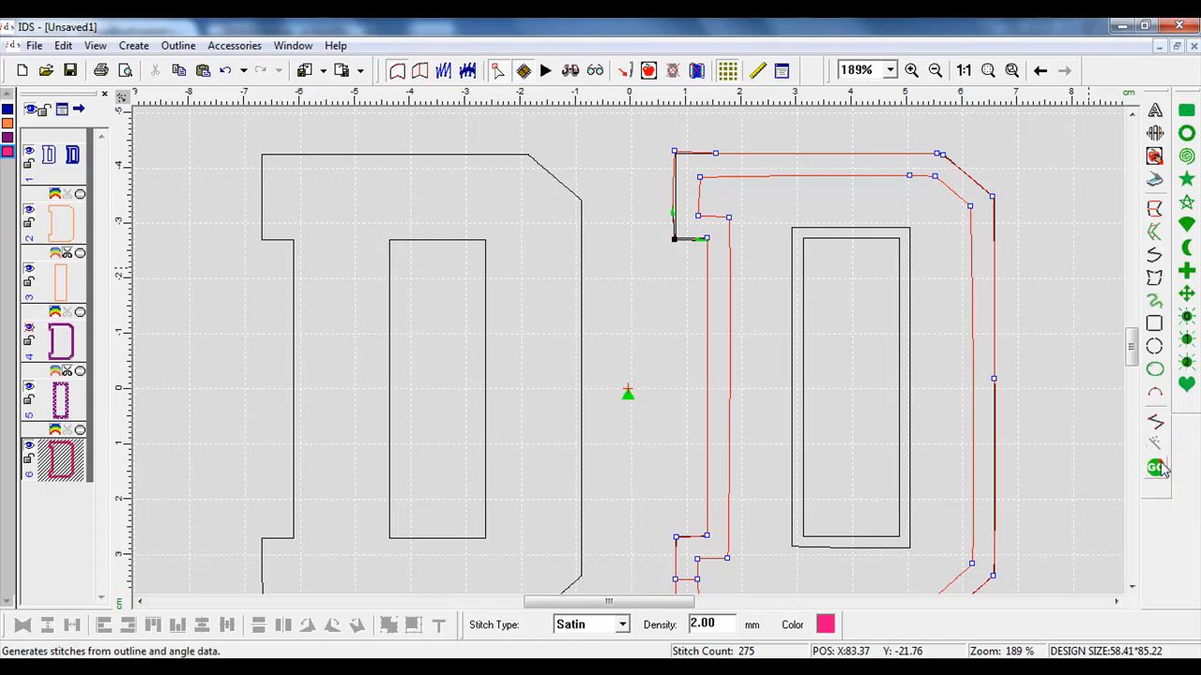
# - Begin stitch-angle editing on the pink border to add direction lines at its corners
pyautogui.click(1156, 467)
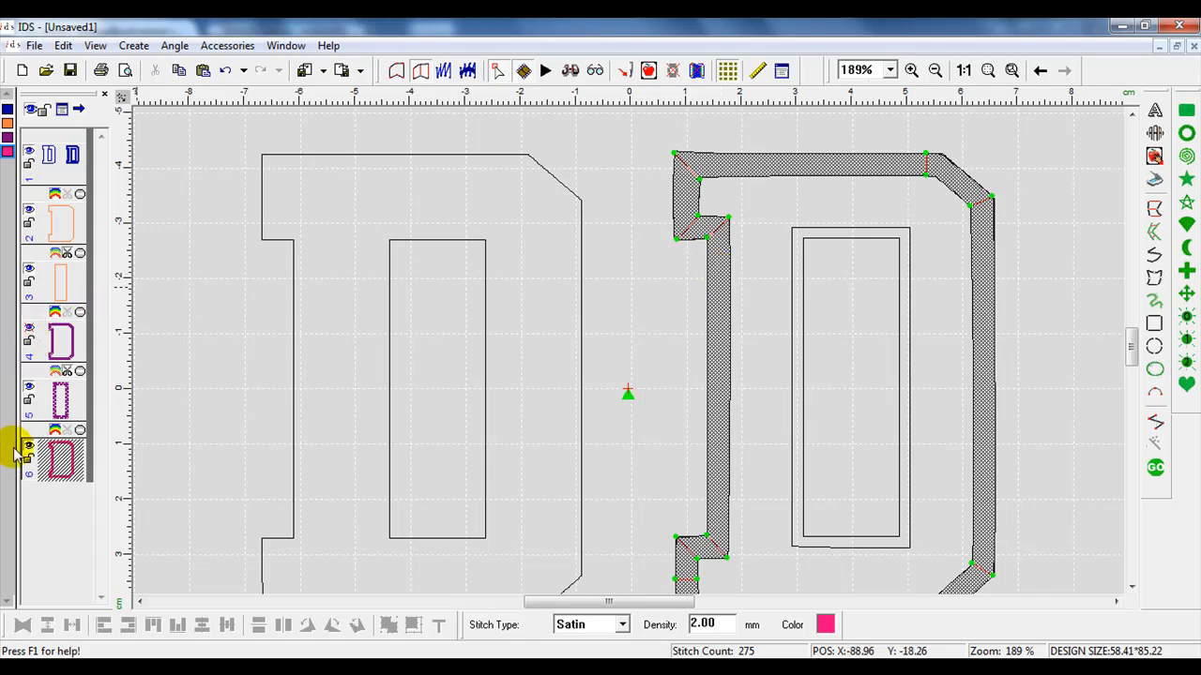
pyautogui.click(28, 446)
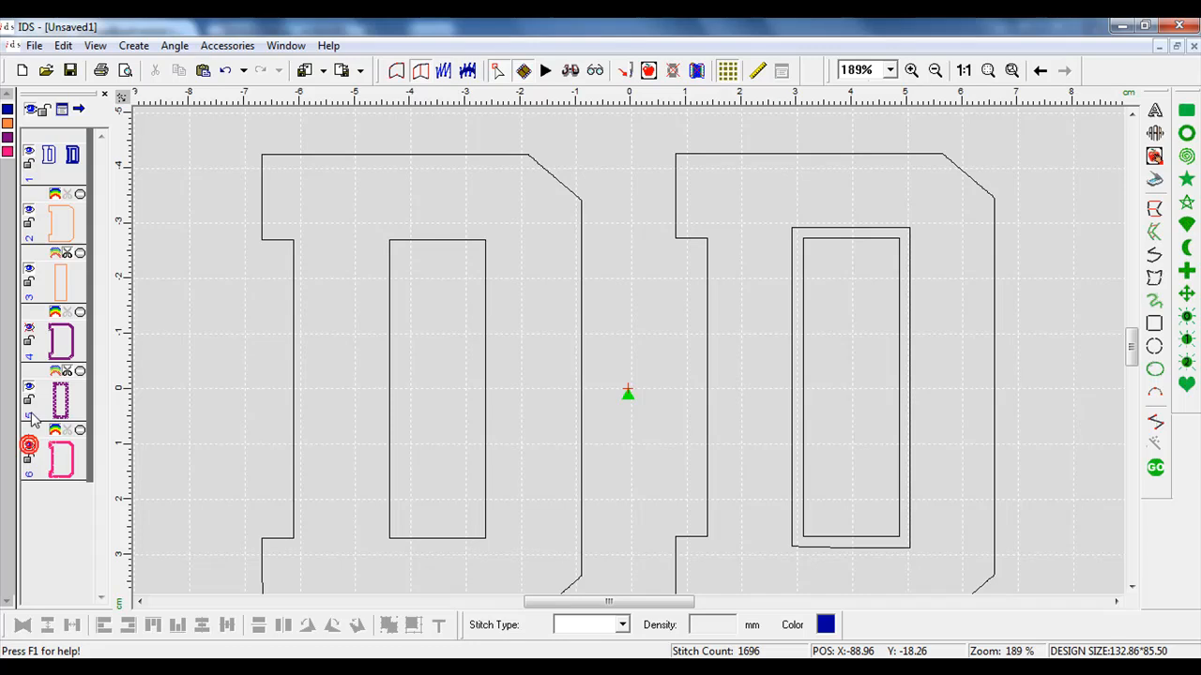
pyautogui.click(28, 322)
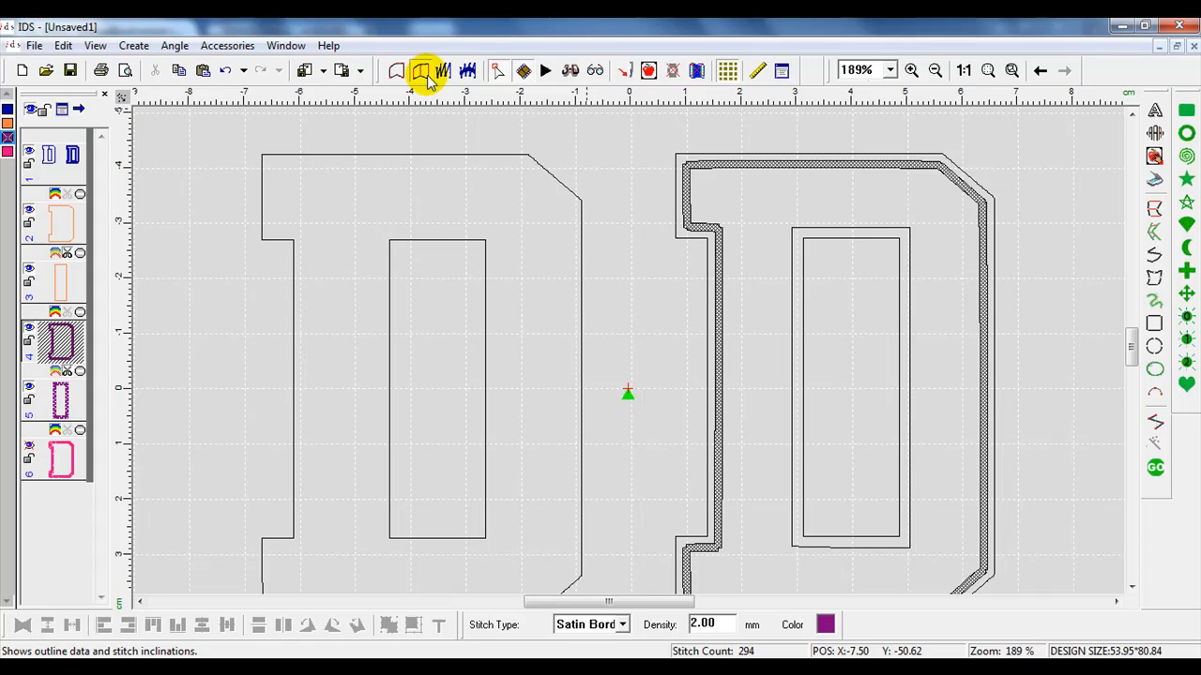
pyautogui.moveTo(422, 72)
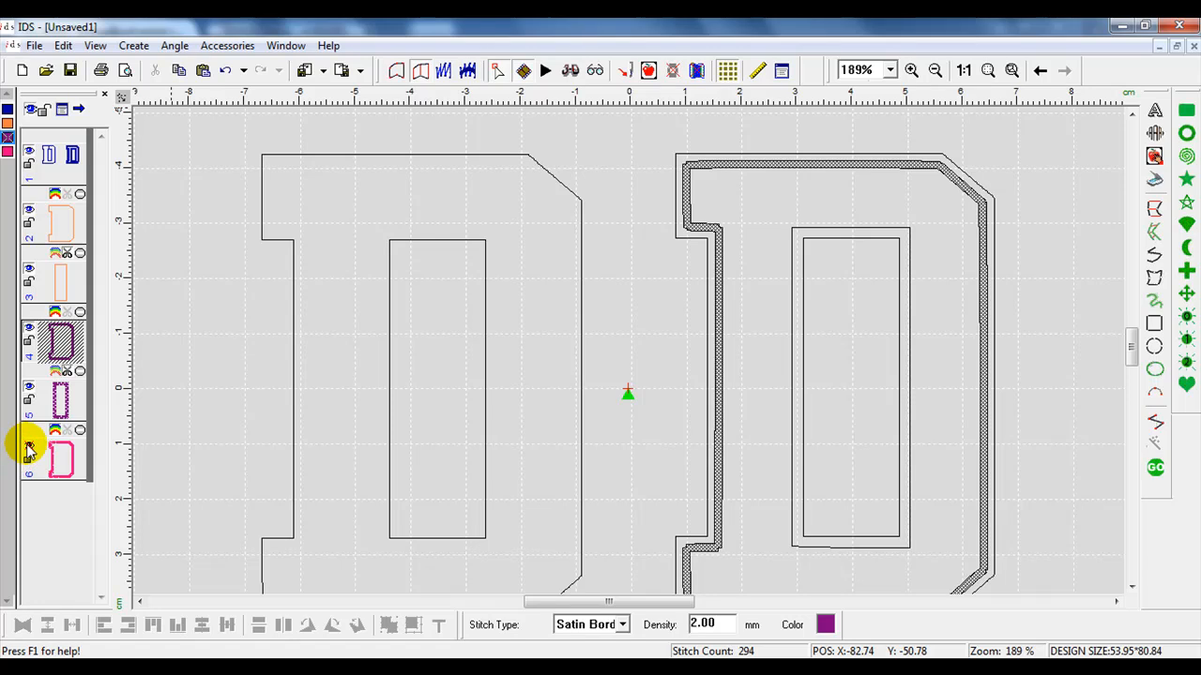
pyautogui.click(60, 458)
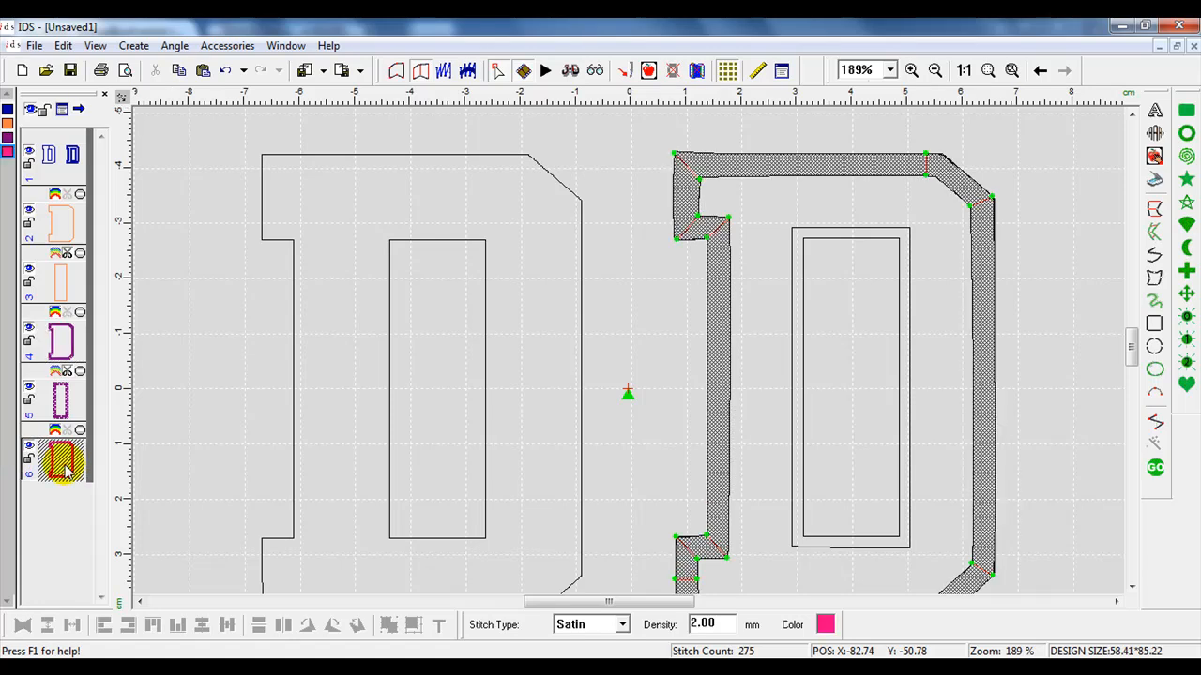
pyautogui.click(60, 460)
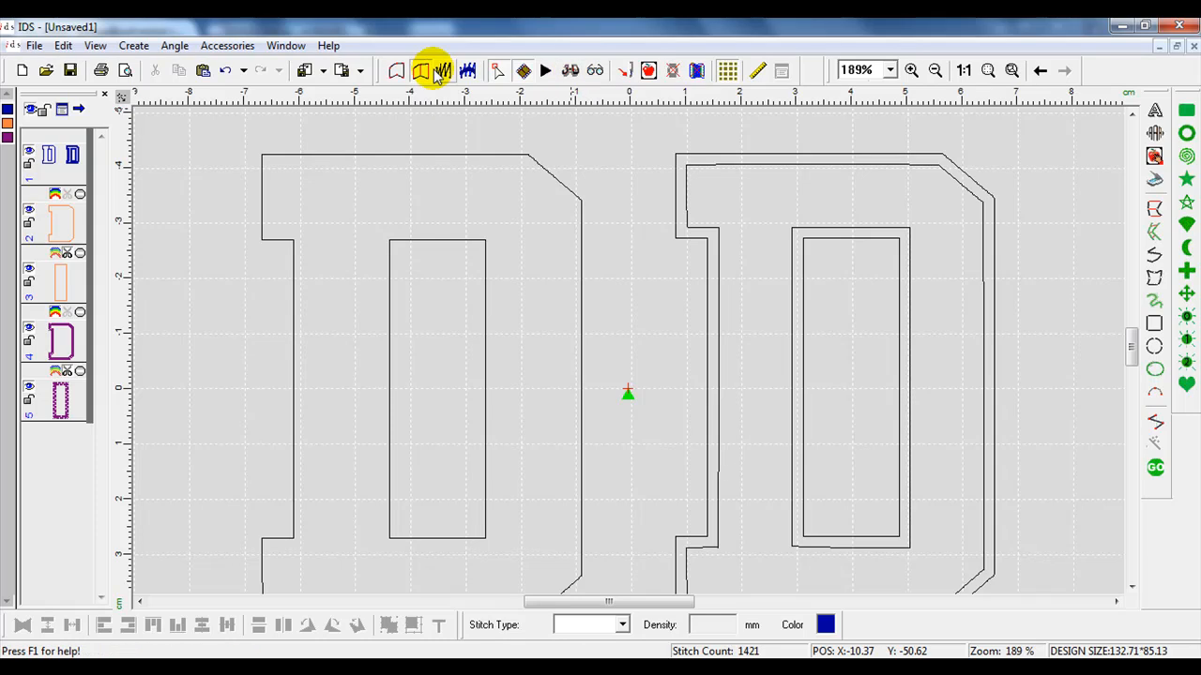
# - Return both D designs to stitch view and select the orange run around the inner counter
pyautogui.click(432, 71)
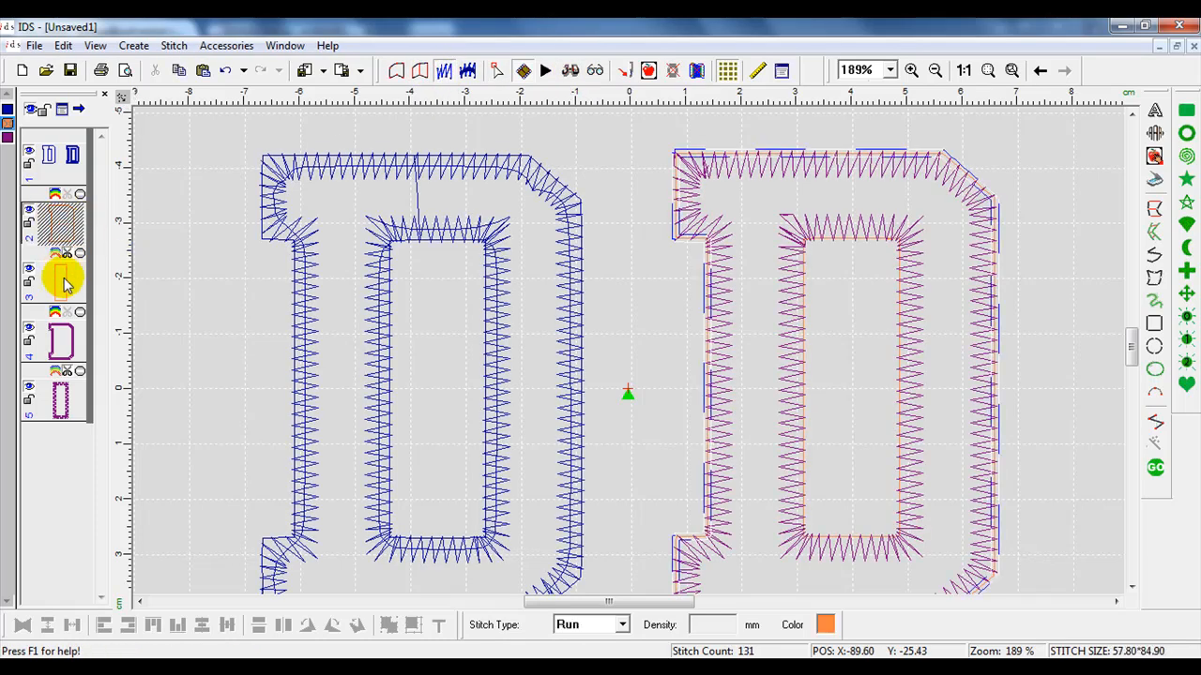
pyautogui.click(60, 341)
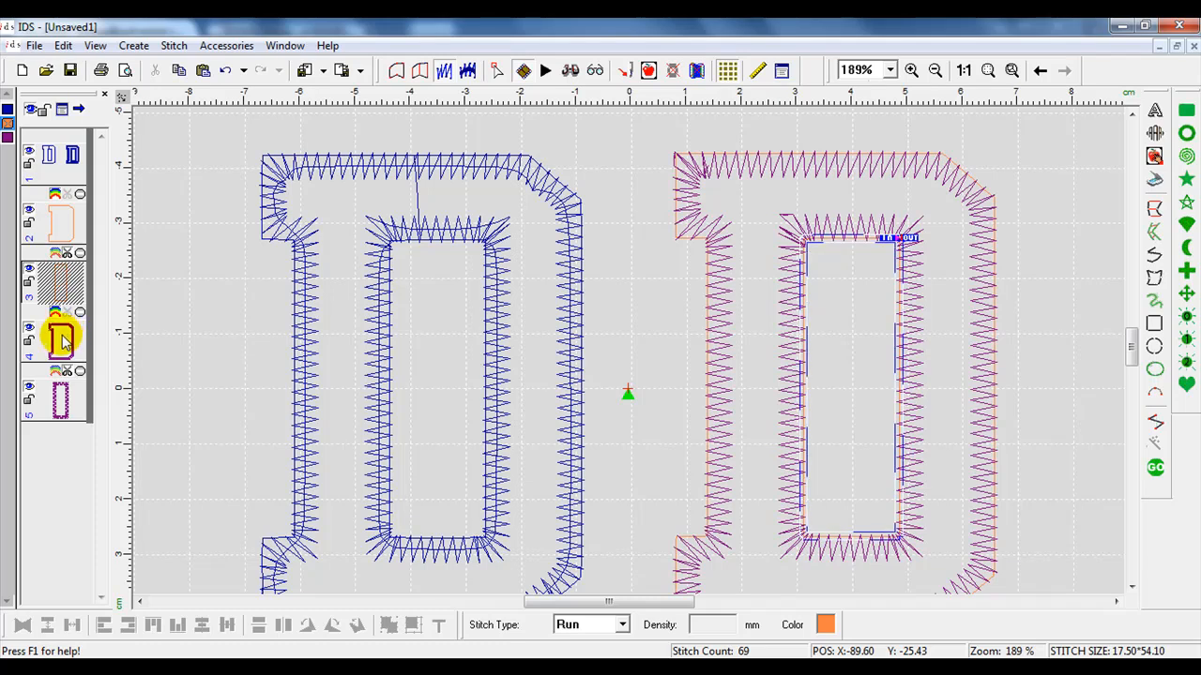